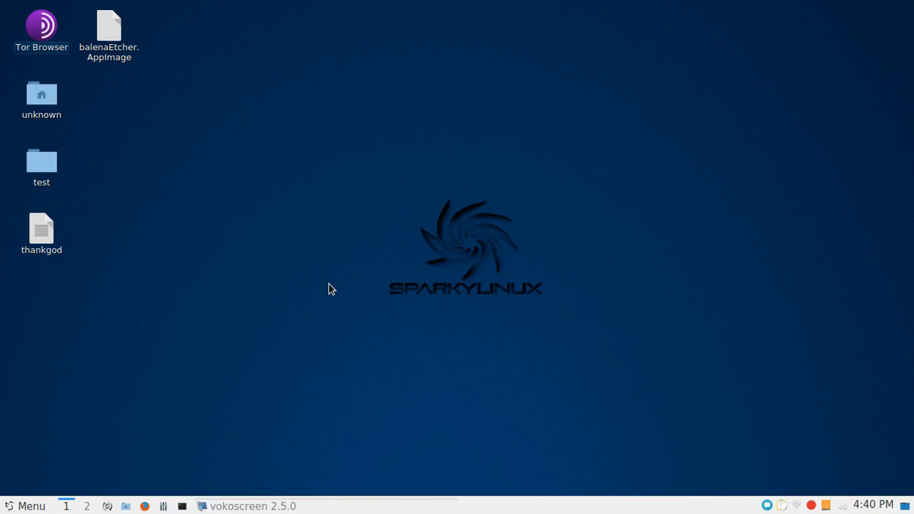
pyautogui.moveTo(285, 326)
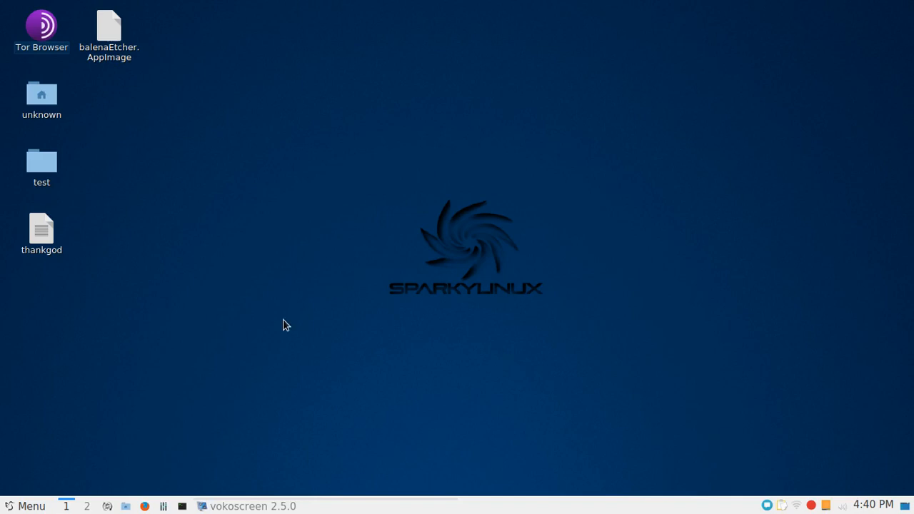
pyautogui.moveTo(230, 292)
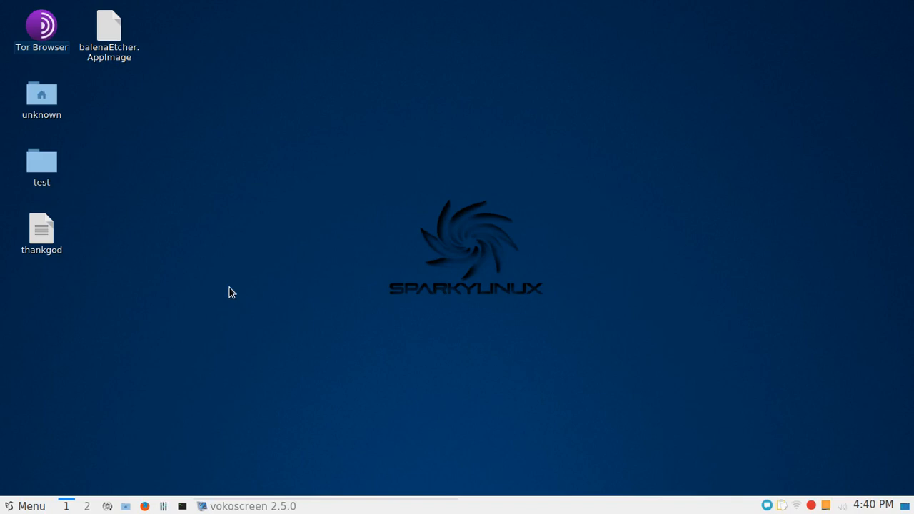
pyautogui.moveTo(262, 337)
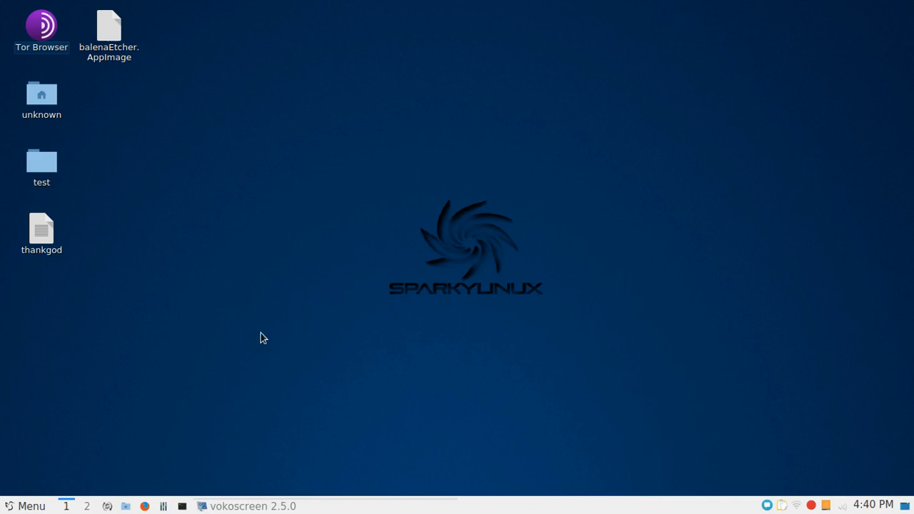
pyautogui.moveTo(223, 414)
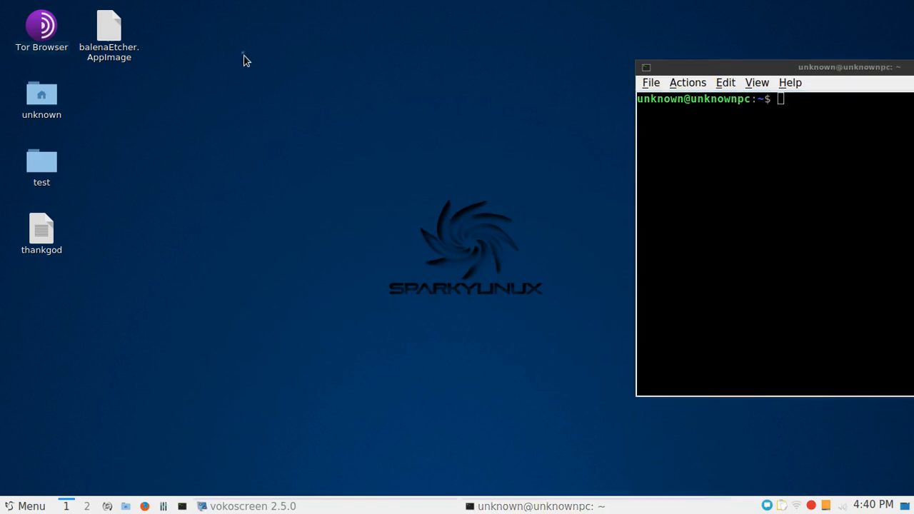
pyautogui.moveTo(773, 66)
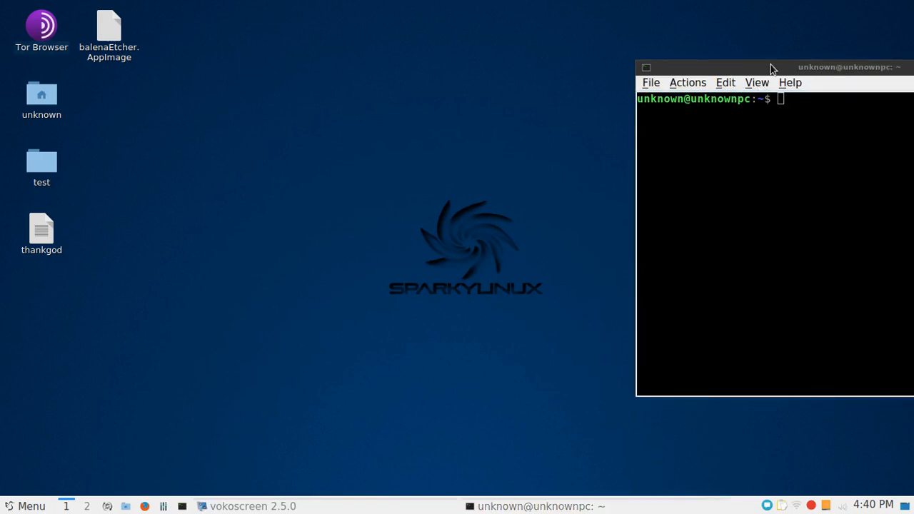
# Centre the terminal window and run 'sudo apt-get install crawl'
pyautogui.moveTo(770, 67); pyautogui.dragTo(424, 54)
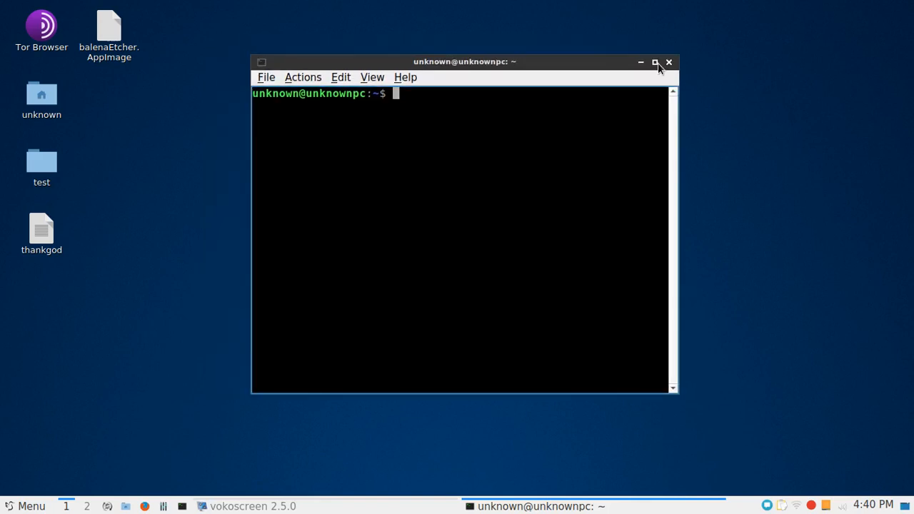
pyautogui.moveTo(474, 97)
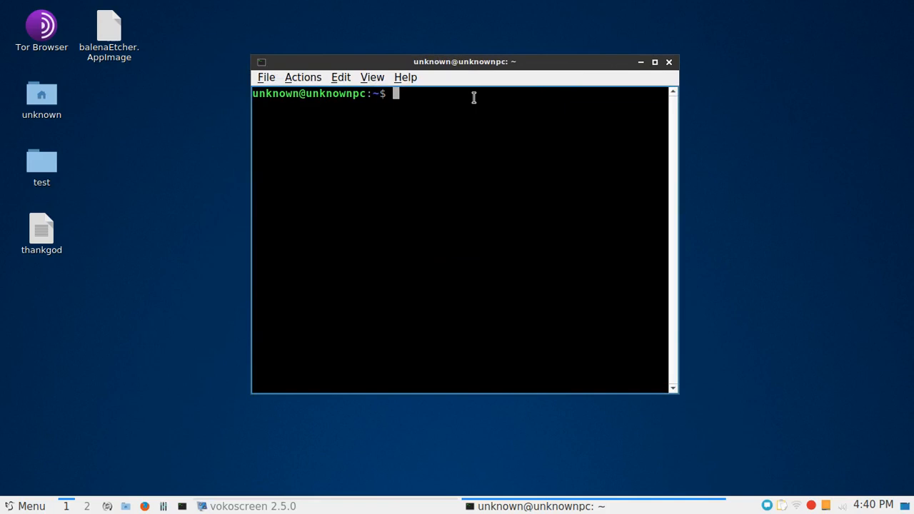
pyautogui.write('sudo ap')
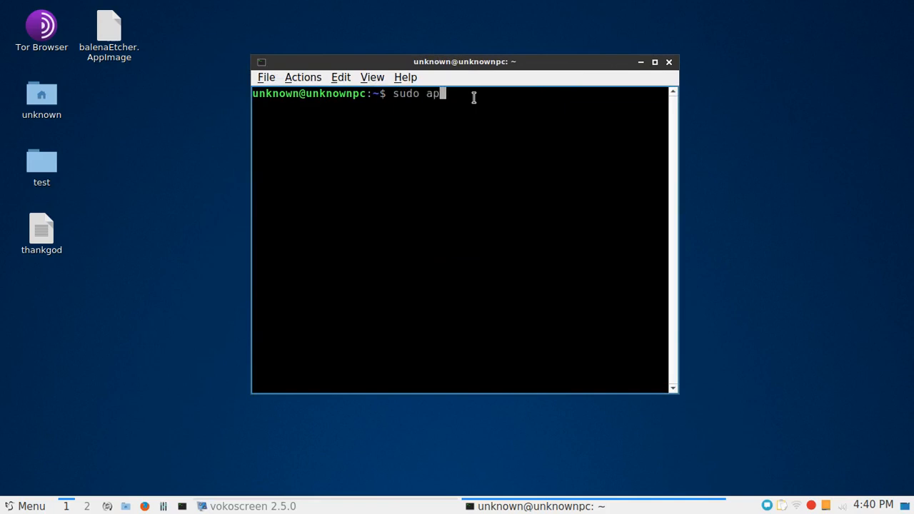
pyautogui.write('t-get')
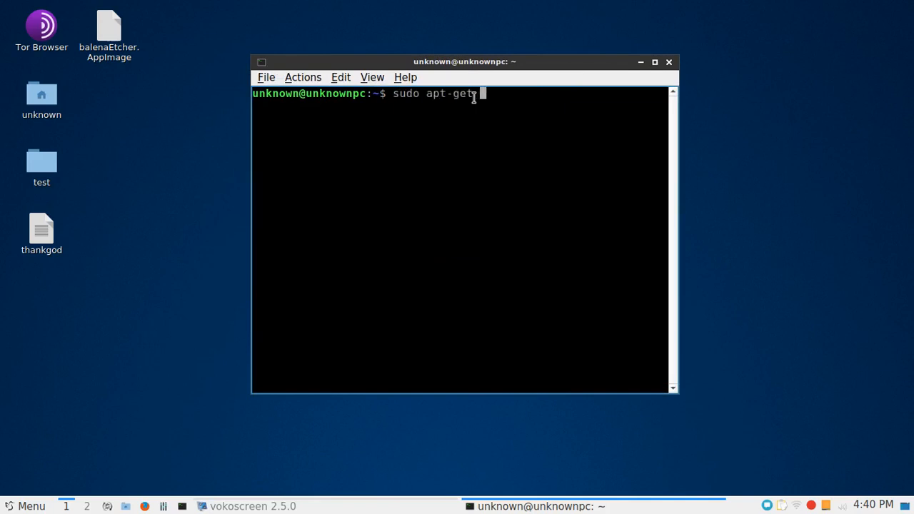
pyautogui.write('install')
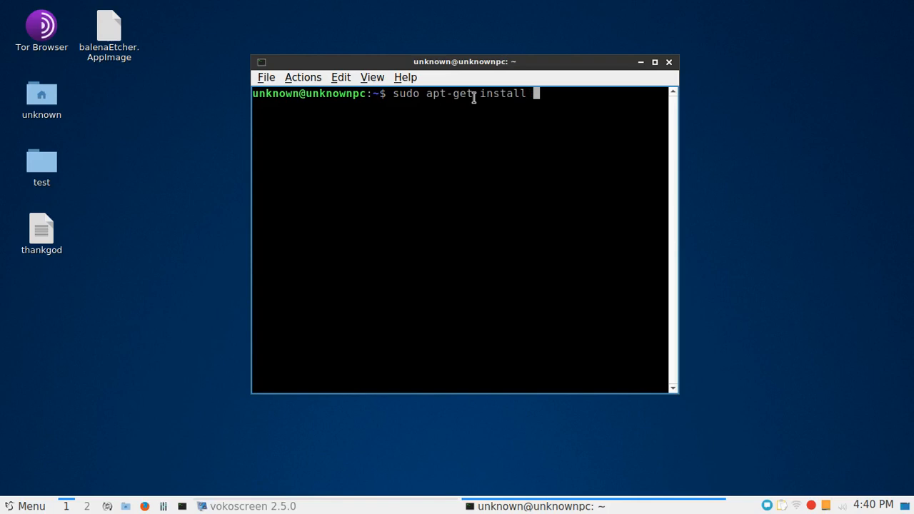
pyautogui.write('cr')
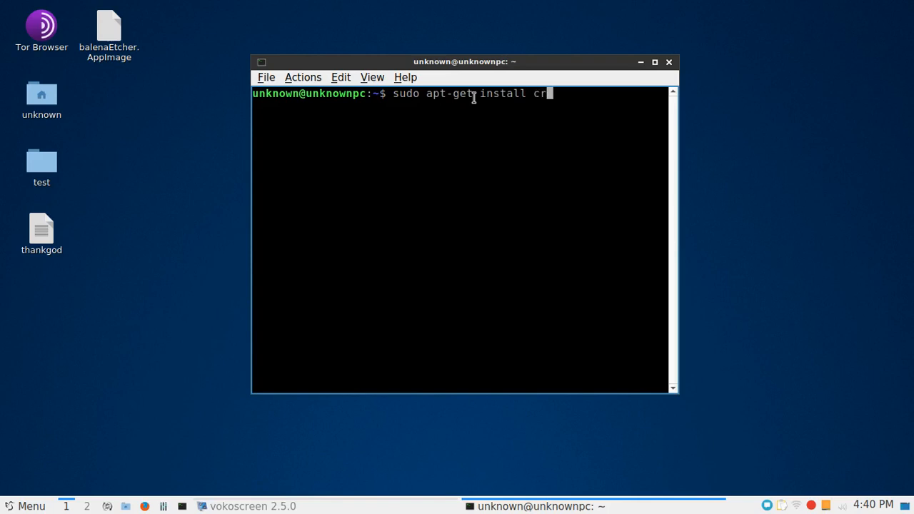
pyautogui.write('awl')
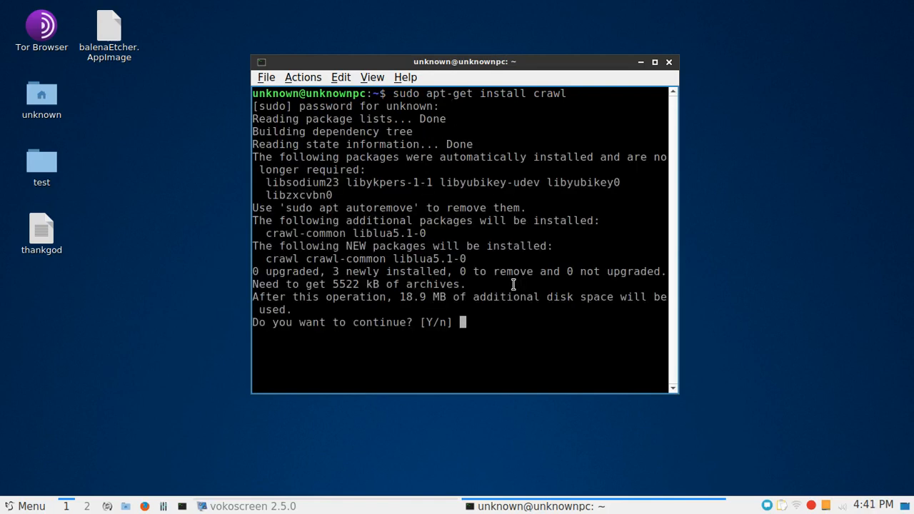
# Answer 'y' to continue the install and maximize the terminal window
pyautogui.write('y')
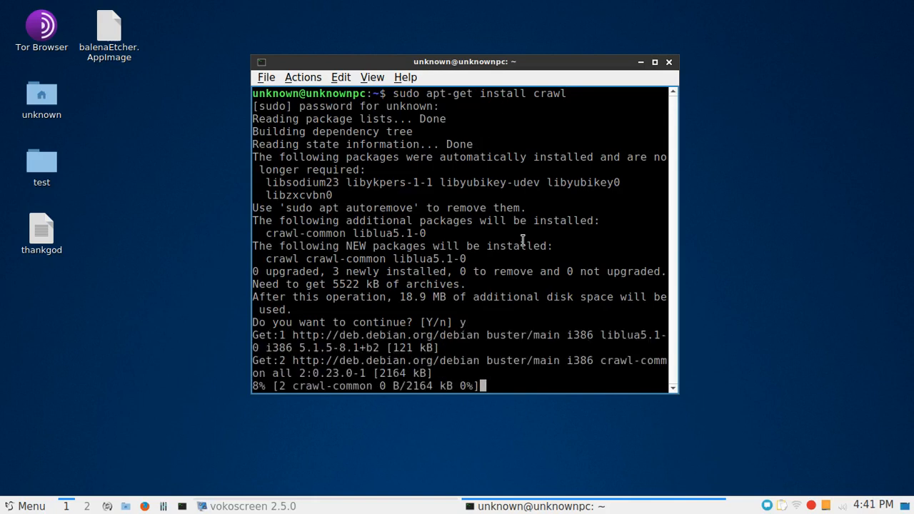
pyautogui.click(654, 61)
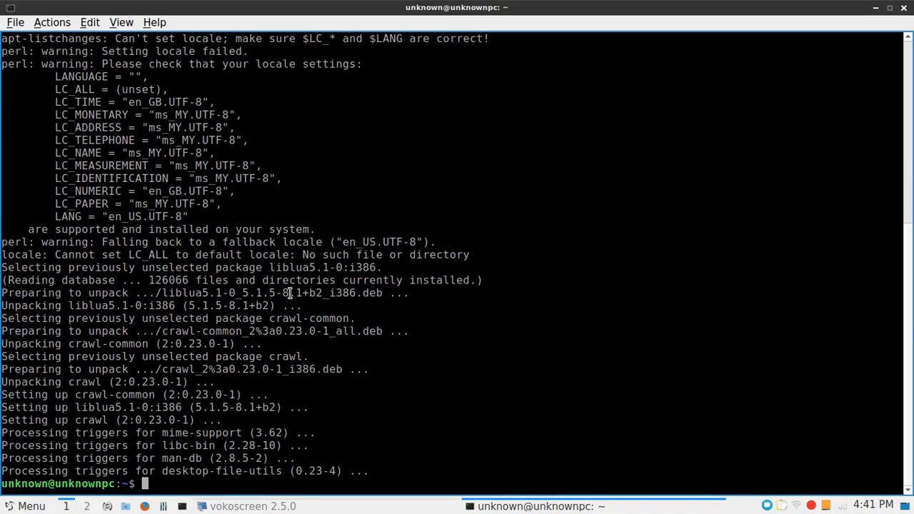
pyautogui.moveTo(92, 357)
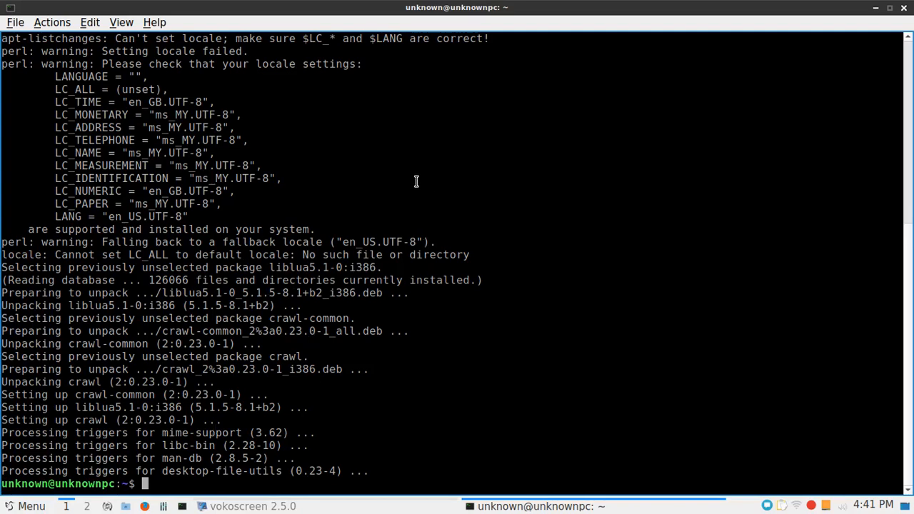
pyautogui.moveTo(93, 160)
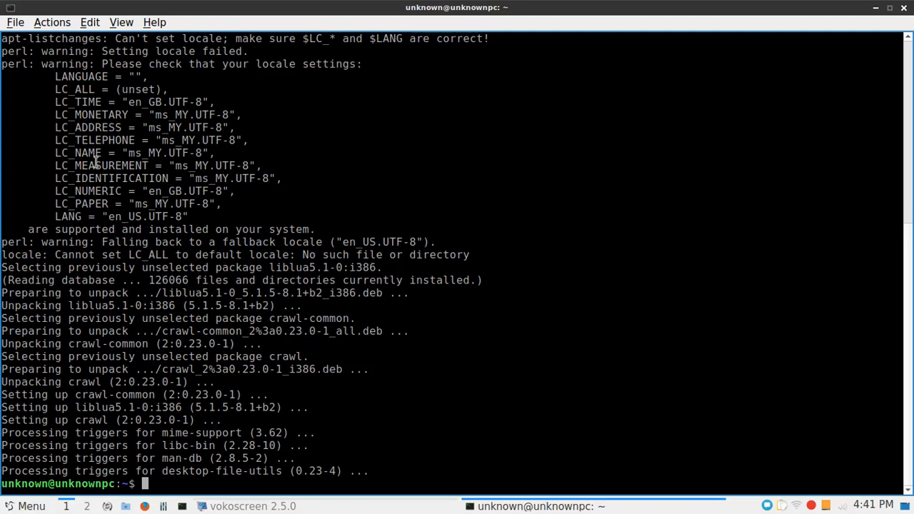
# Launch crawl from the prompt, re-maximizing the terminal after the crash report
pyautogui.write('crwa')
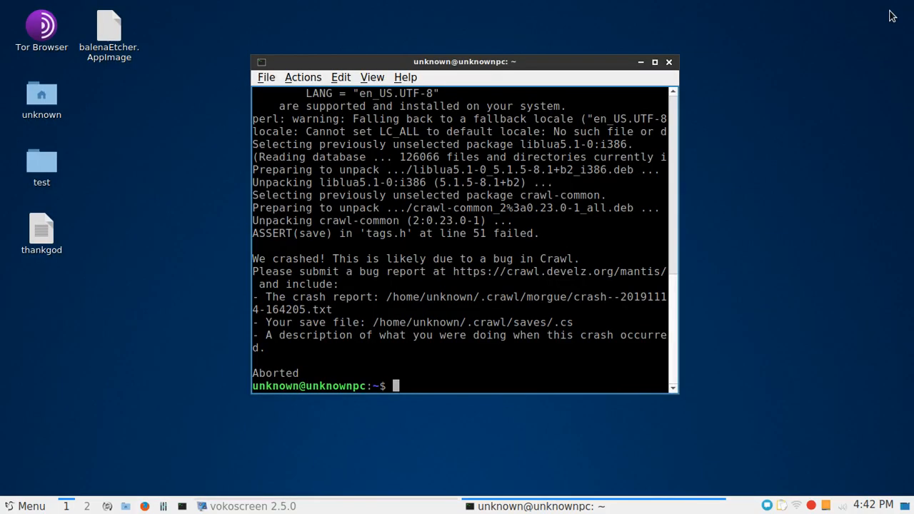
pyautogui.moveTo(662, 69)
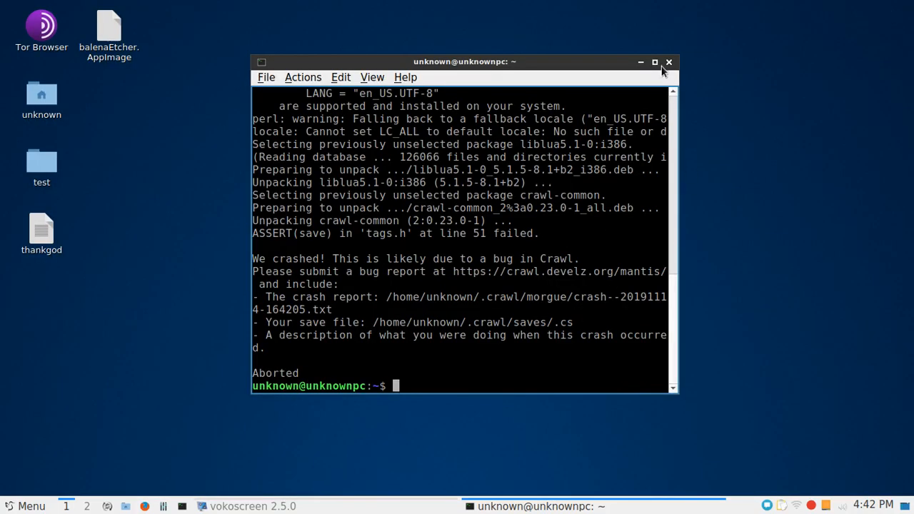
pyautogui.click(651, 63)
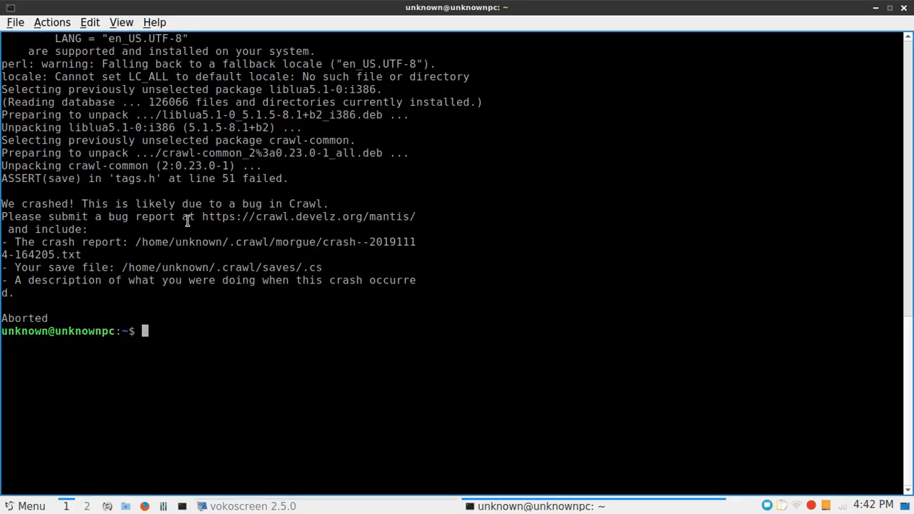
pyautogui.moveTo(120, 279)
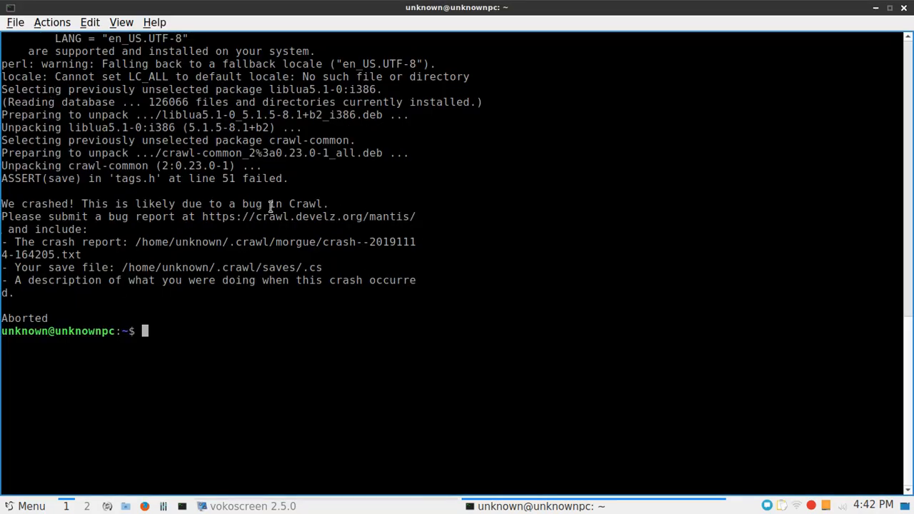
pyautogui.moveTo(801, 34)
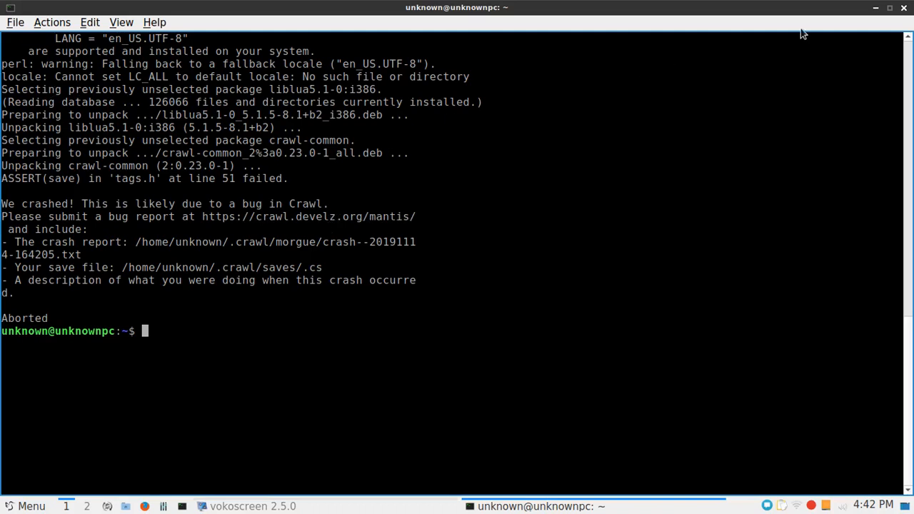
pyautogui.write('crawl')
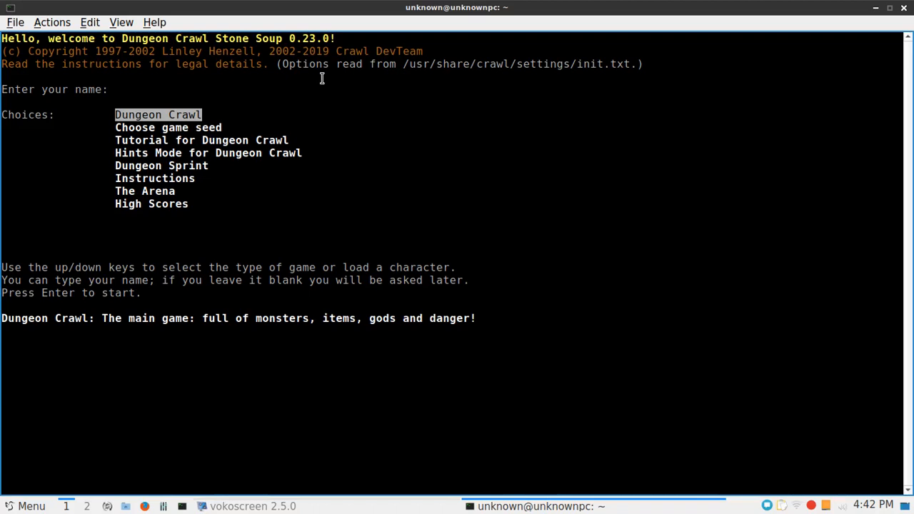
pyautogui.moveTo(288, 126)
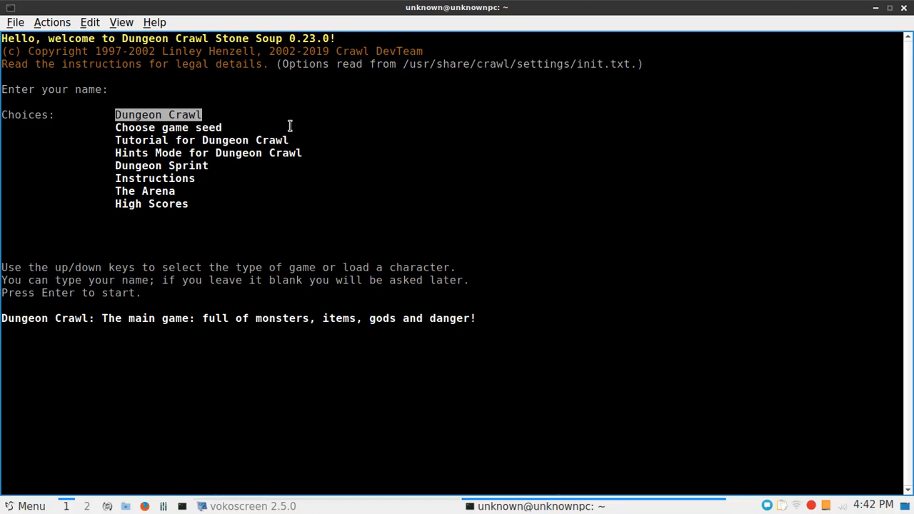
pyautogui.moveTo(268, 181)
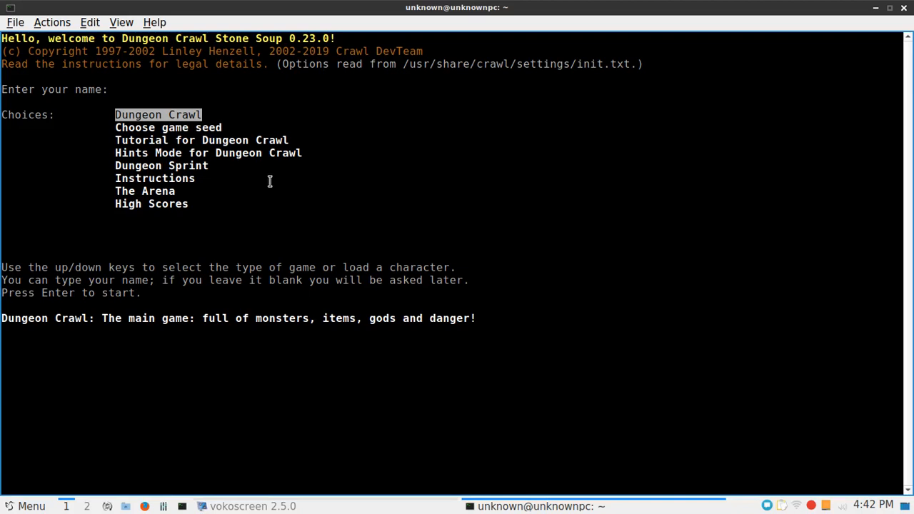
pyautogui.moveTo(306, 253)
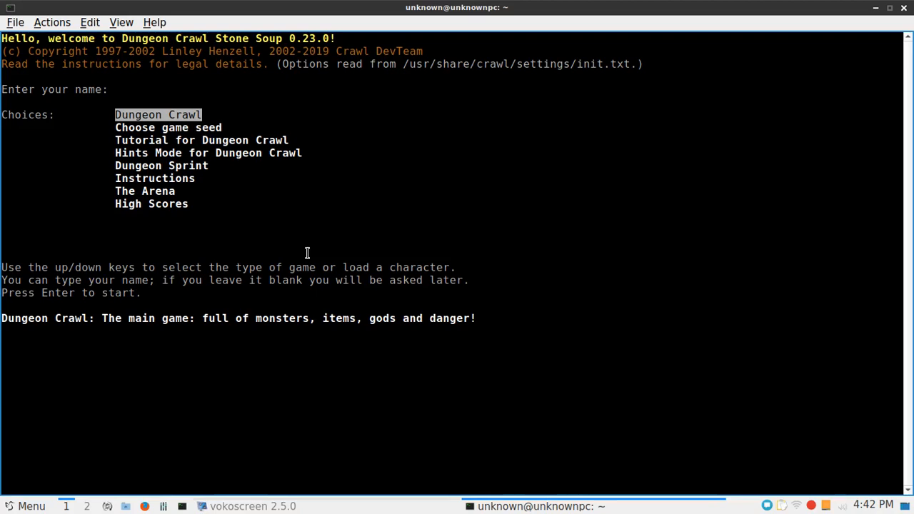
pyautogui.moveTo(207, 140)
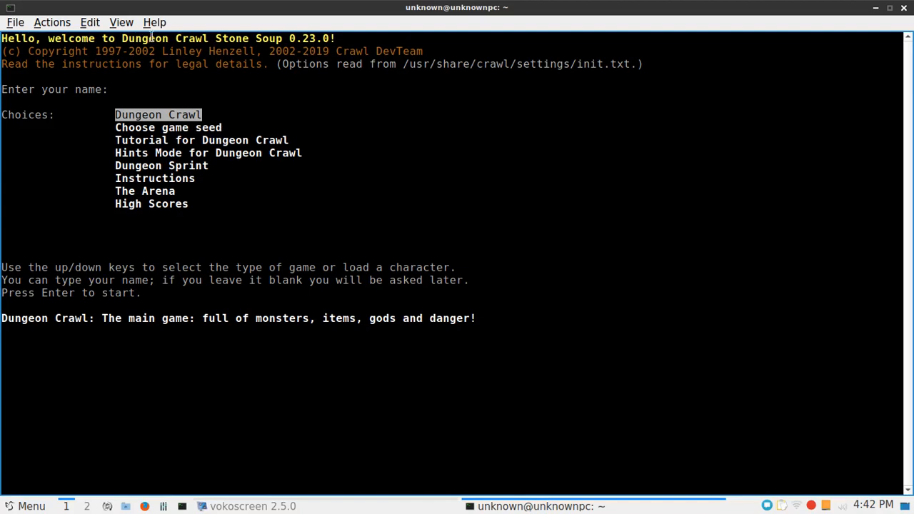
pyautogui.moveTo(261, 51)
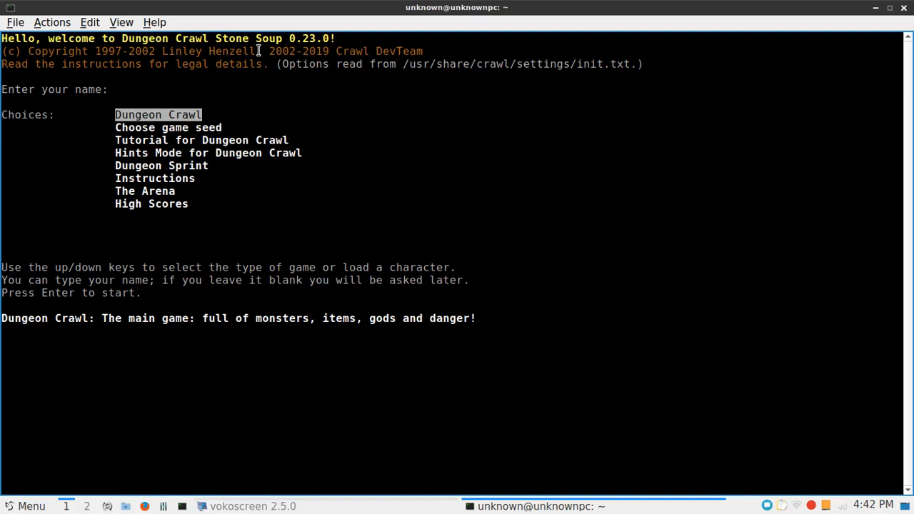
pyautogui.moveTo(292, 63)
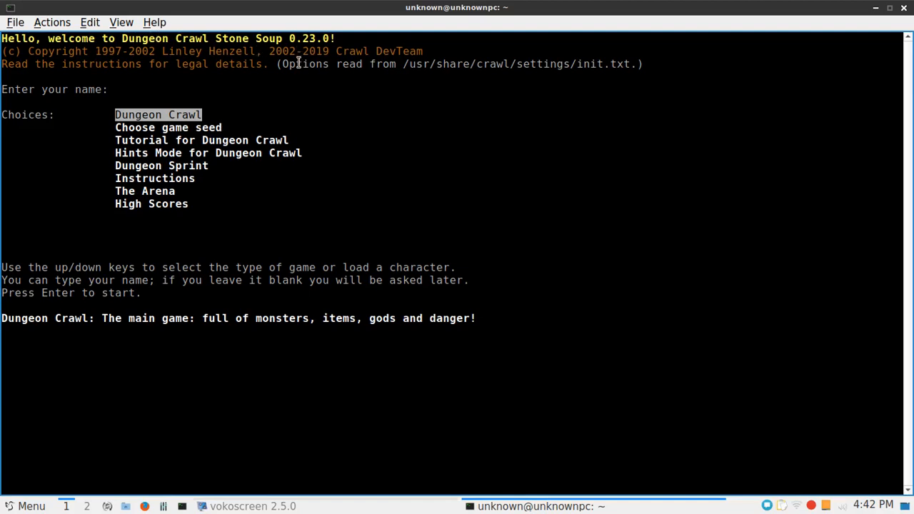
pyautogui.moveTo(68, 60)
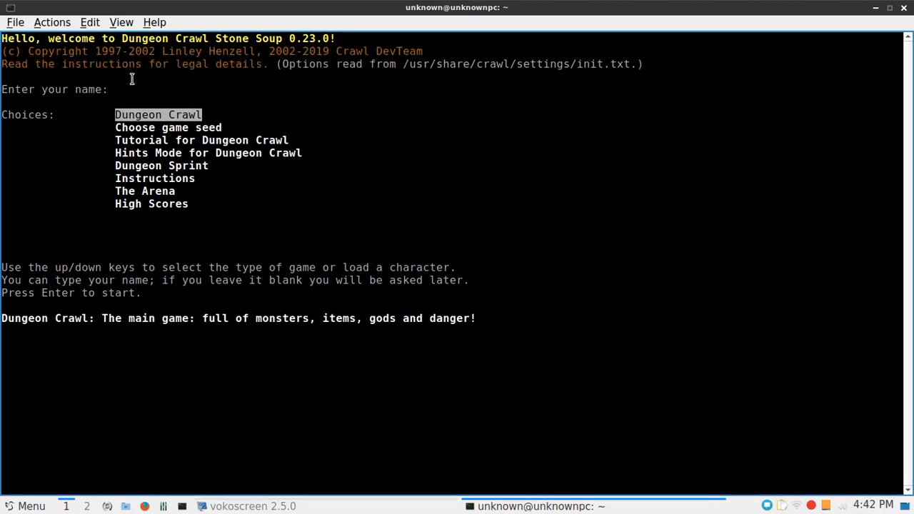
pyautogui.moveTo(404, 77)
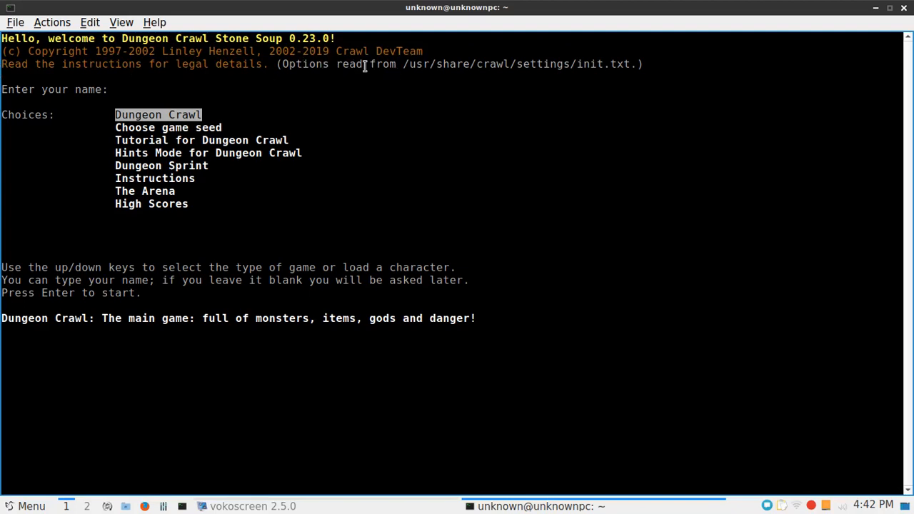
pyautogui.moveTo(403, 63); pyautogui.dragTo(528, 63)
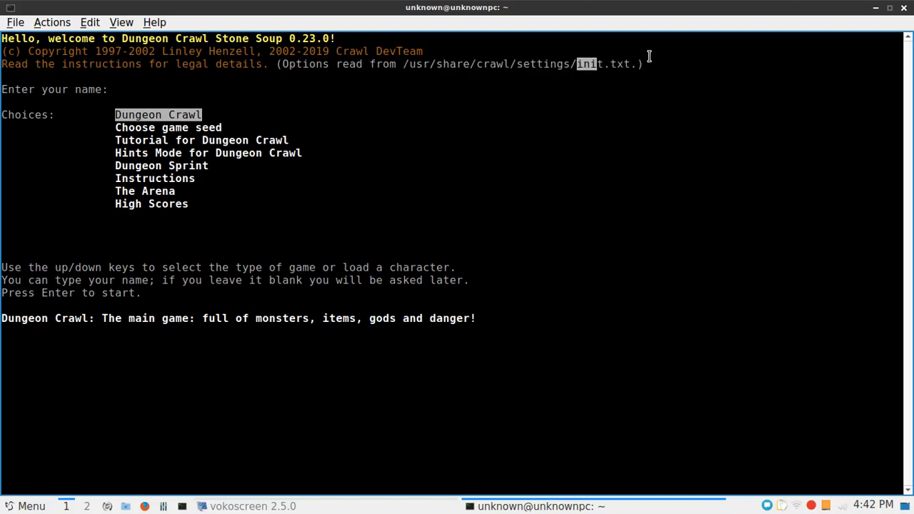
pyautogui.moveTo(187, 62)
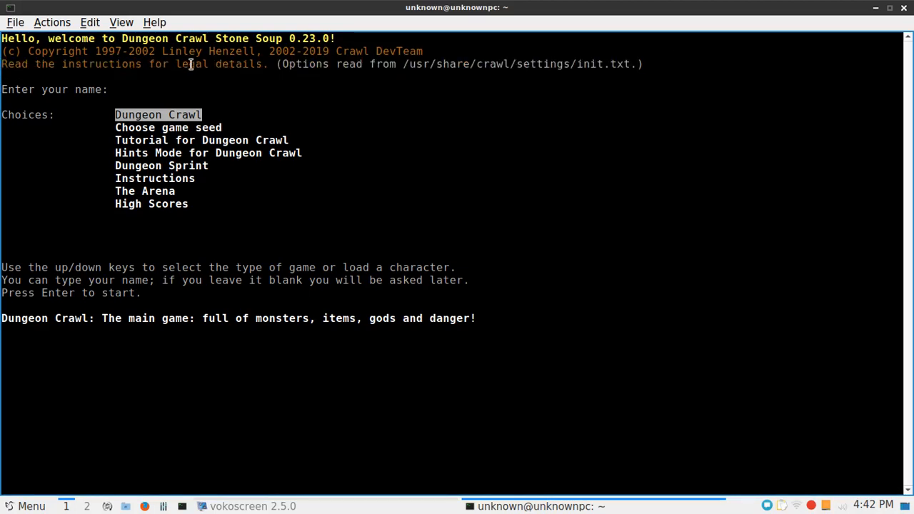
pyautogui.moveTo(351, 251)
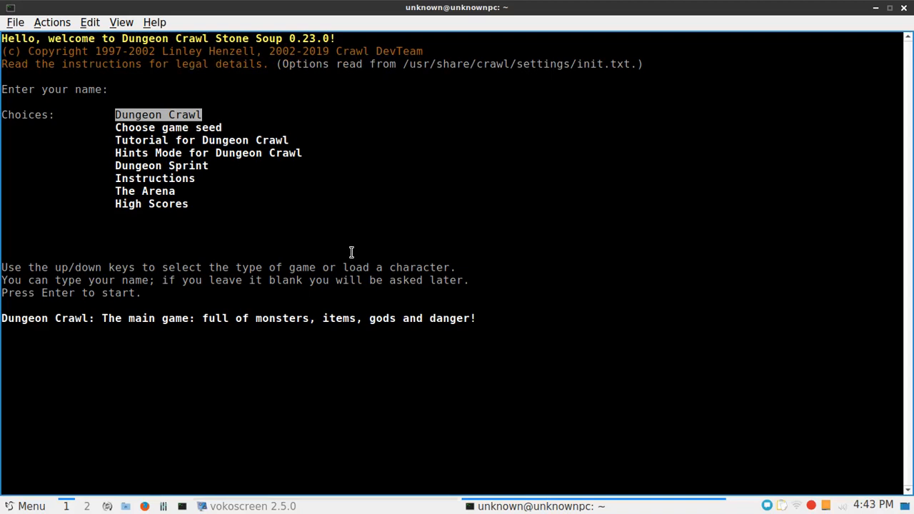
pyautogui.click(143, 88)
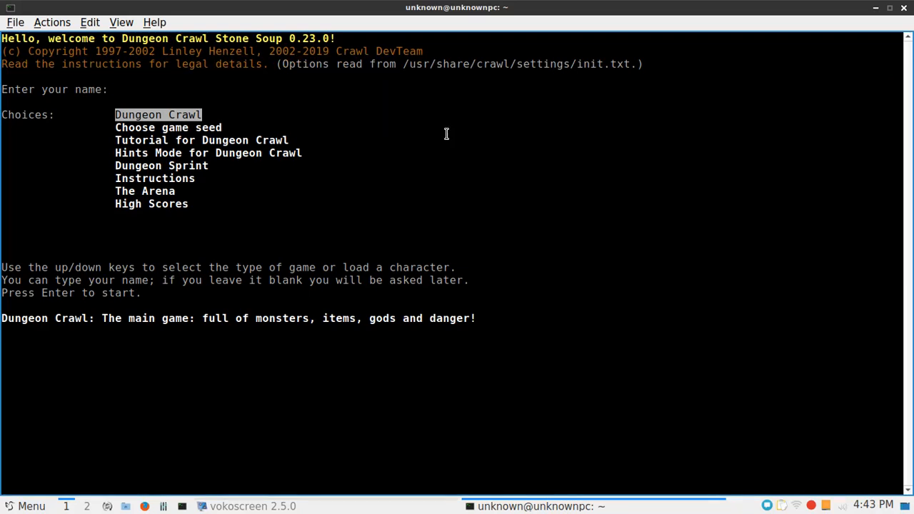
pyautogui.moveTo(9, 124)
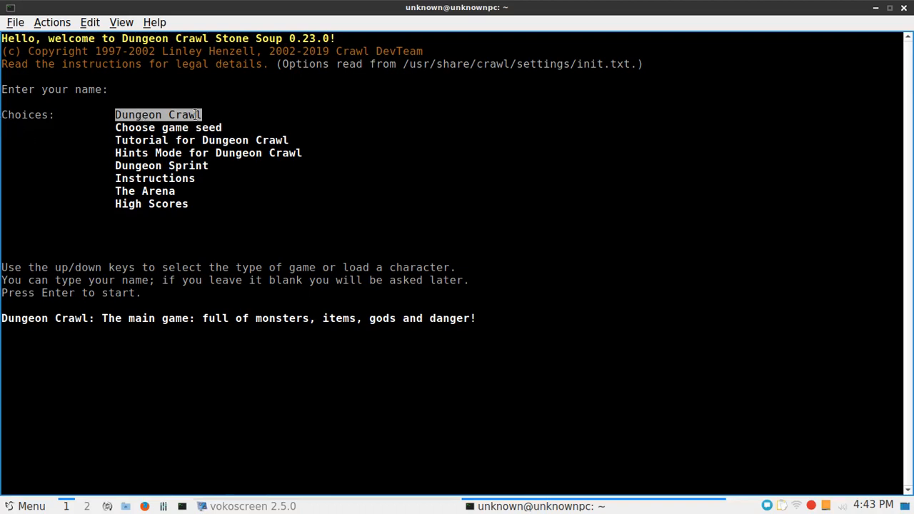
pyautogui.moveTo(226, 179)
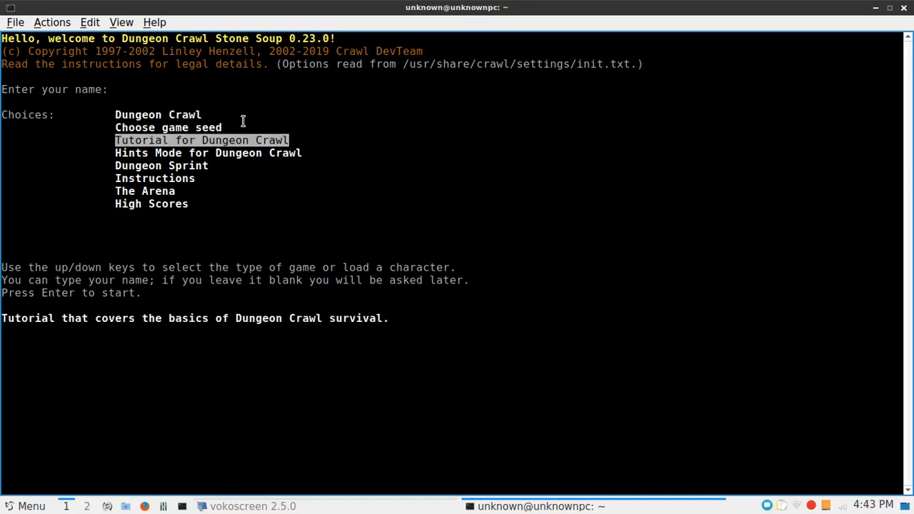
pyautogui.press('Down')
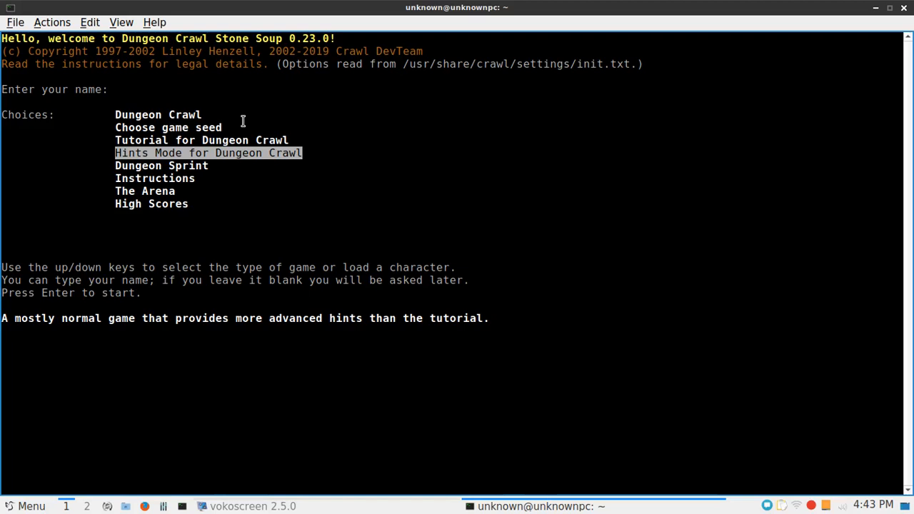
pyautogui.press('Down')
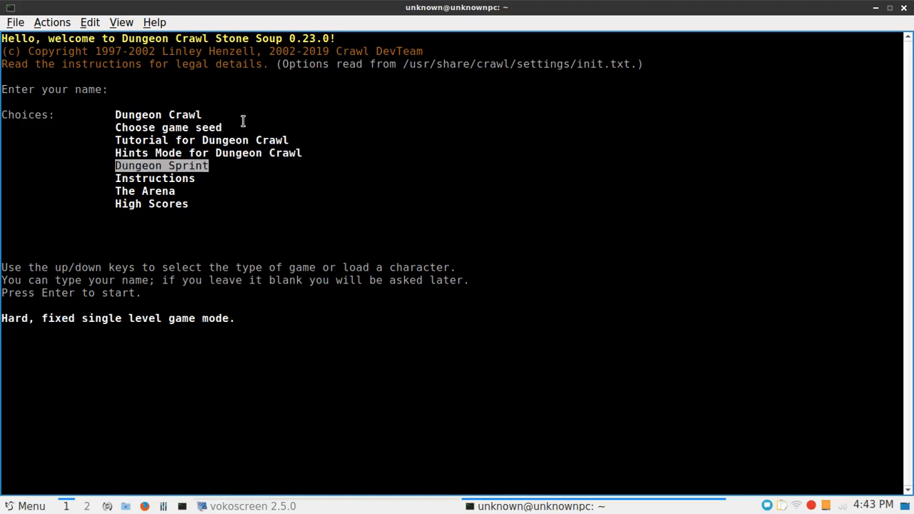
pyautogui.press('Down')
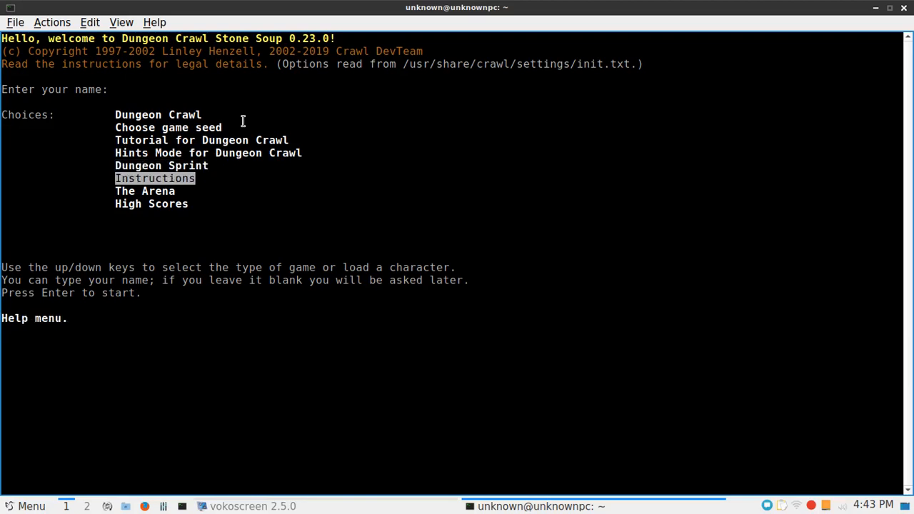
pyautogui.press('Down')
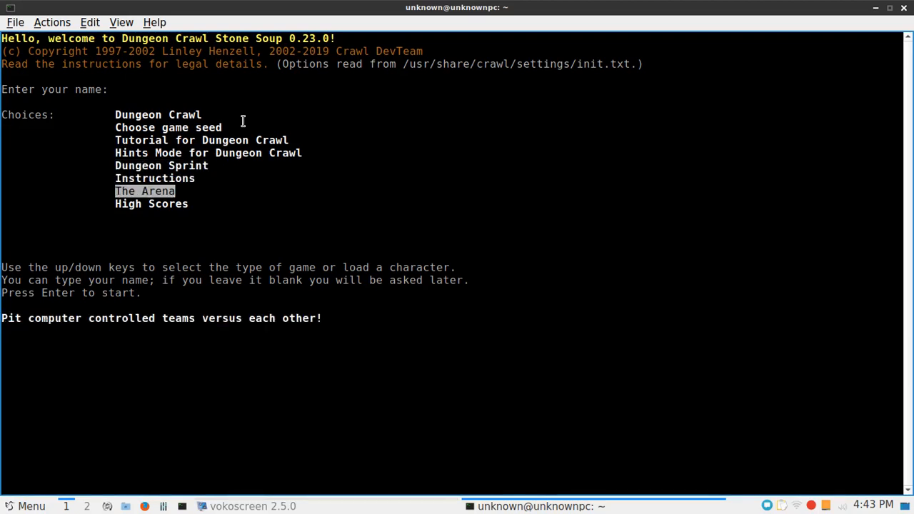
pyautogui.press('Down')
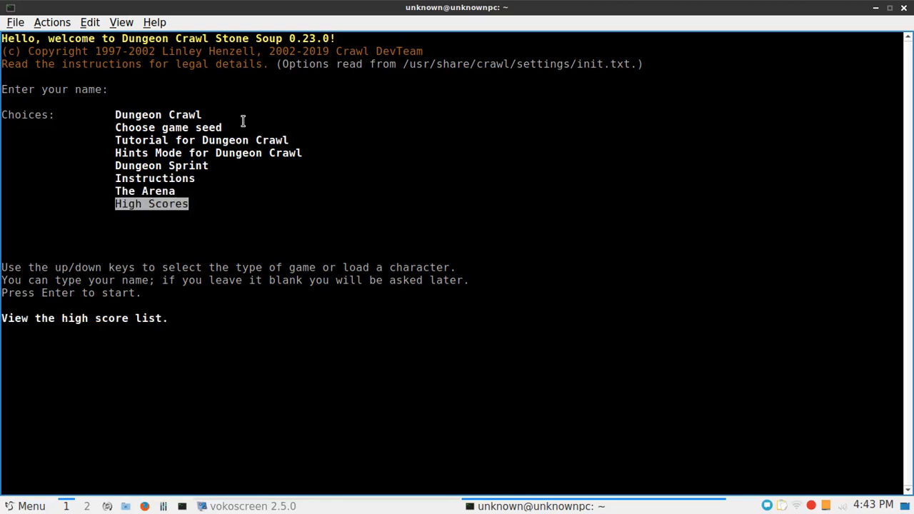
pyautogui.press('Up')
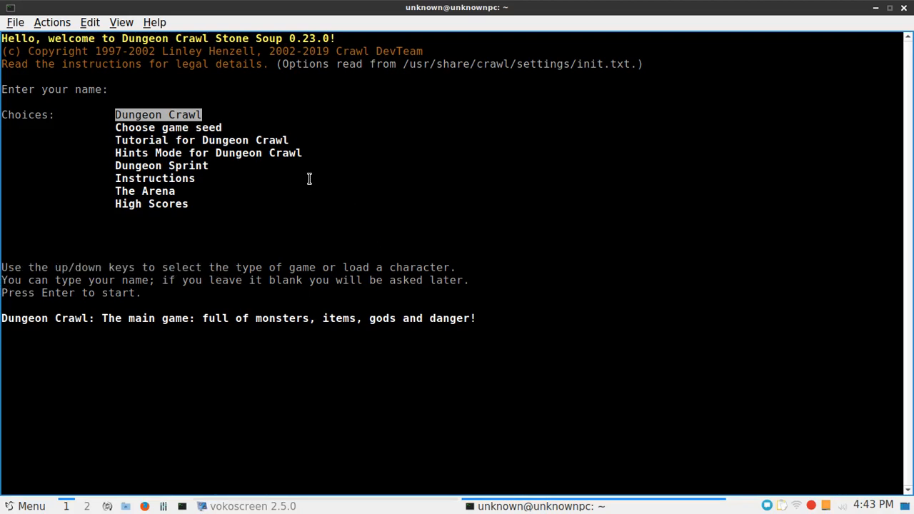
pyautogui.moveTo(274, 125)
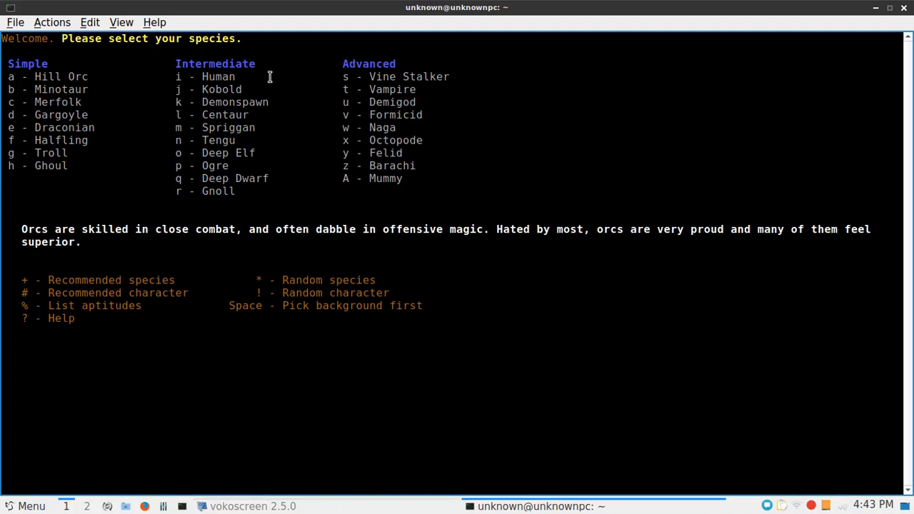
pyautogui.moveTo(106, 40)
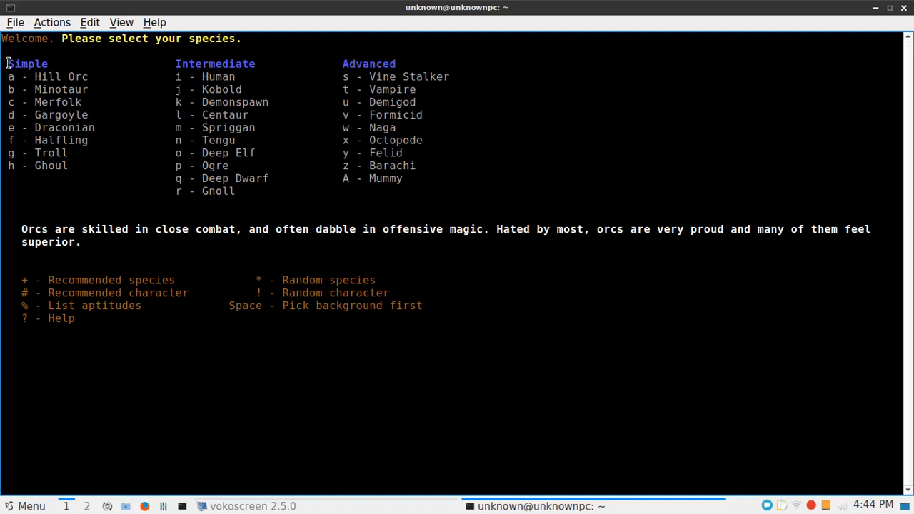
pyautogui.moveTo(171, 63)
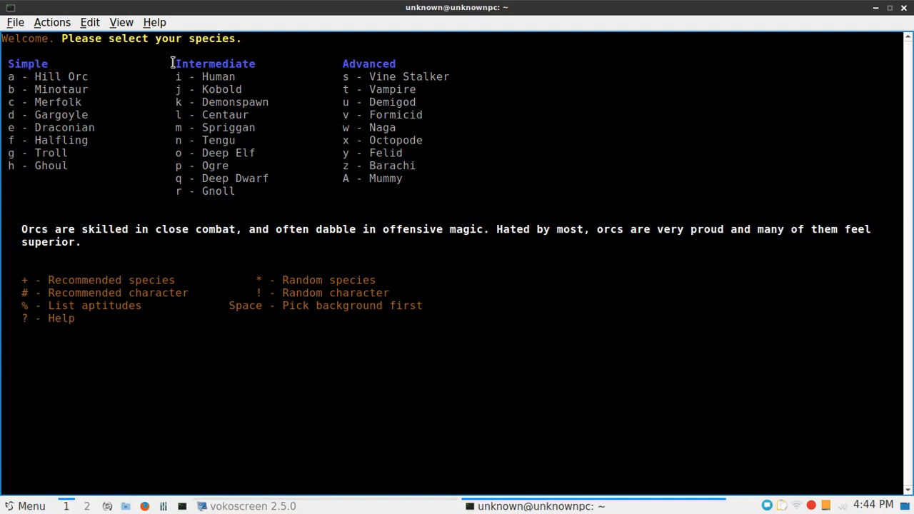
pyautogui.doubleClick(214, 63)
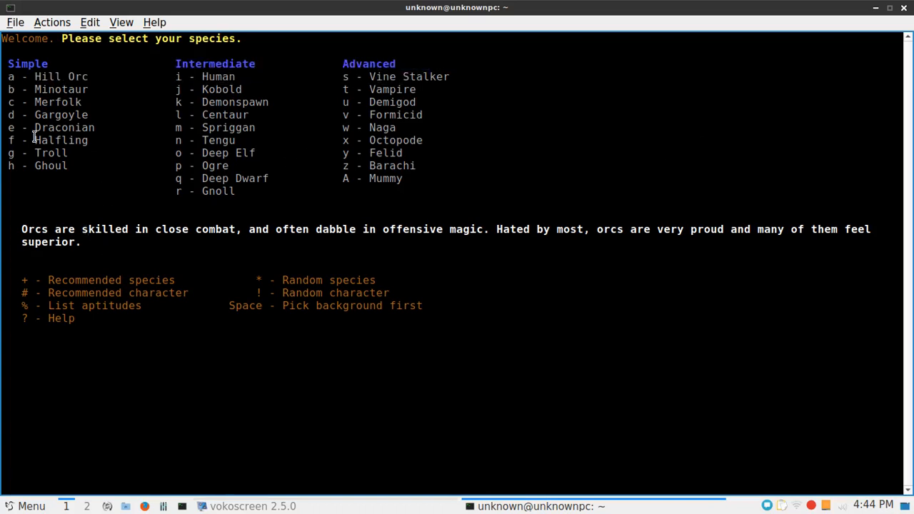
pyautogui.moveTo(183, 234)
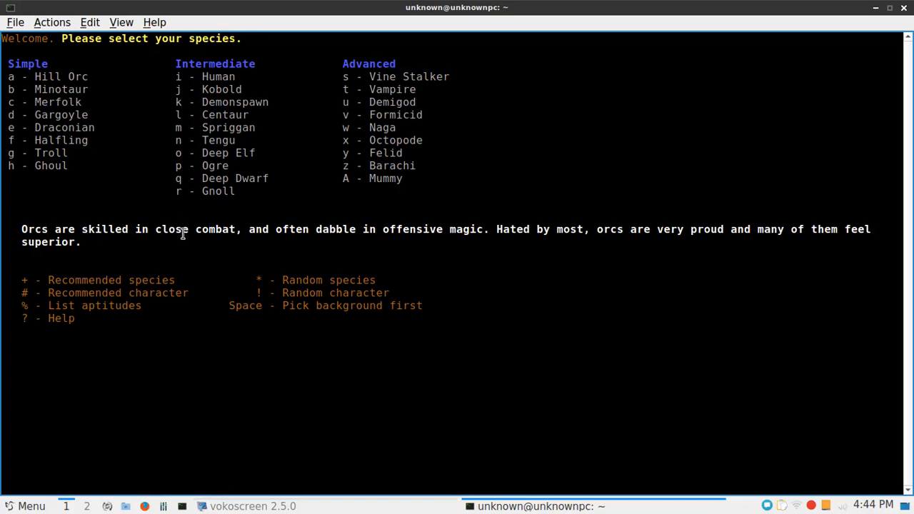
pyautogui.moveTo(80, 62)
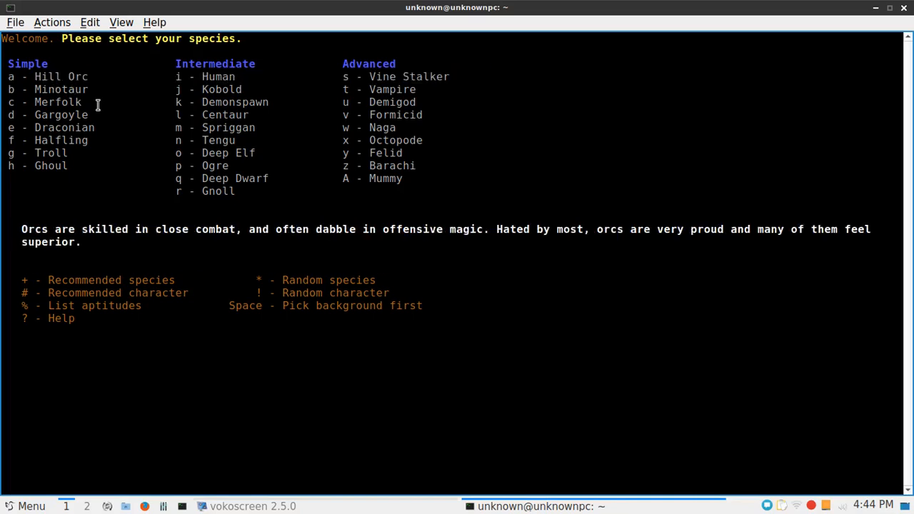
pyautogui.press('b')
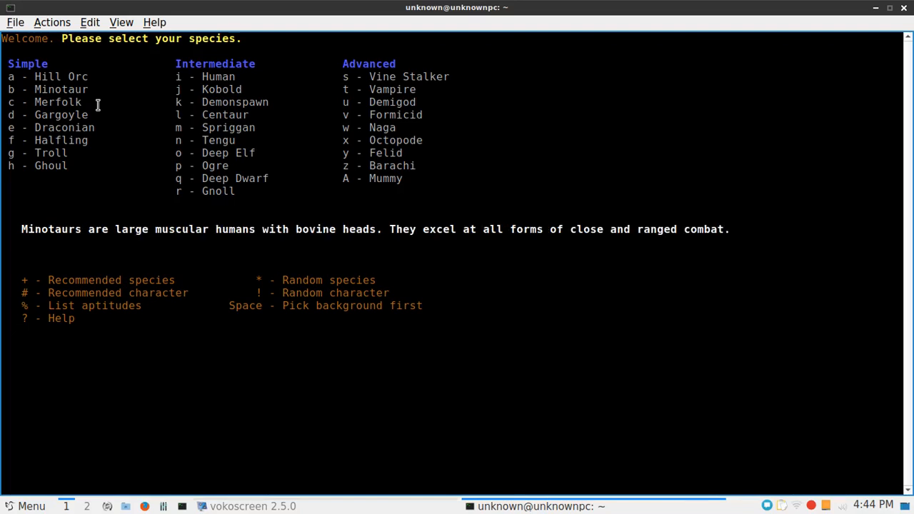
pyautogui.press('d')
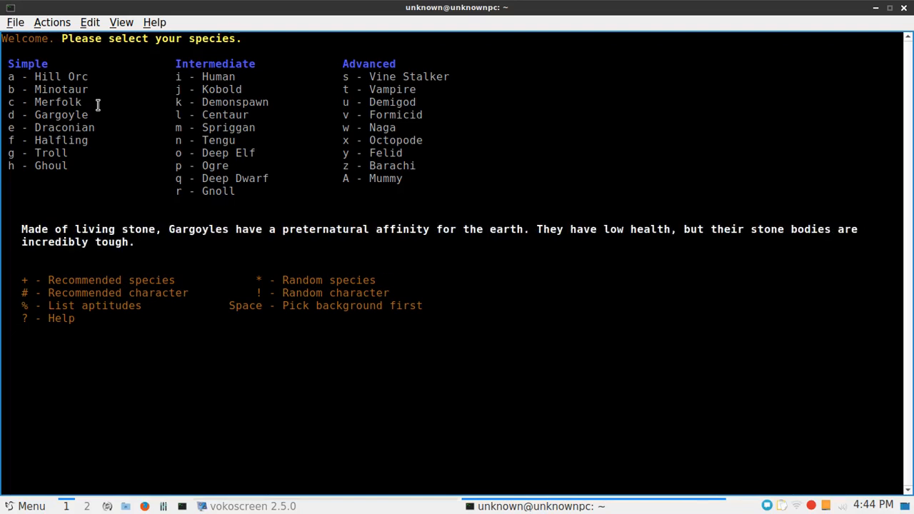
pyautogui.moveTo(78, 89)
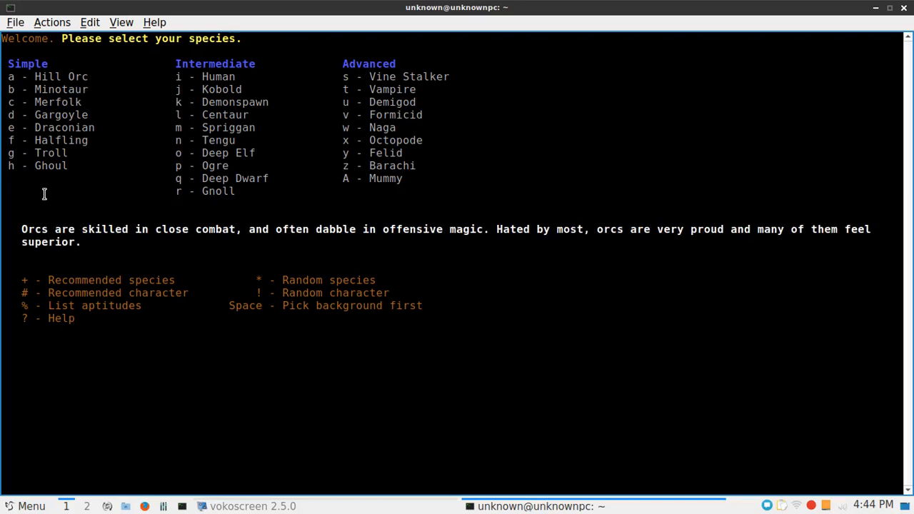
pyautogui.moveTo(63, 248)
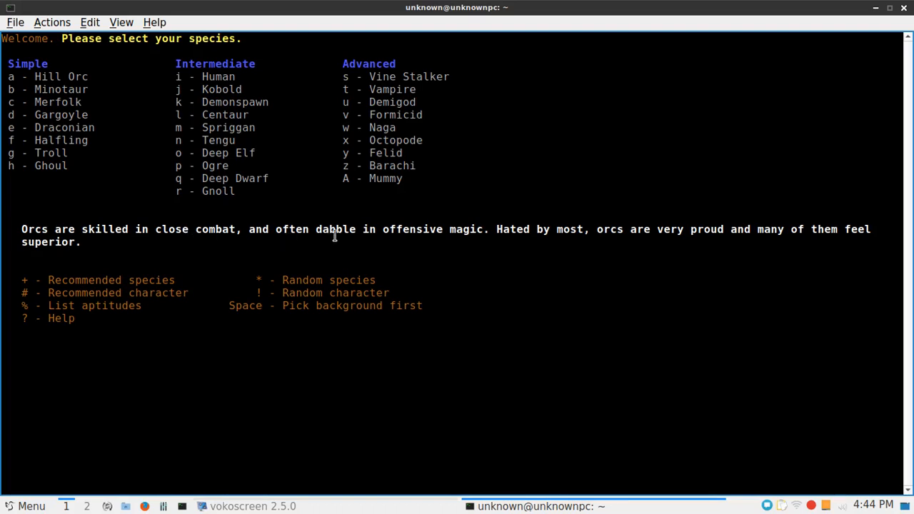
pyautogui.moveTo(401, 235)
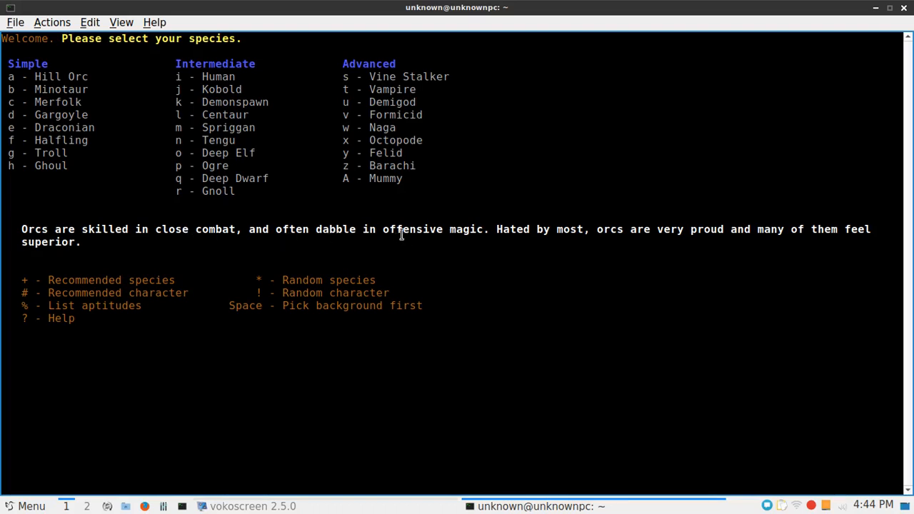
pyautogui.moveTo(527, 229)
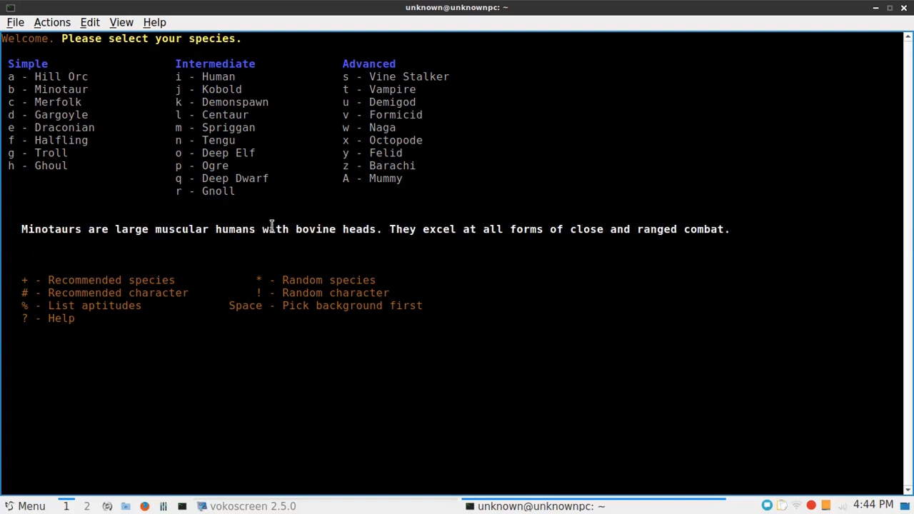
pyautogui.moveTo(439, 234)
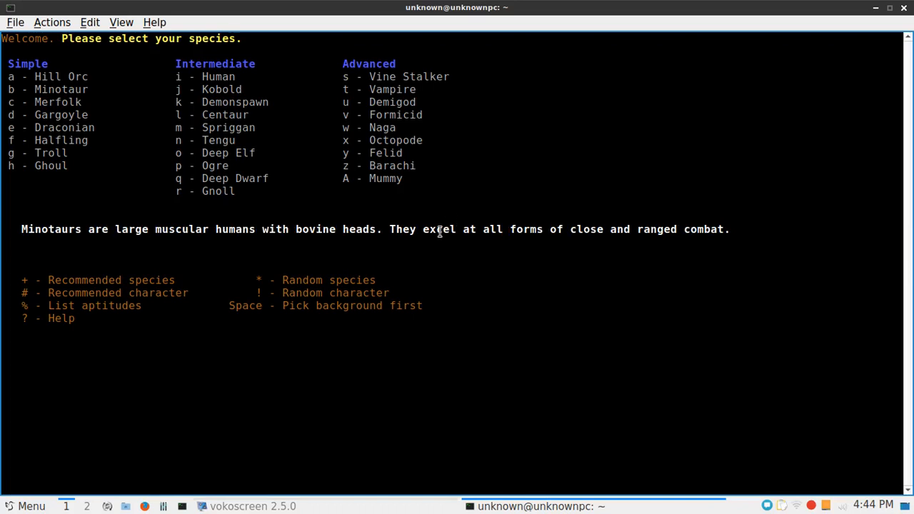
pyautogui.moveTo(622, 251)
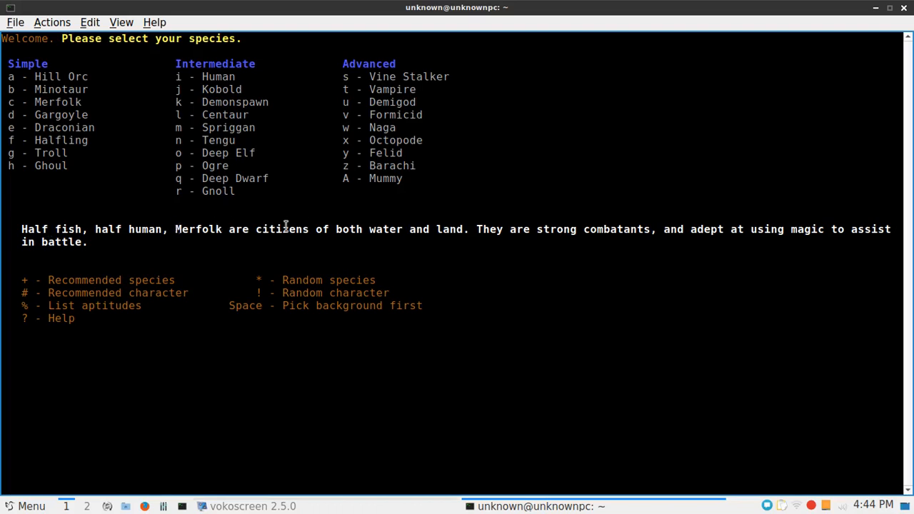
pyautogui.moveTo(817, 242)
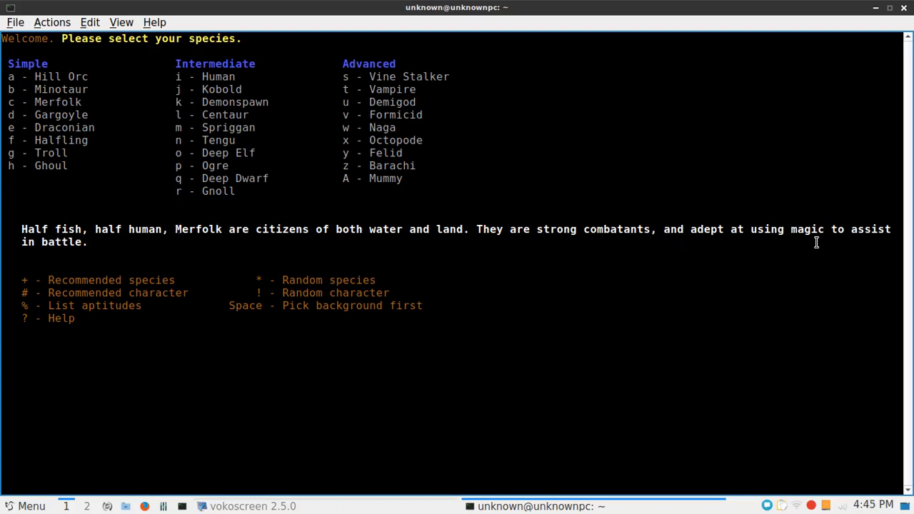
pyautogui.press('d')
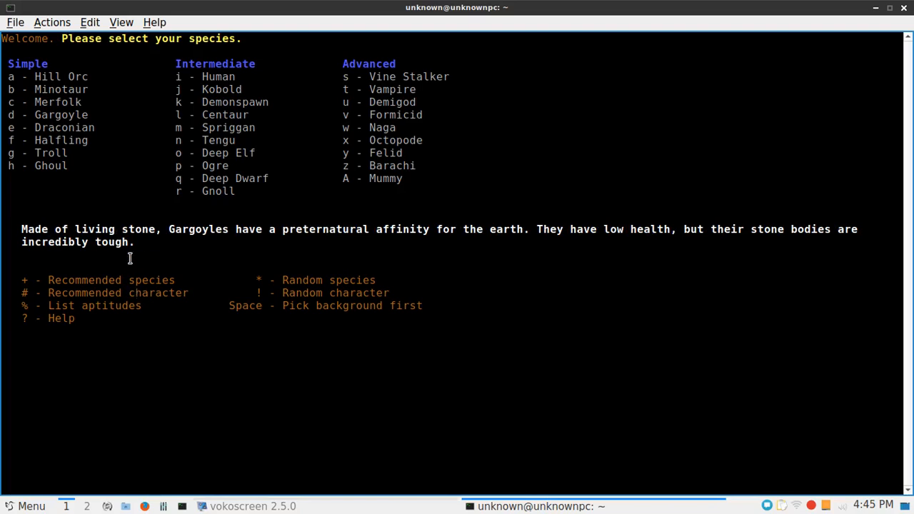
pyautogui.moveTo(203, 229)
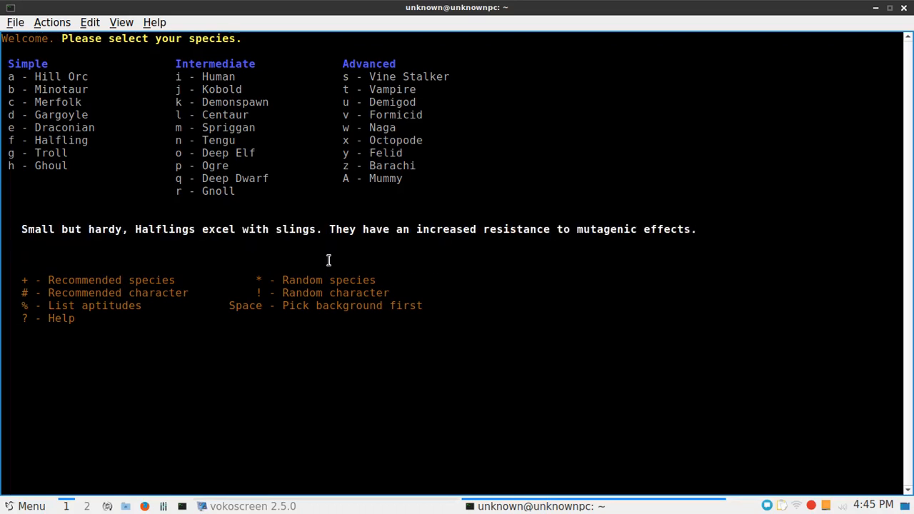
pyautogui.moveTo(71, 174)
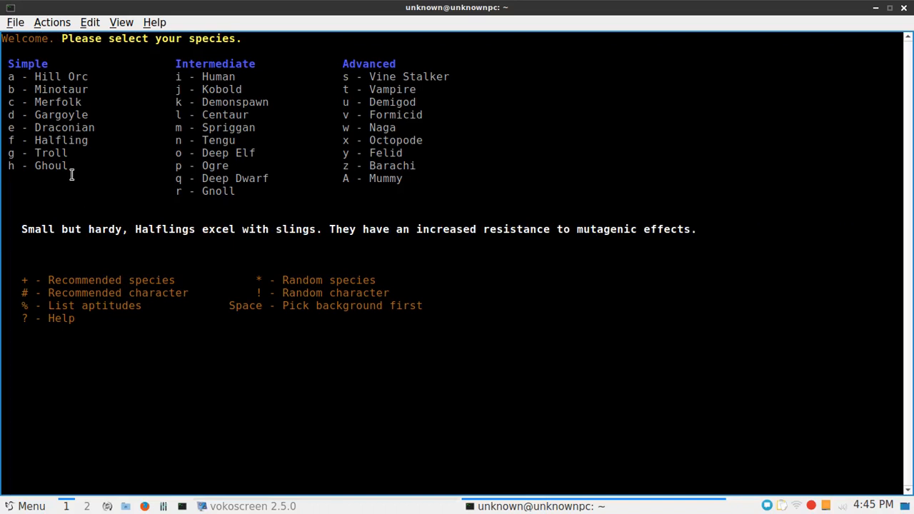
pyautogui.moveTo(248, 237)
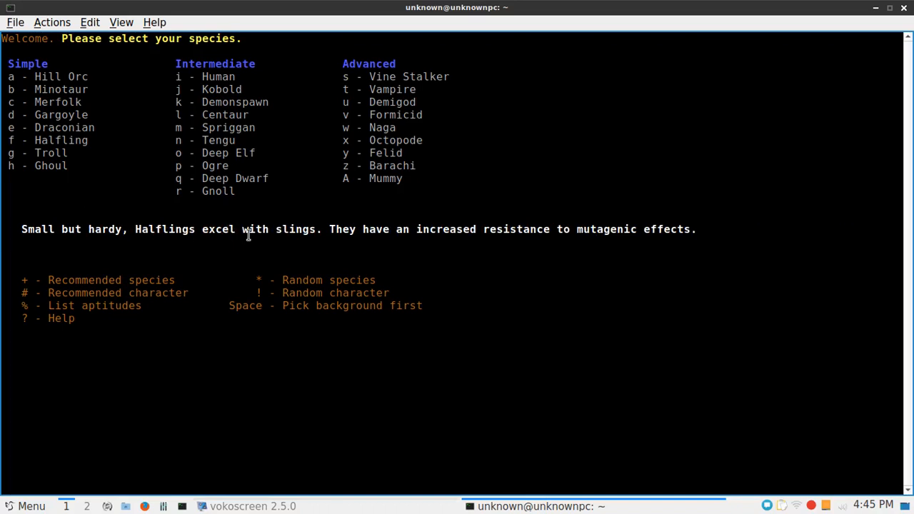
pyautogui.moveTo(417, 229)
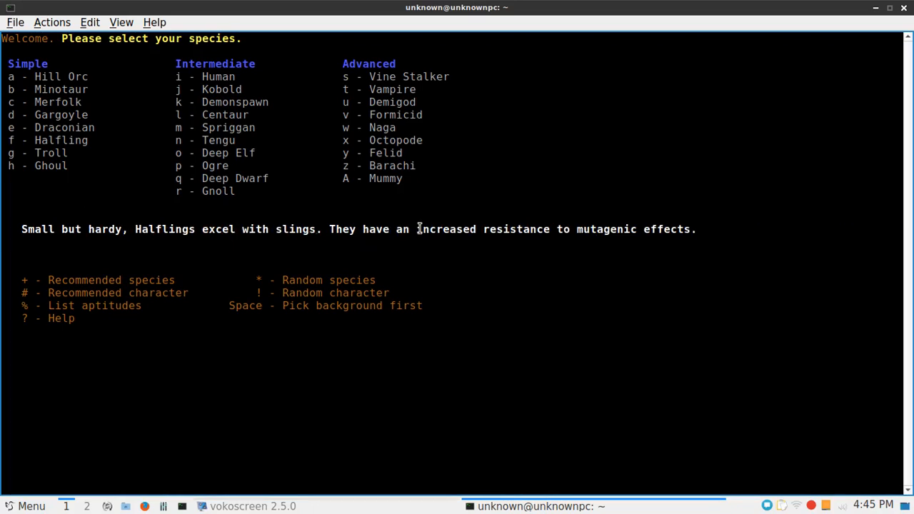
pyautogui.moveTo(445, 240)
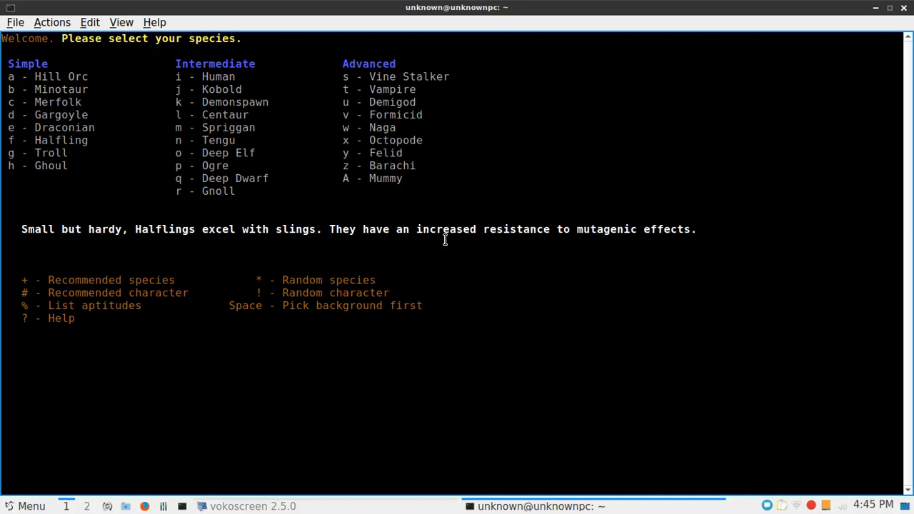
pyautogui.moveTo(742, 241)
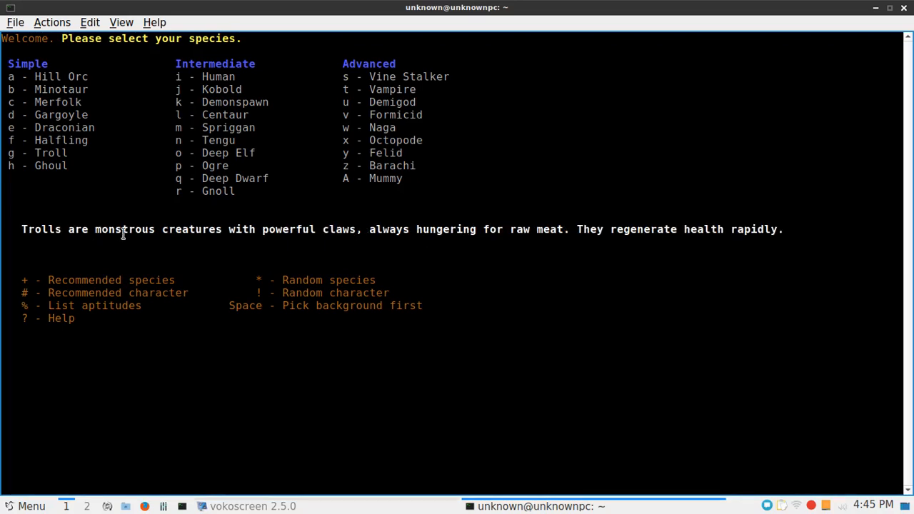
pyautogui.moveTo(268, 243)
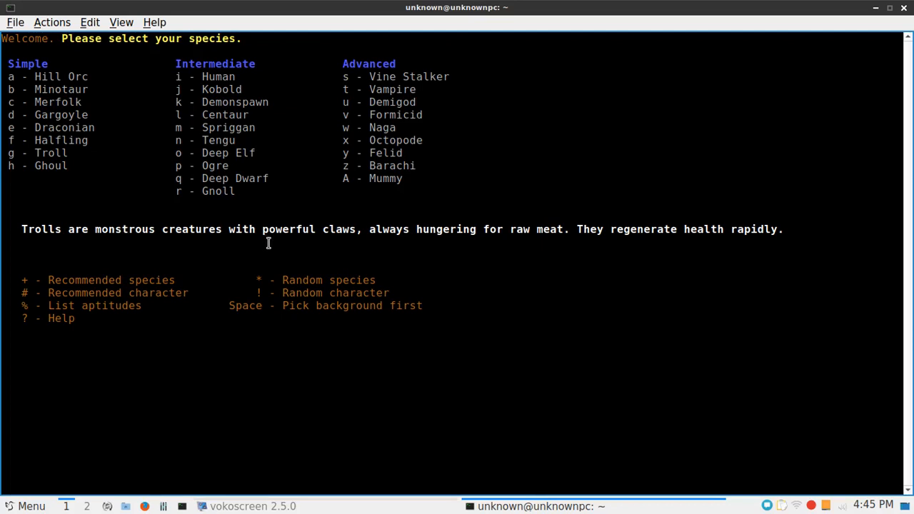
pyautogui.moveTo(367, 249)
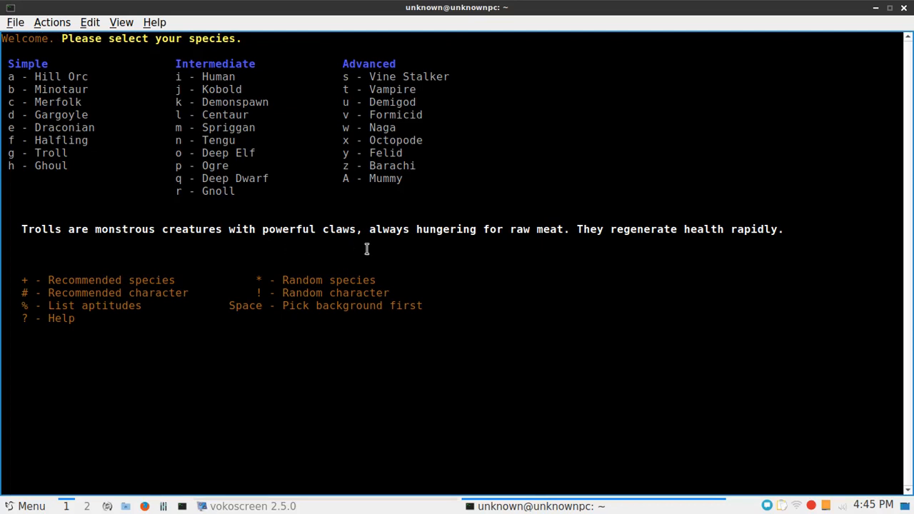
pyautogui.moveTo(520, 244)
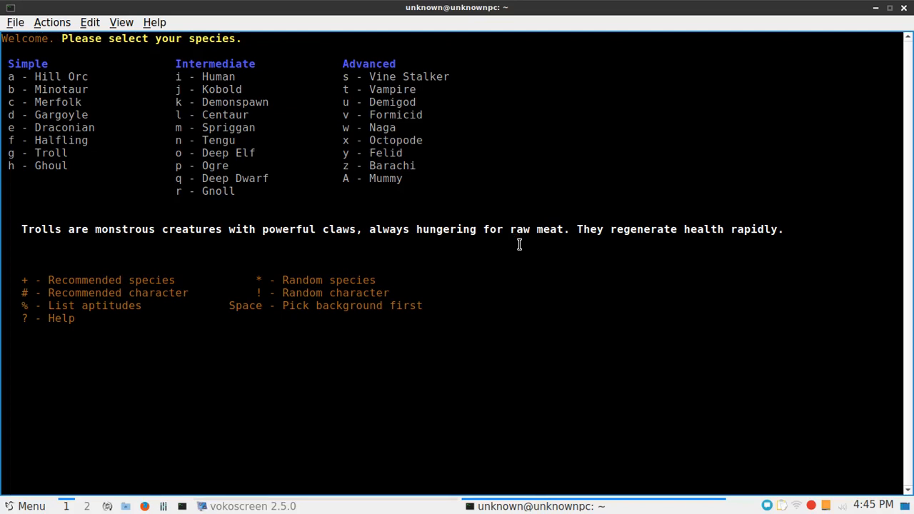
pyautogui.moveTo(711, 251)
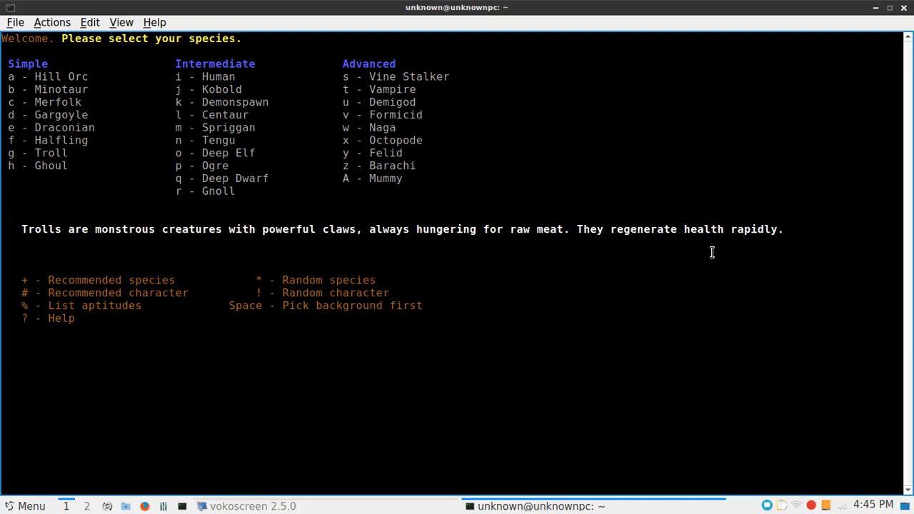
pyautogui.moveTo(725, 246)
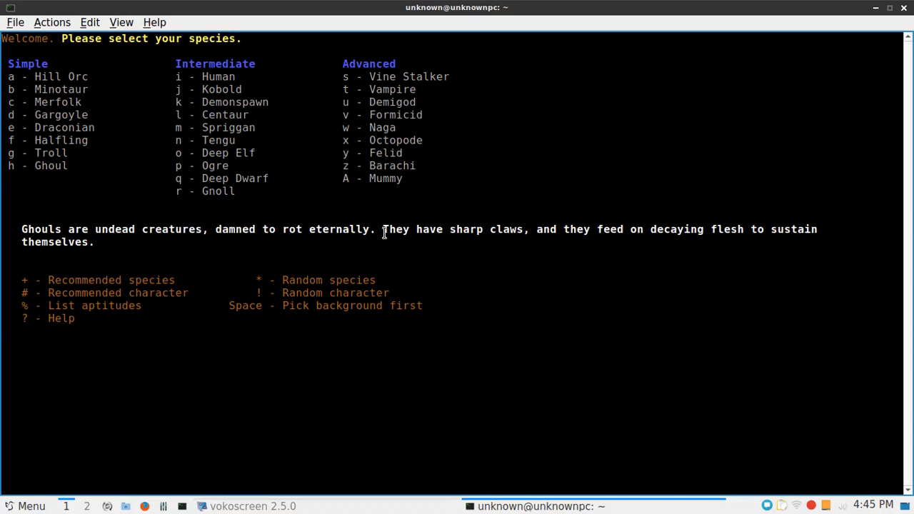
pyautogui.moveTo(380, 235)
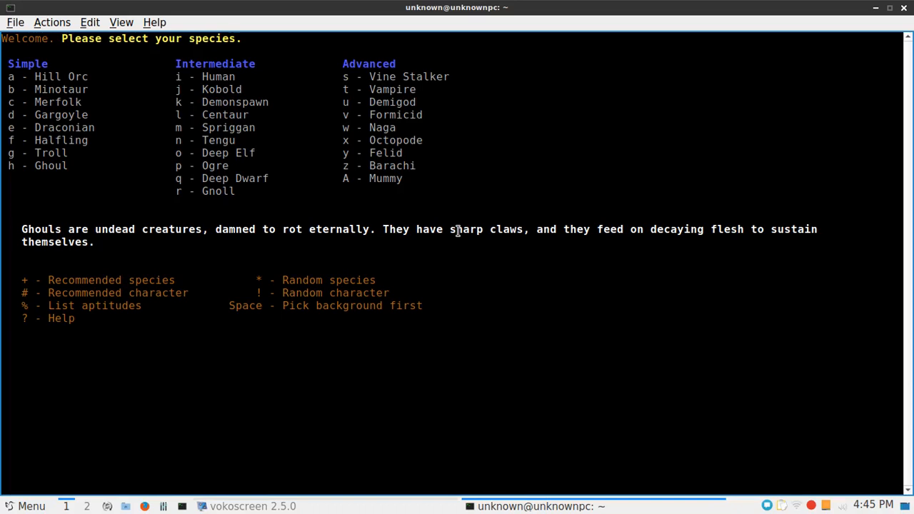
pyautogui.moveTo(718, 243)
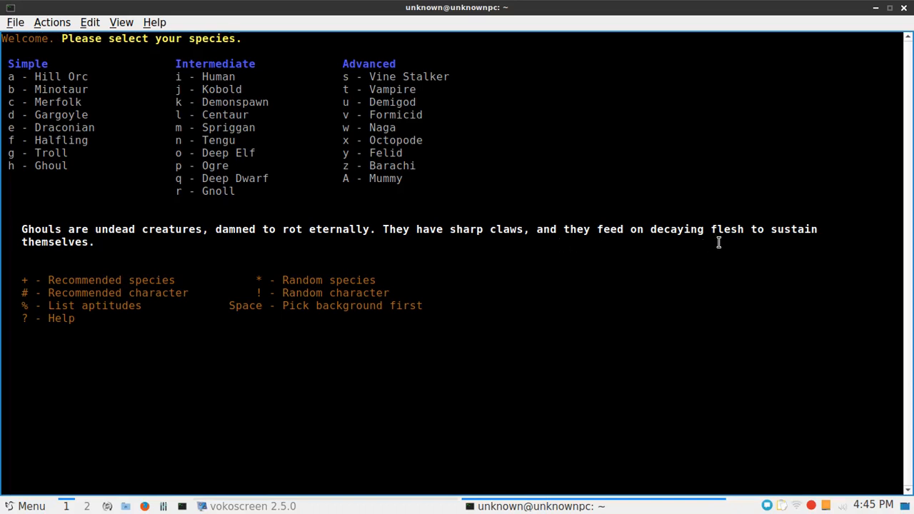
pyautogui.moveTo(786, 241)
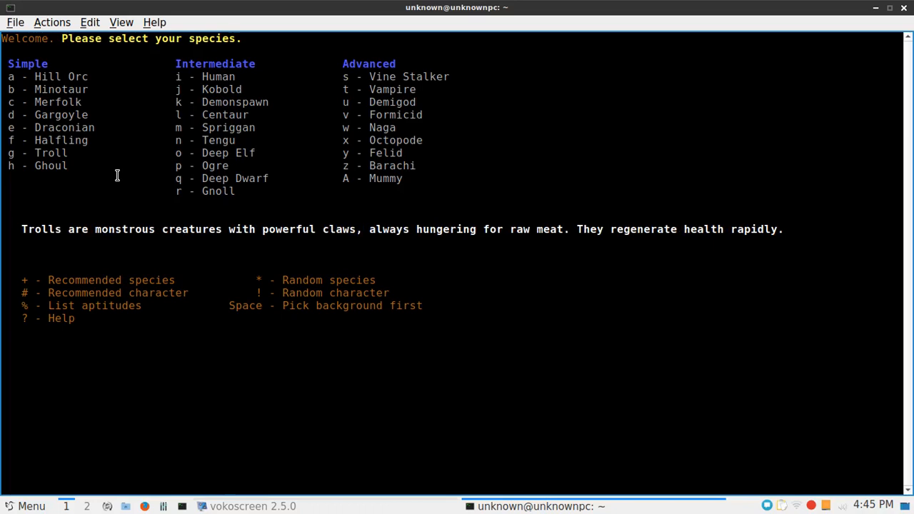
pyautogui.moveTo(51, 198)
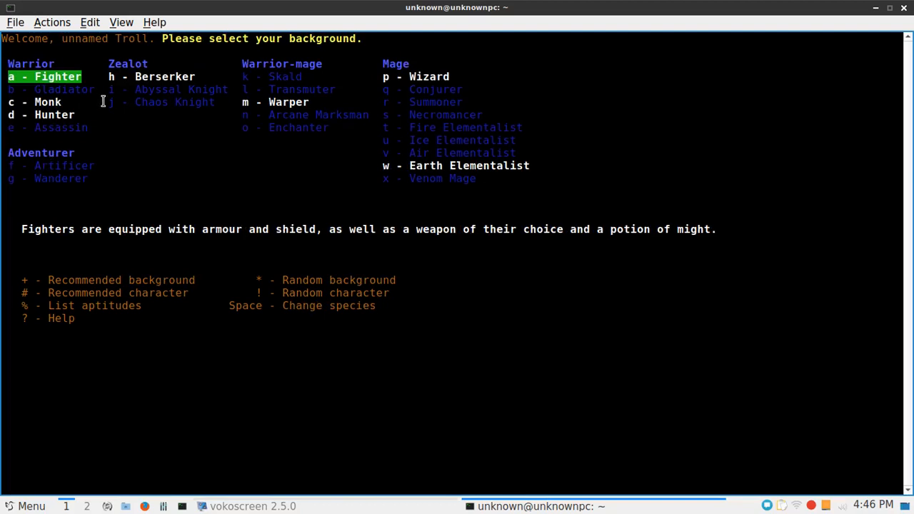
pyautogui.moveTo(94, 106)
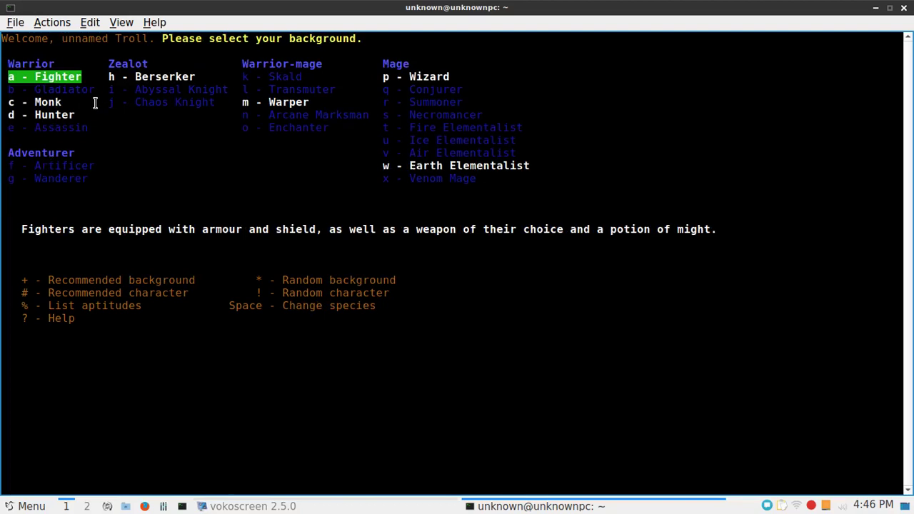
pyautogui.moveTo(63, 88)
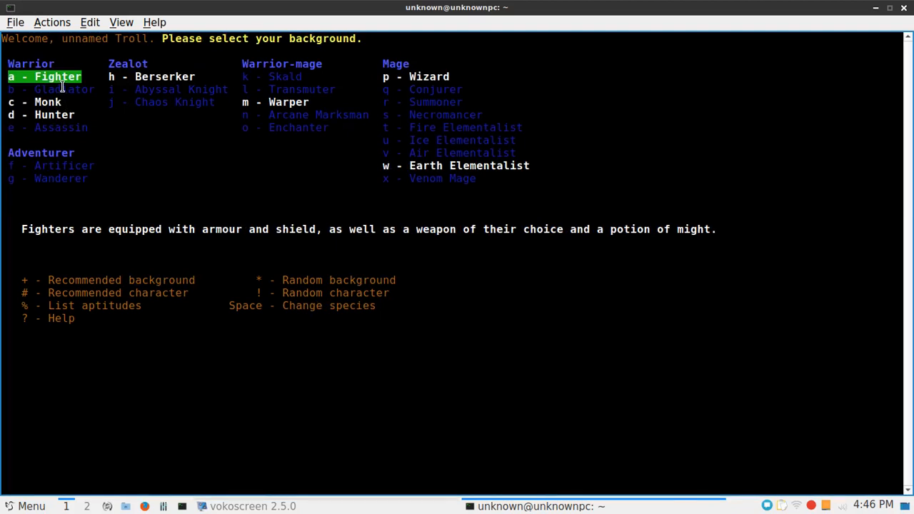
pyautogui.moveTo(6, 101)
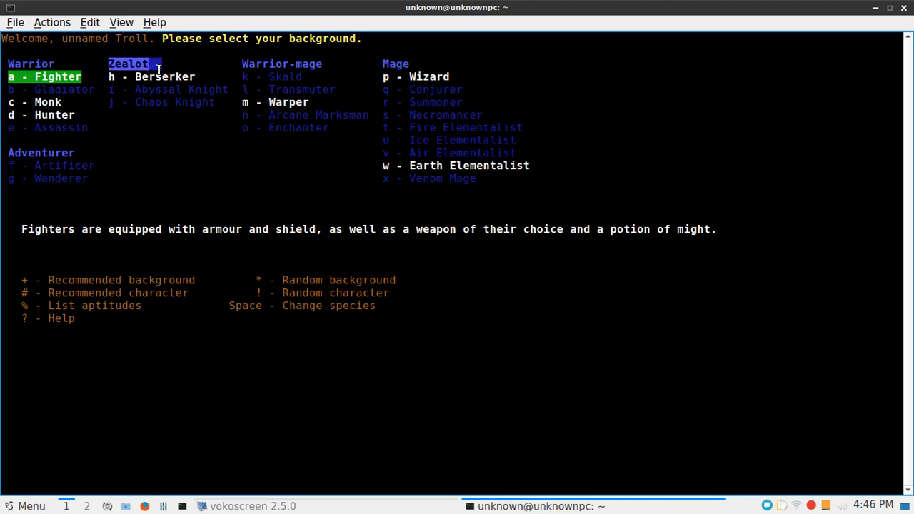
pyautogui.moveTo(242, 89)
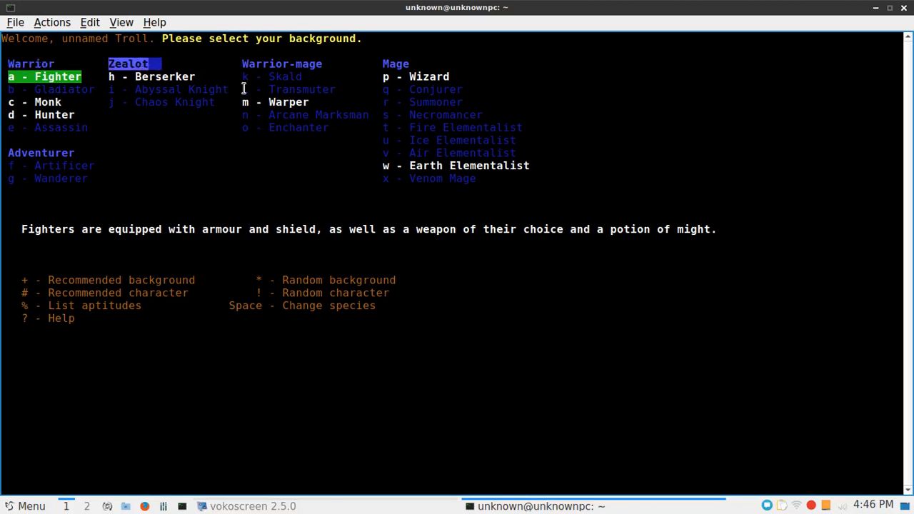
pyautogui.moveTo(248, 64)
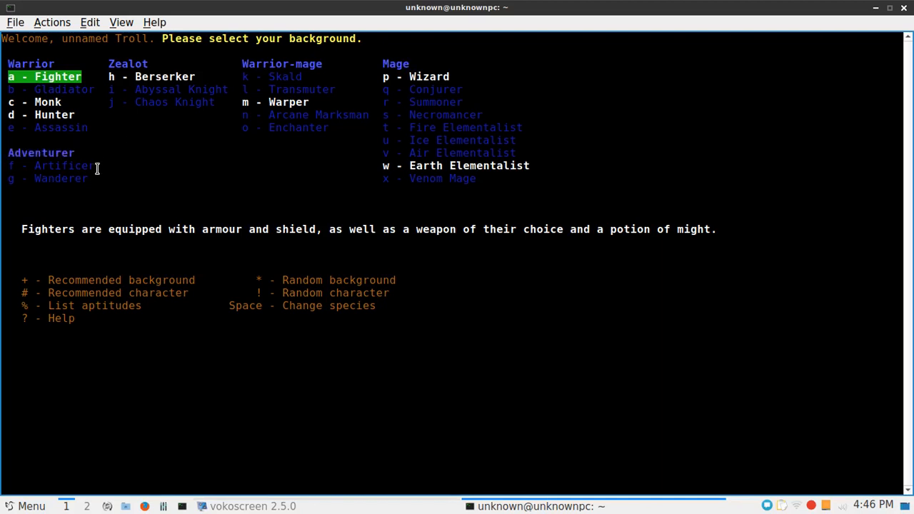
pyautogui.moveTo(189, 58)
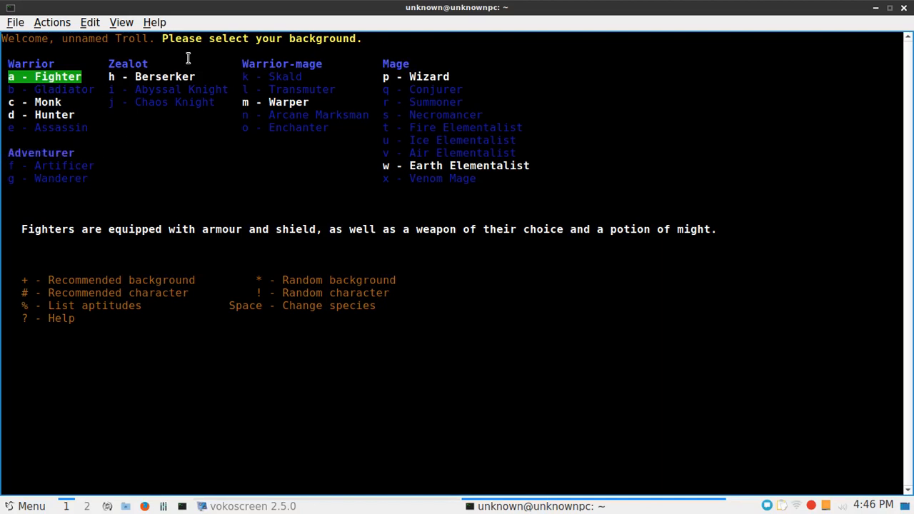
pyautogui.moveTo(181, 147)
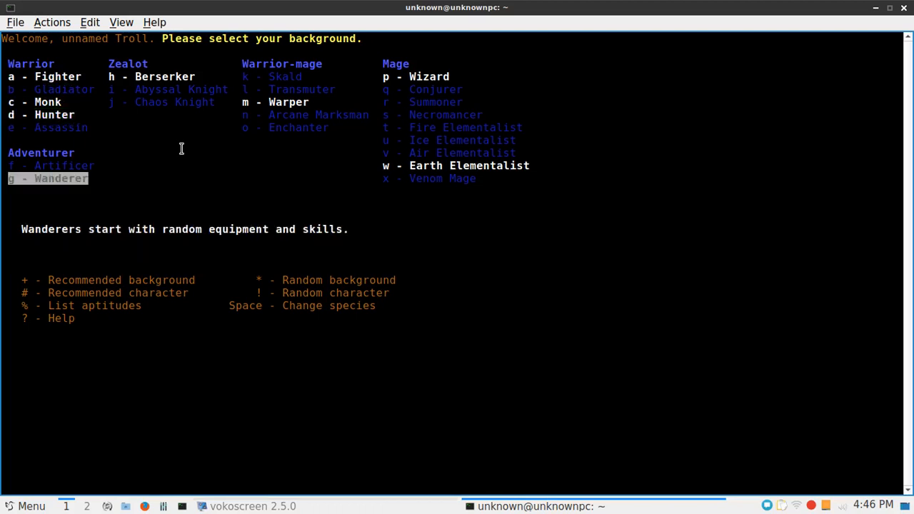
# Preview the Artificer and Hunter backgrounds, then choose 'd - Hunter'
pyautogui.press('Up')
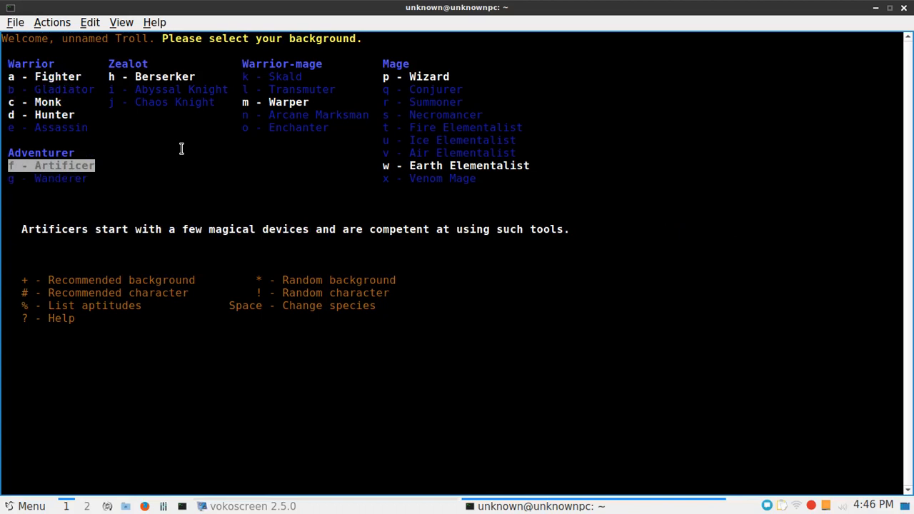
pyautogui.press('w')
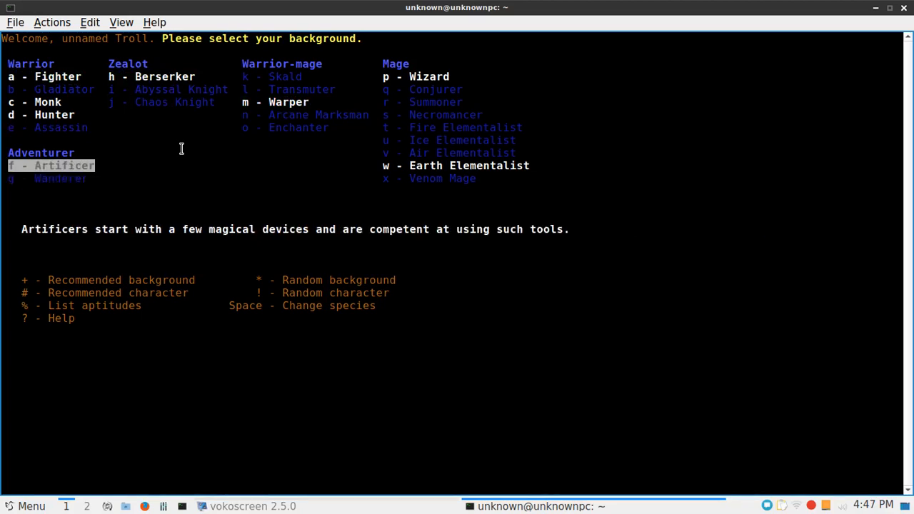
pyautogui.press('e')
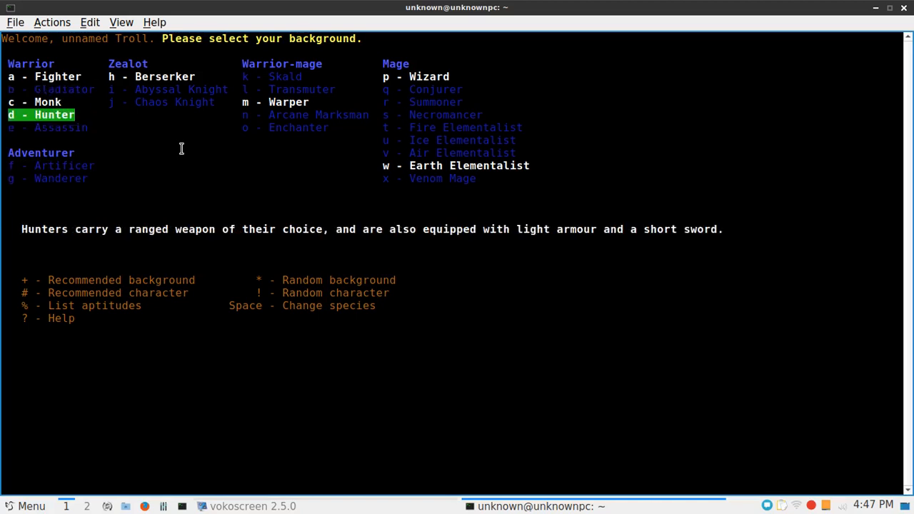
pyautogui.press('d')
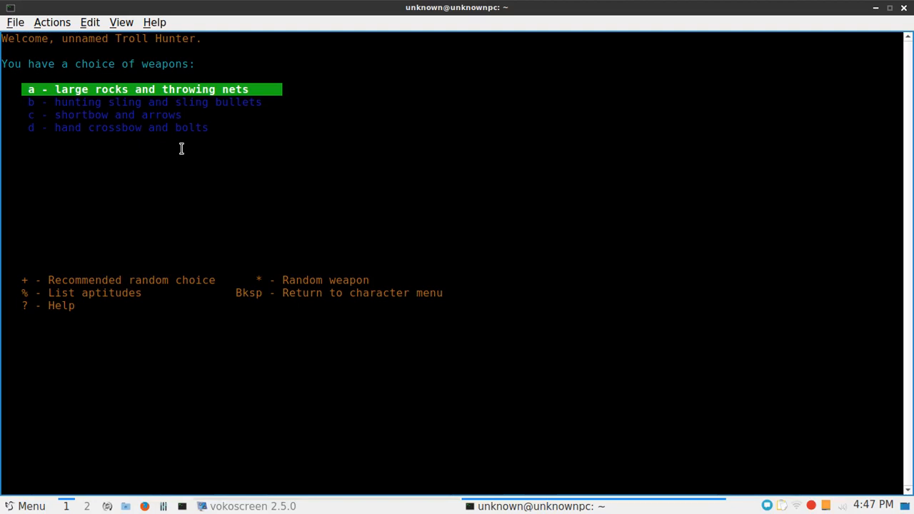
# Take 'a - large rocks and throwing nets' as the starting weapons
pyautogui.press('a')
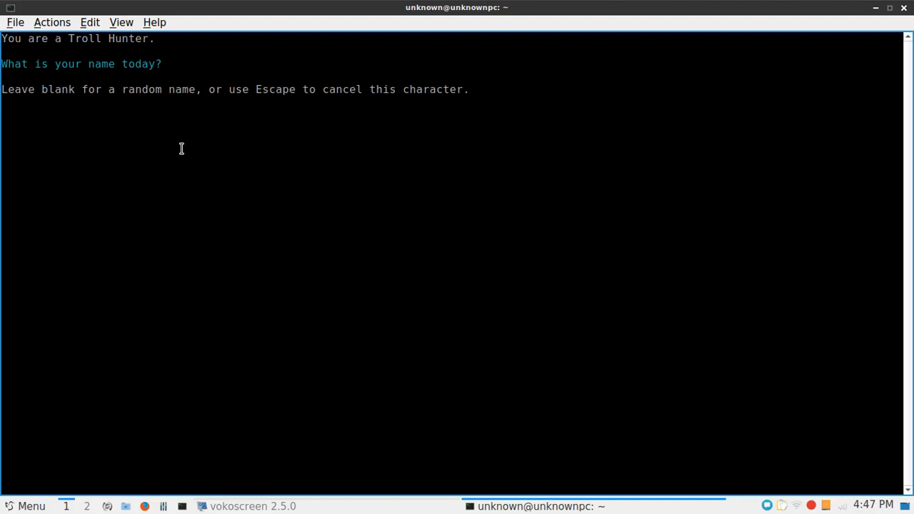
pyautogui.moveTo(188, 140)
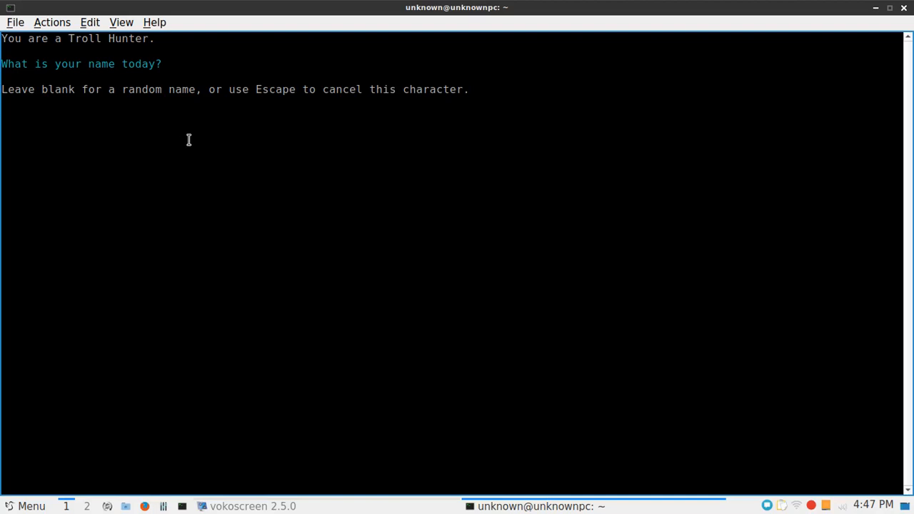
pyautogui.moveTo(206, 127)
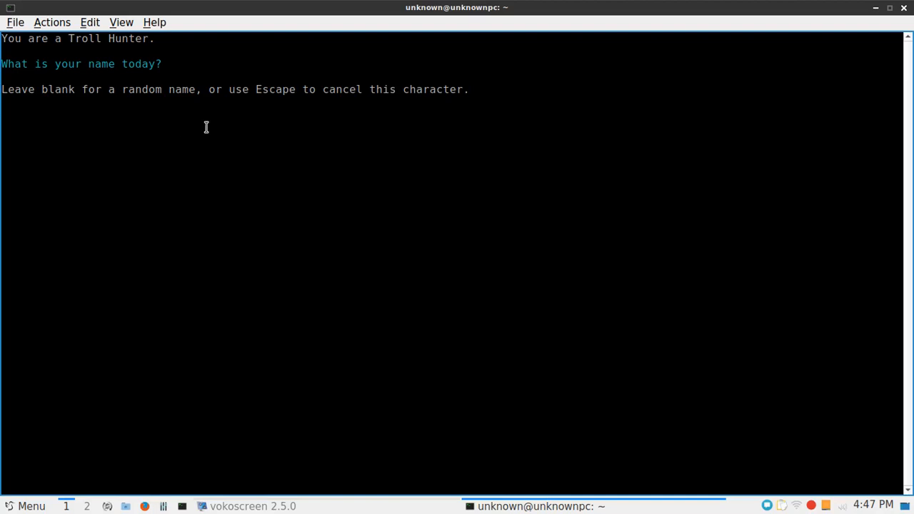
pyautogui.moveTo(206, 132)
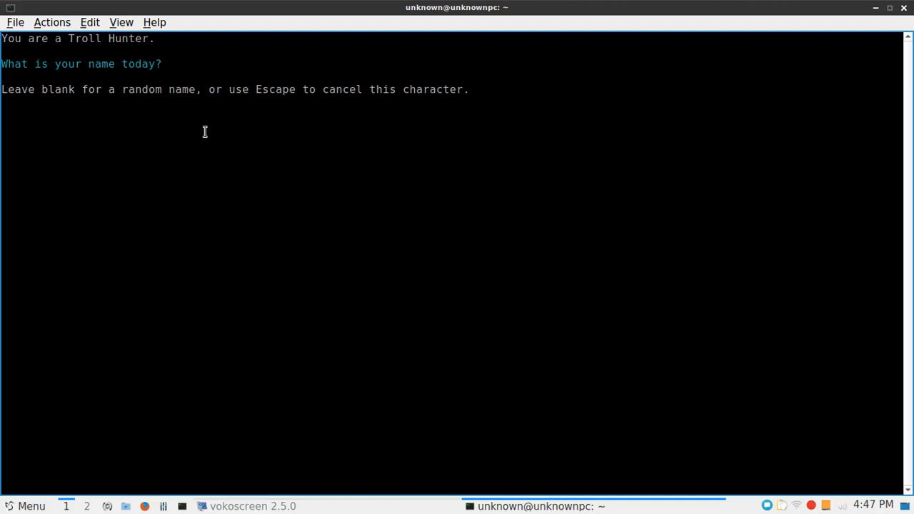
pyautogui.moveTo(206, 130)
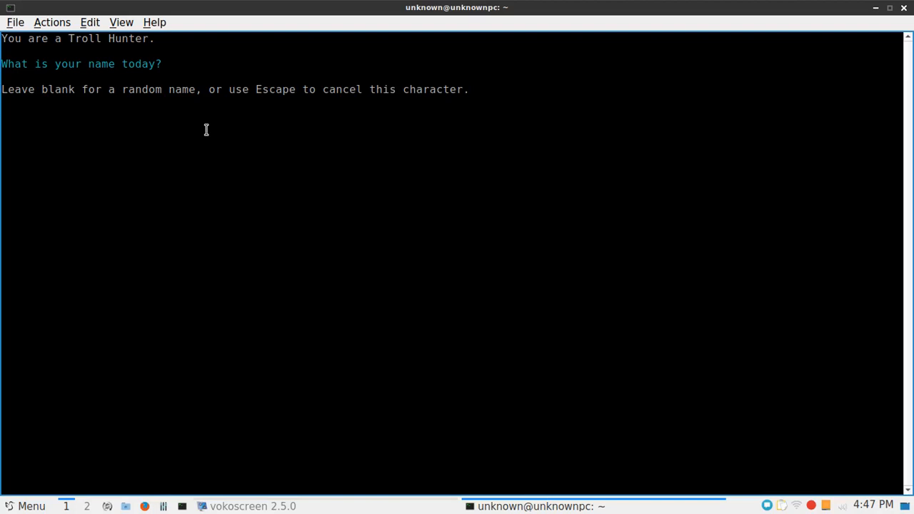
pyautogui.moveTo(202, 129)
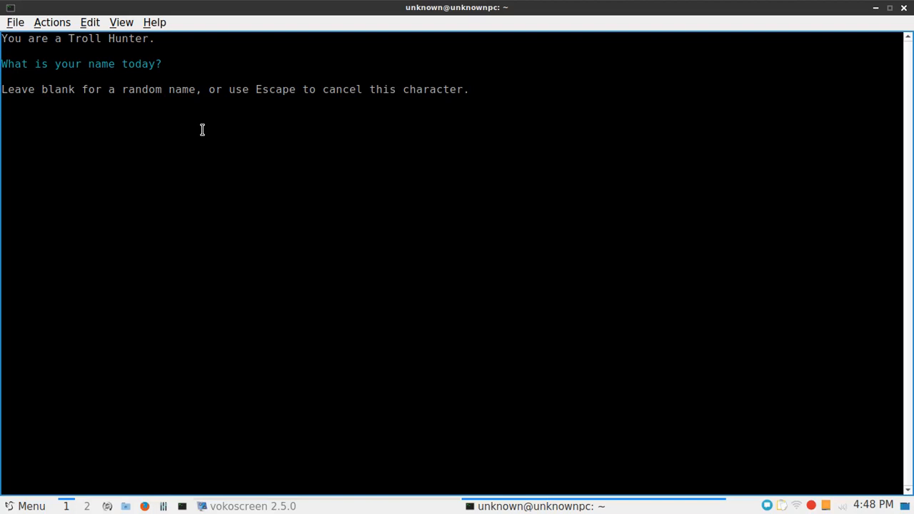
pyautogui.moveTo(220, 91)
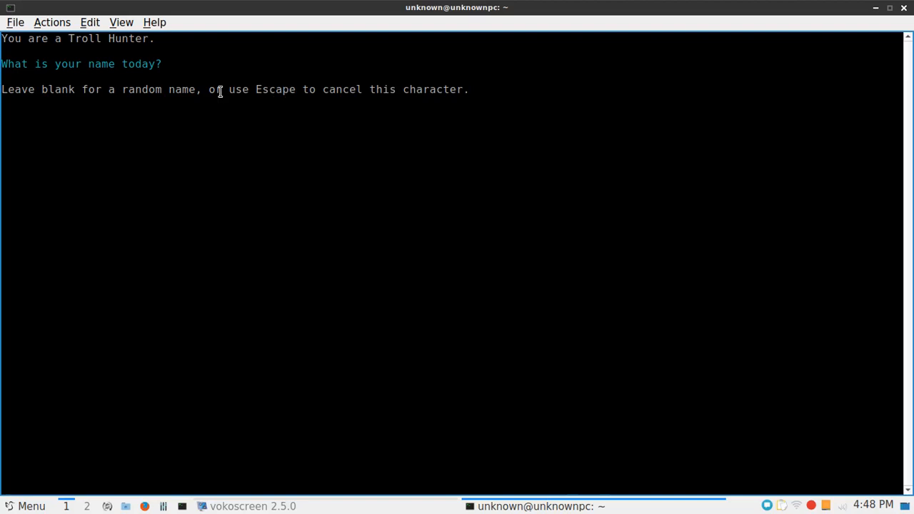
pyautogui.moveTo(288, 88)
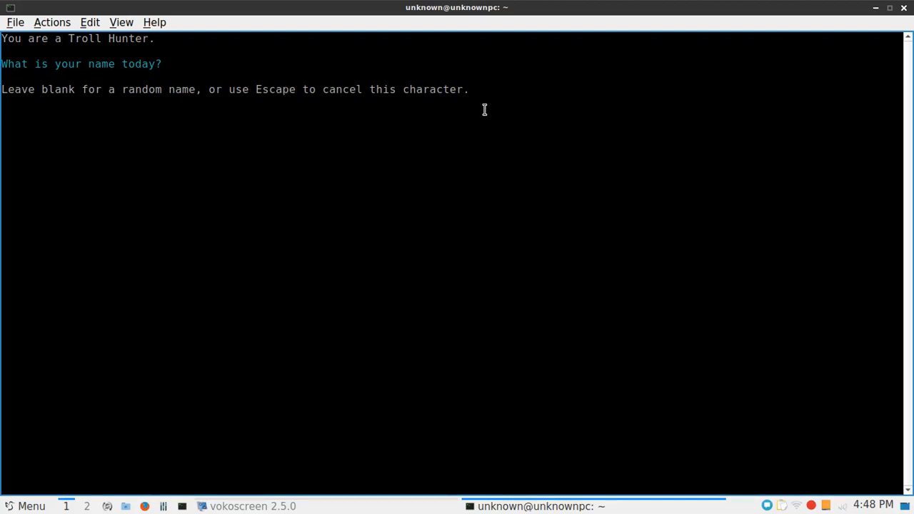
pyautogui.write('s')
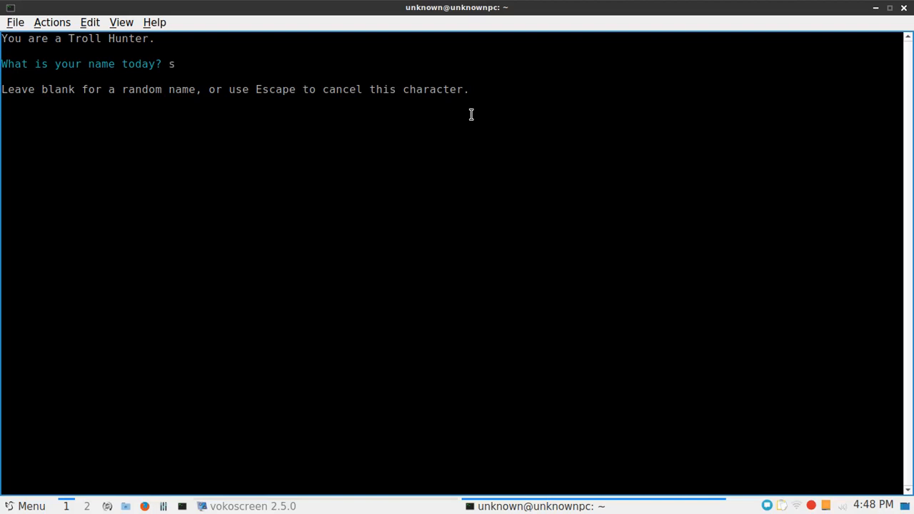
pyautogui.press('BackSpace')
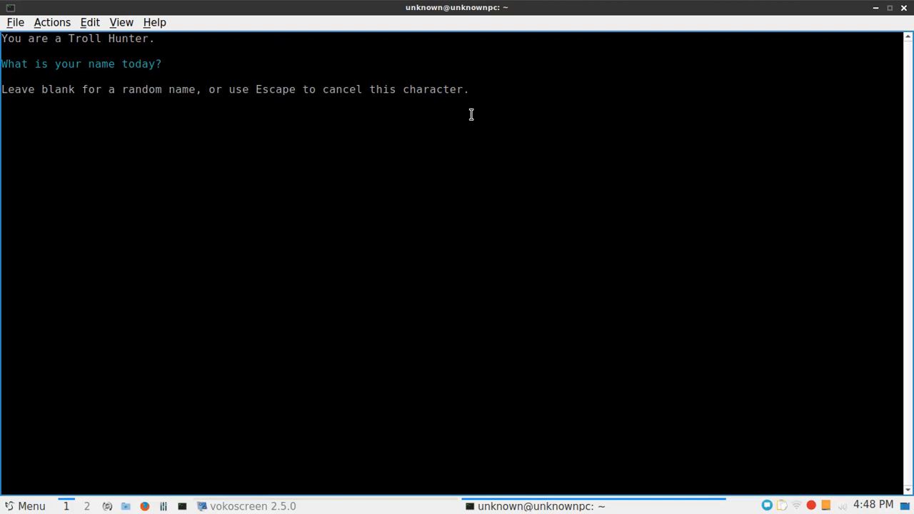
pyautogui.moveTo(314, 90)
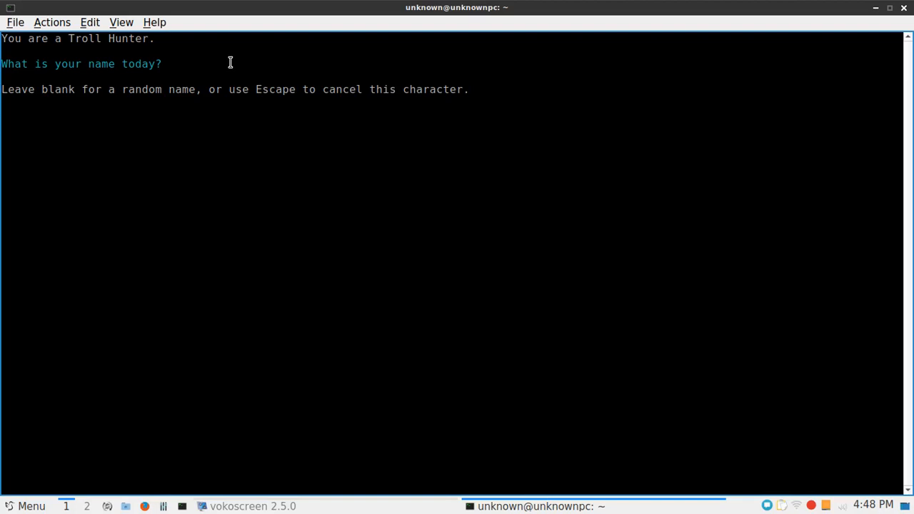
pyautogui.press('Escape')
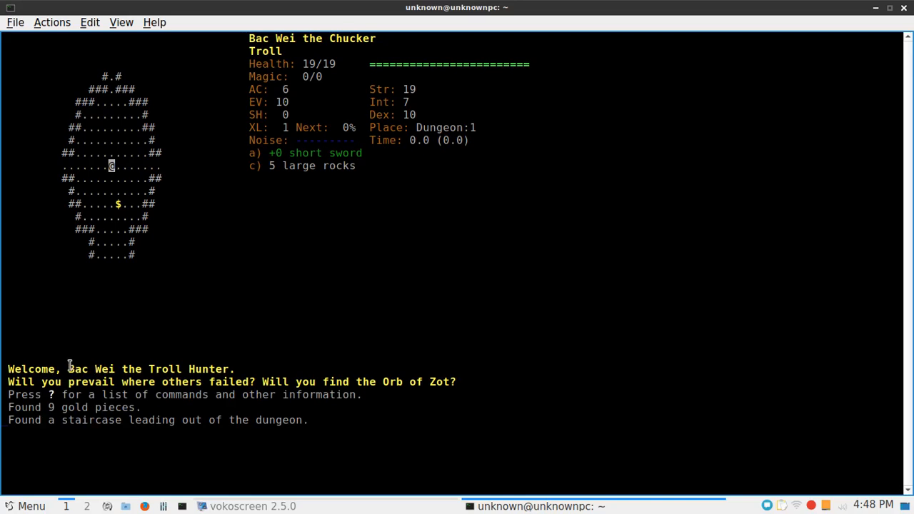
# Select the character name text in the welcome message
pyautogui.moveTo(126, 368); pyautogui.dragTo(184, 368)
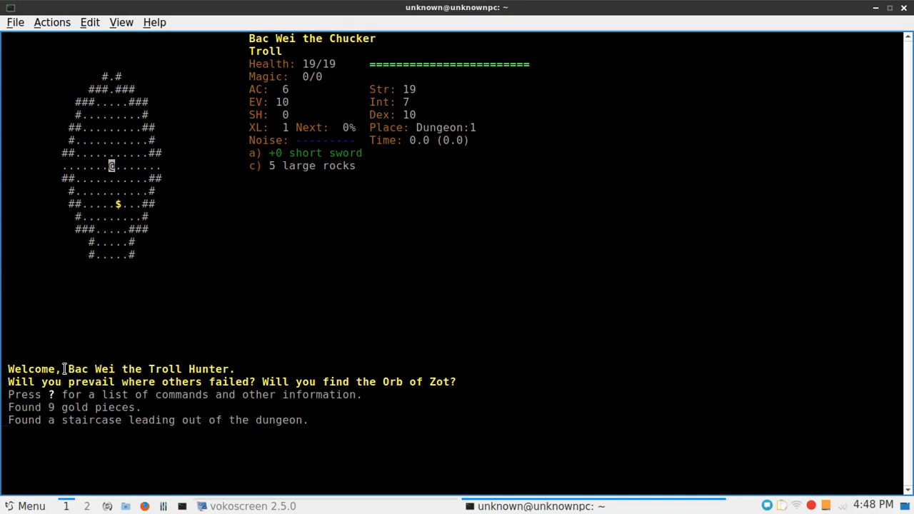
pyautogui.doubleClick(90, 369)
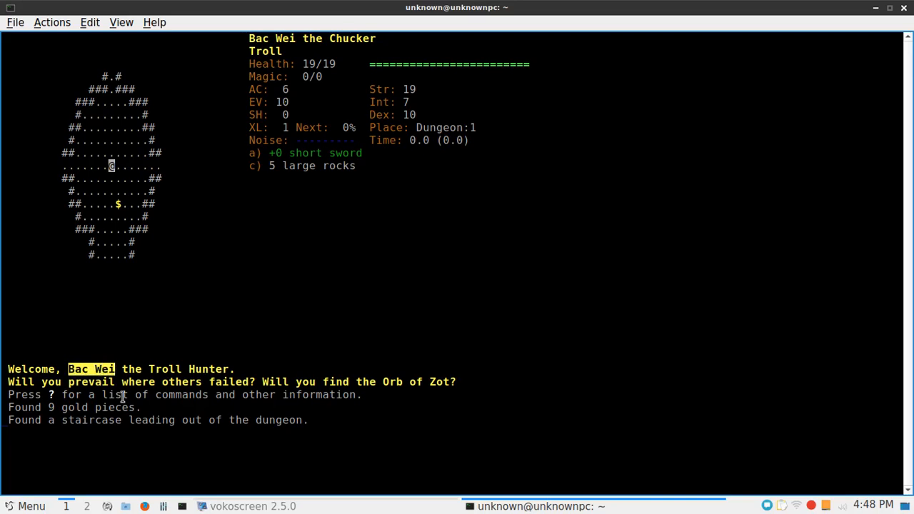
pyautogui.moveTo(64, 368)
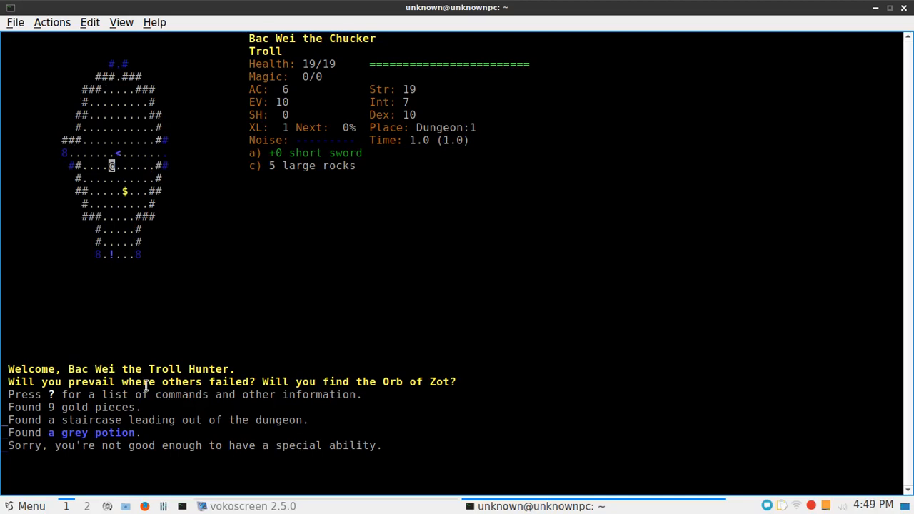
pyautogui.moveTo(5, 406)
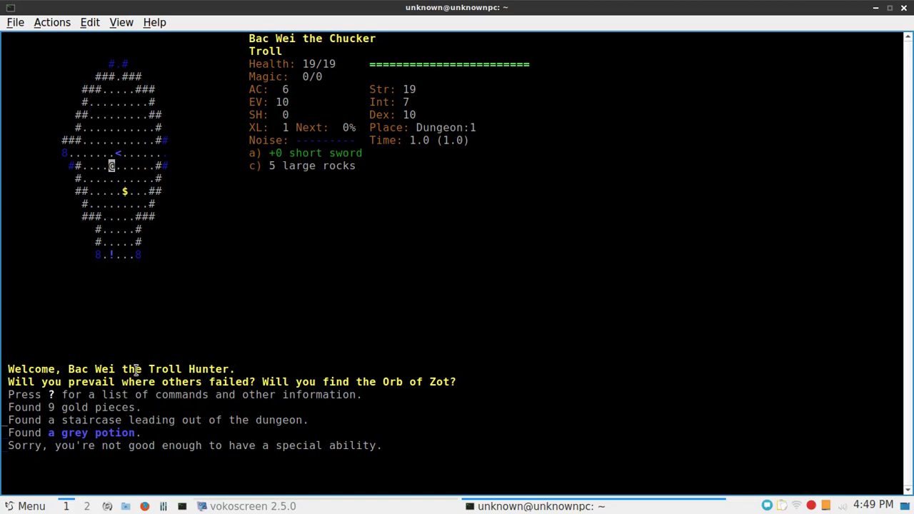
pyautogui.moveTo(128, 383)
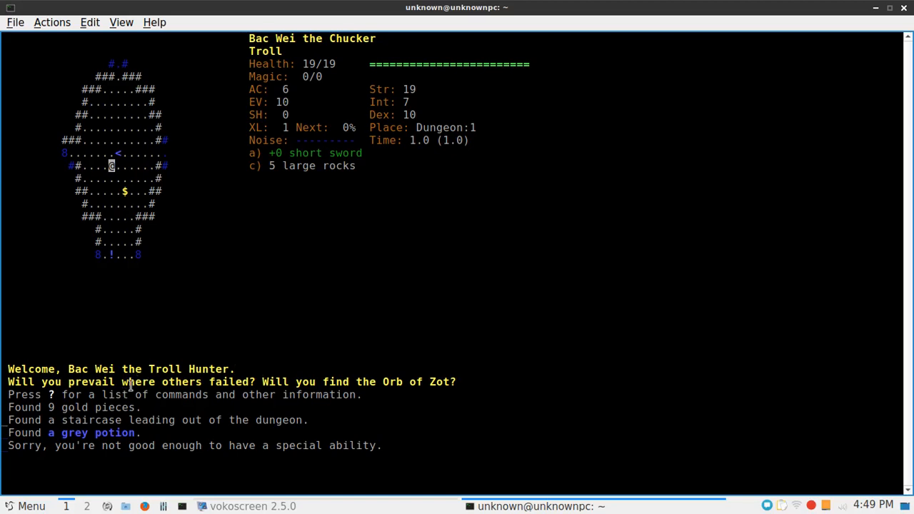
pyautogui.moveTo(44, 416)
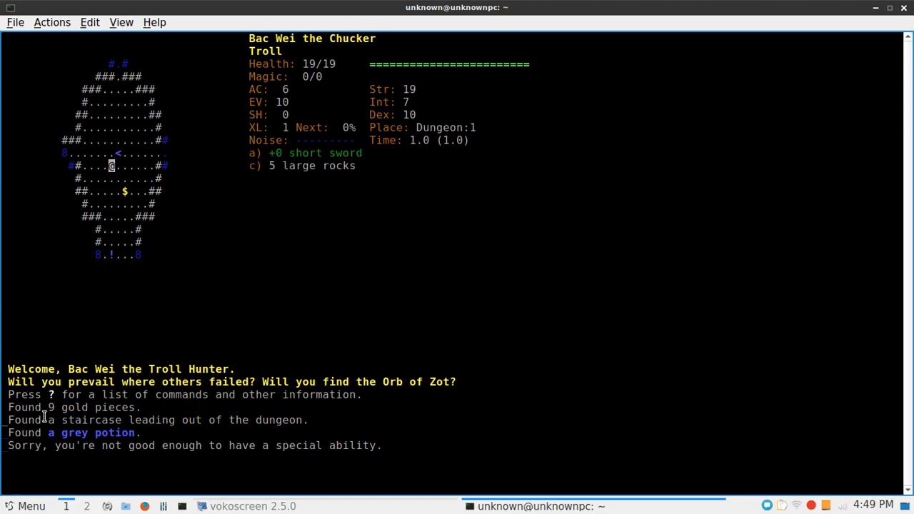
pyautogui.moveTo(182, 411)
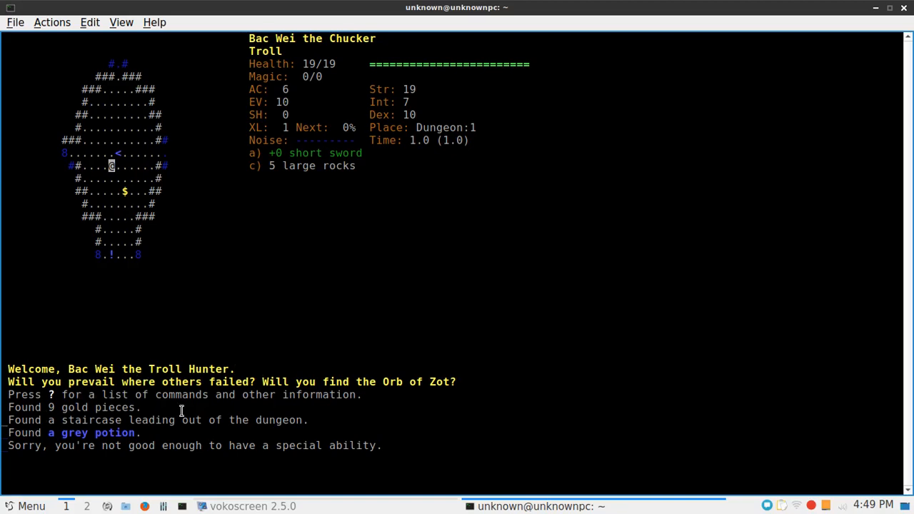
pyautogui.moveTo(397, 394)
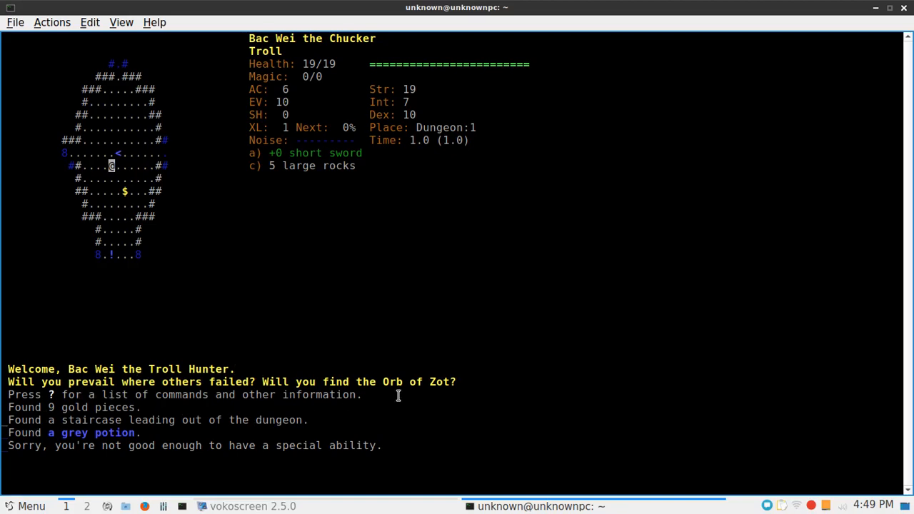
pyautogui.moveTo(122, 383)
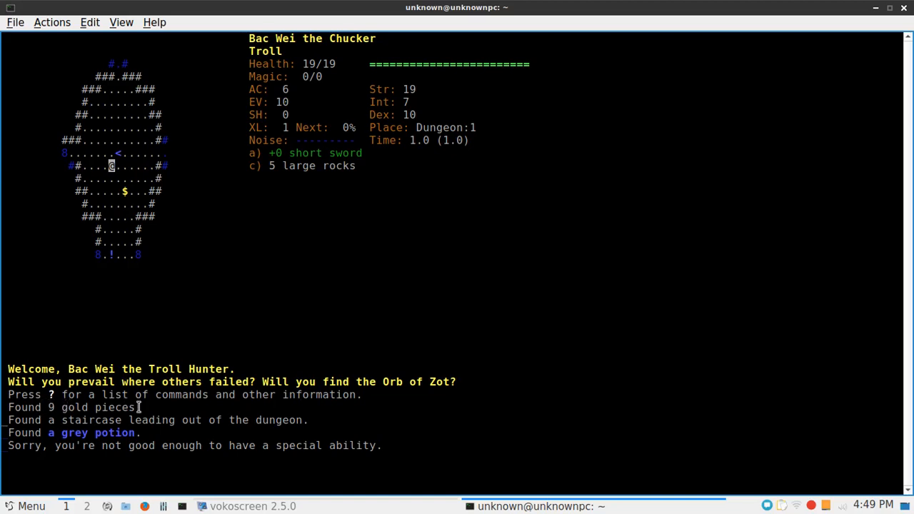
pyautogui.moveTo(242, 425)
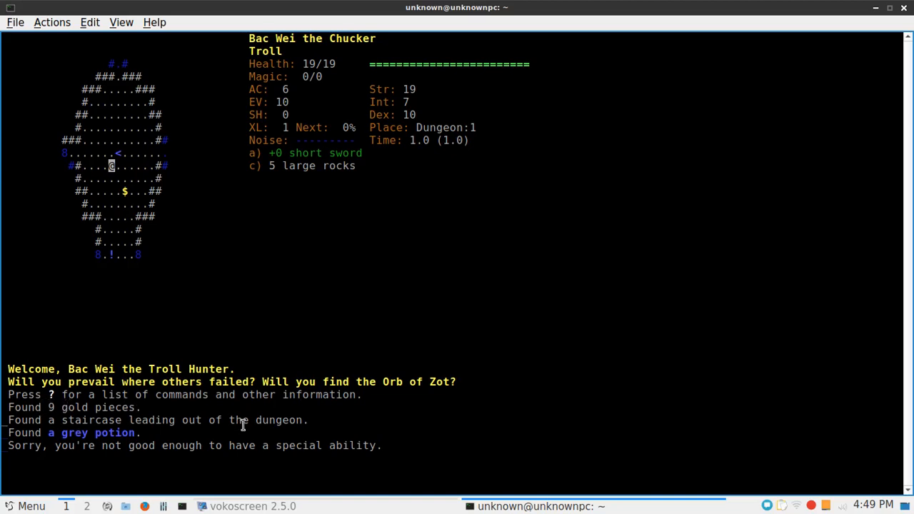
pyautogui.moveTo(278, 423)
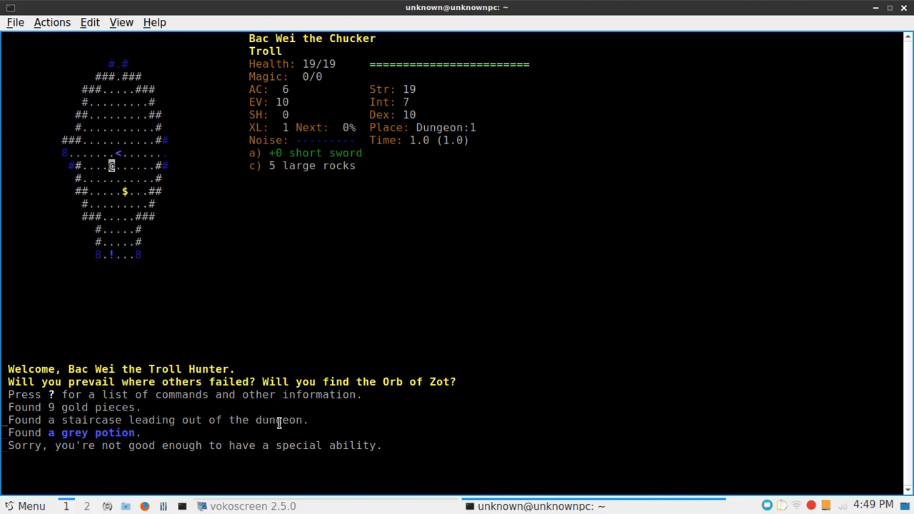
pyautogui.moveTo(250, 449)
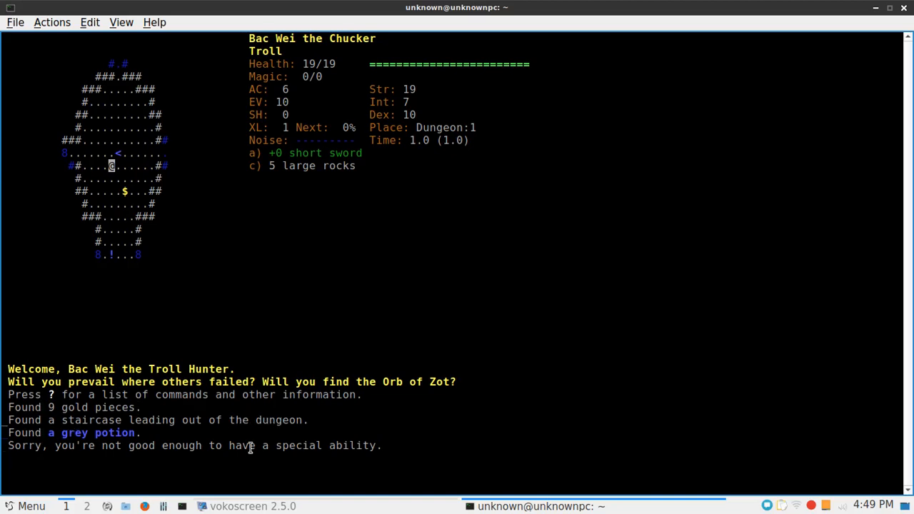
pyautogui.moveTo(60, 446)
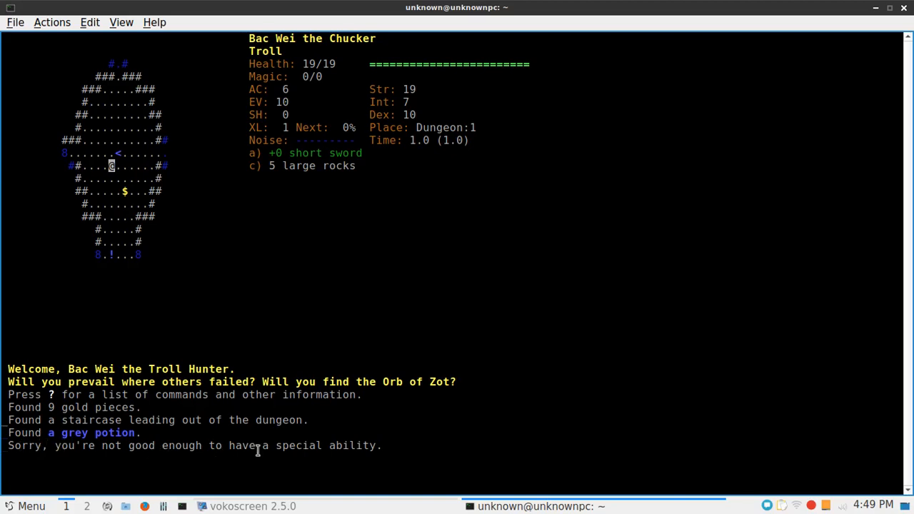
pyautogui.moveTo(125, 368)
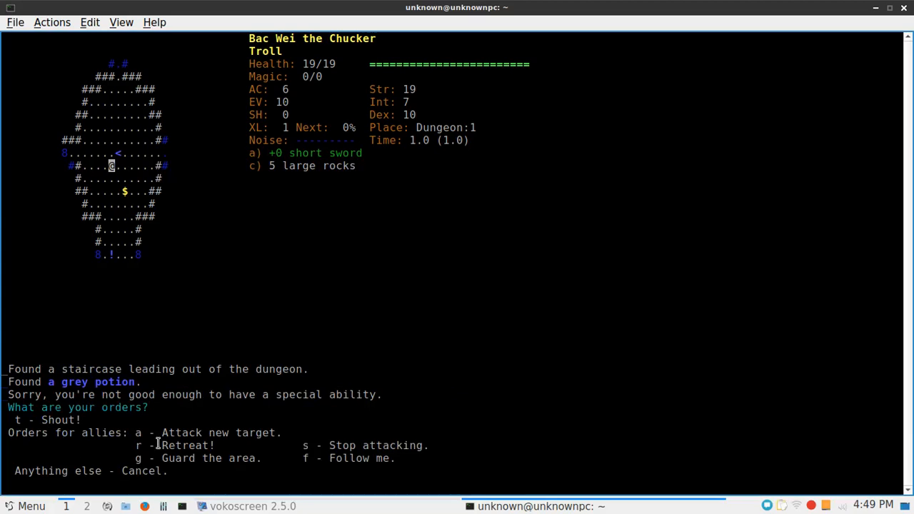
pyautogui.moveTo(118, 447)
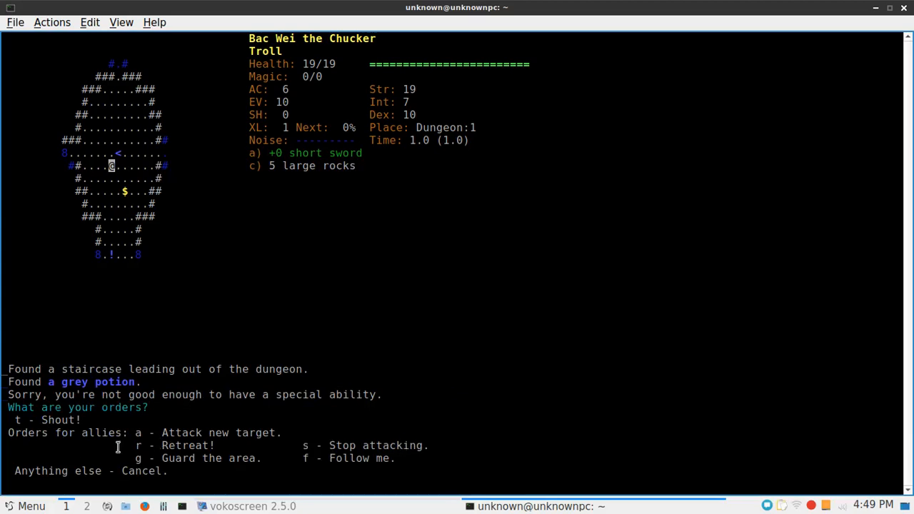
pyautogui.moveTo(42, 449)
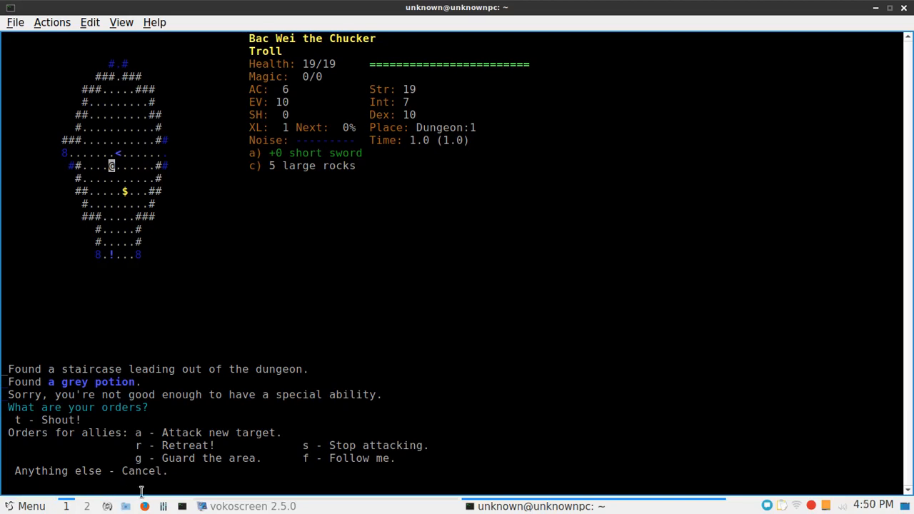
pyautogui.moveTo(92, 471)
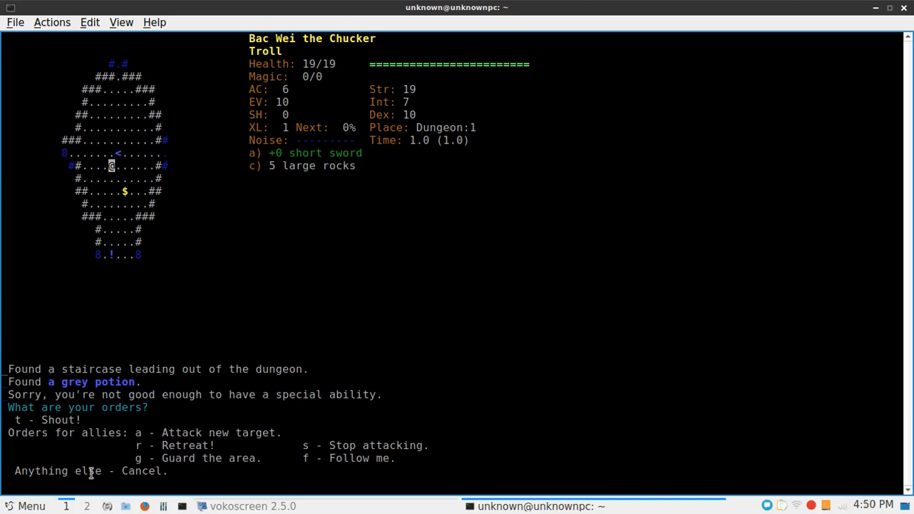
pyautogui.press('Escape')
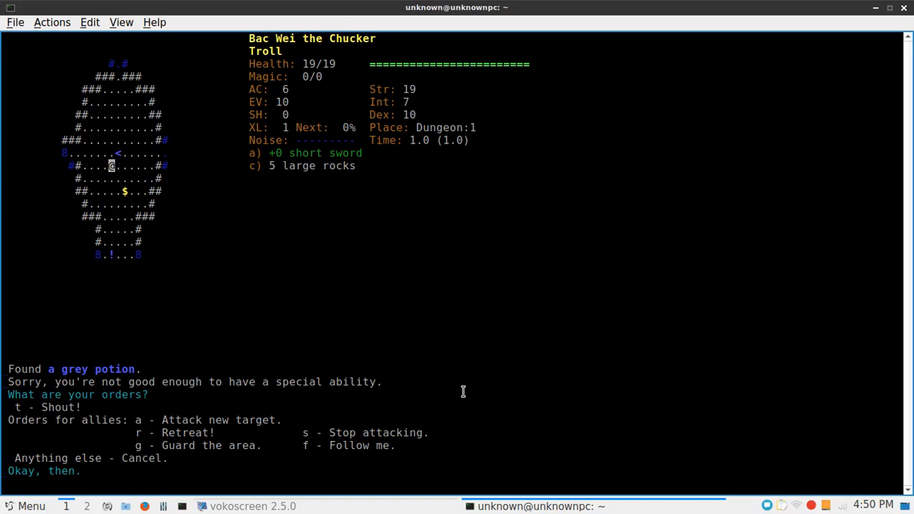
pyautogui.moveTo(284, 335)
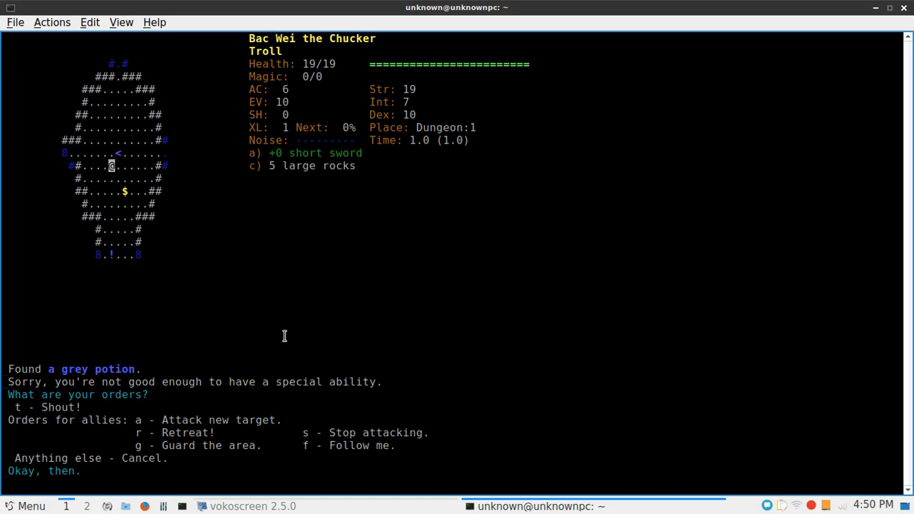
pyautogui.moveTo(108, 172)
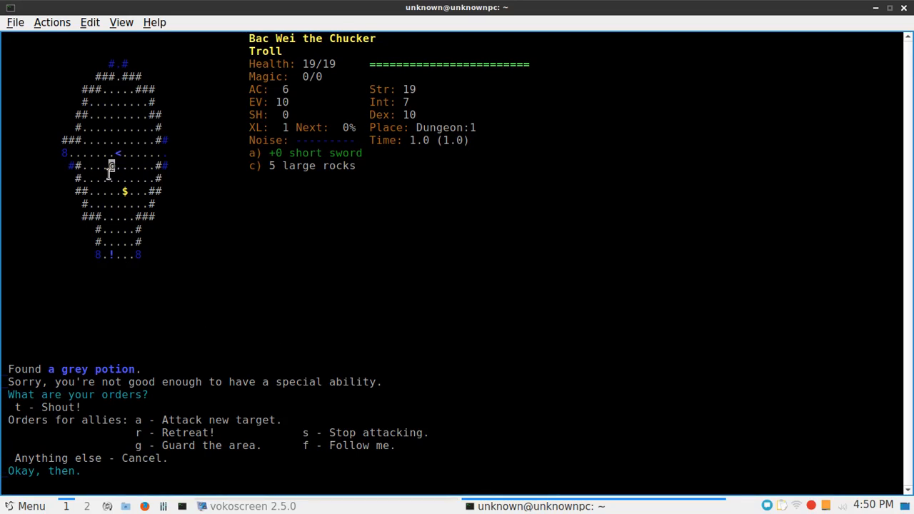
pyautogui.moveTo(193, 207)
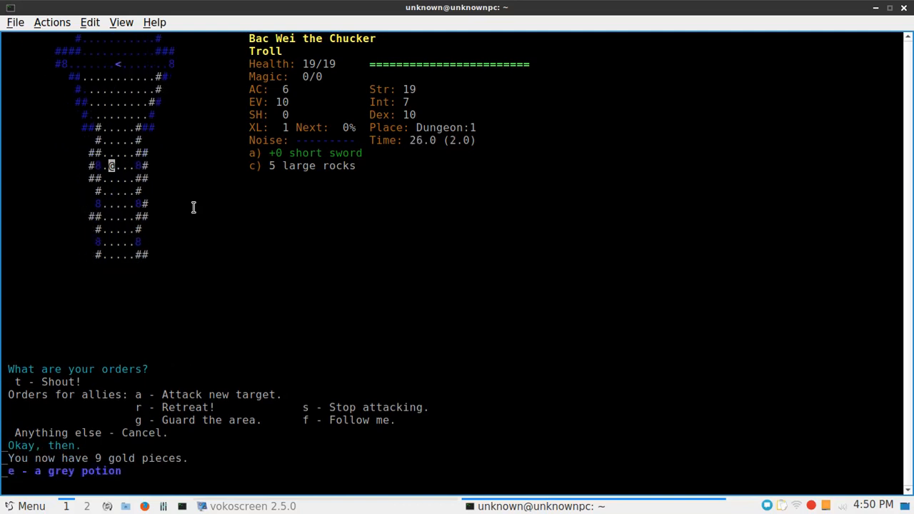
pyautogui.moveTo(132, 158)
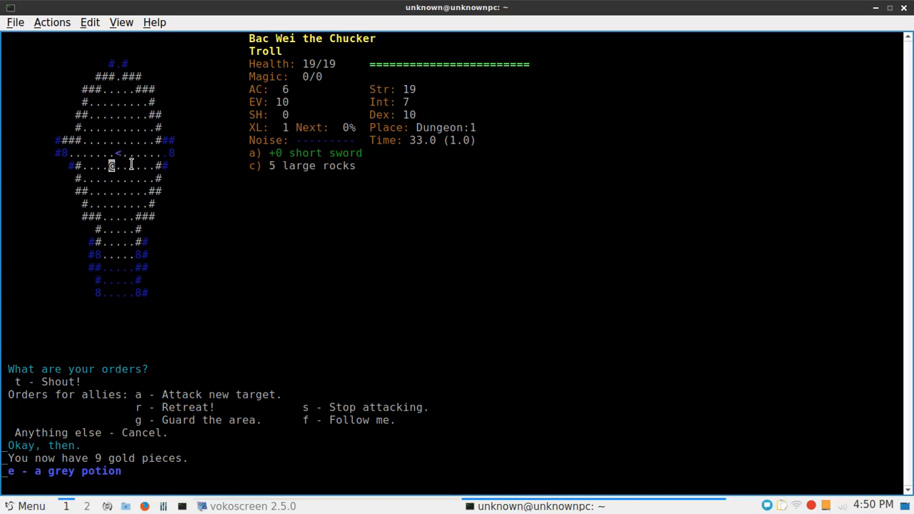
pyautogui.moveTo(125, 159)
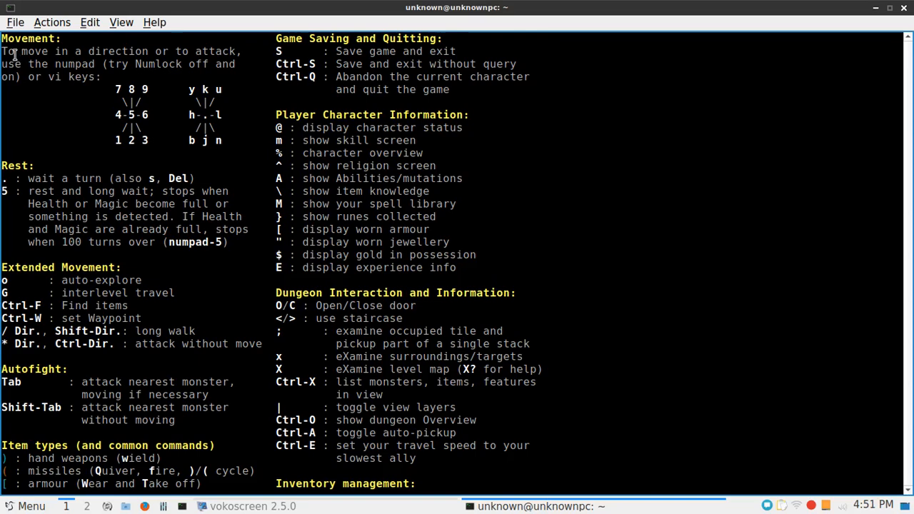
pyautogui.moveTo(127, 52)
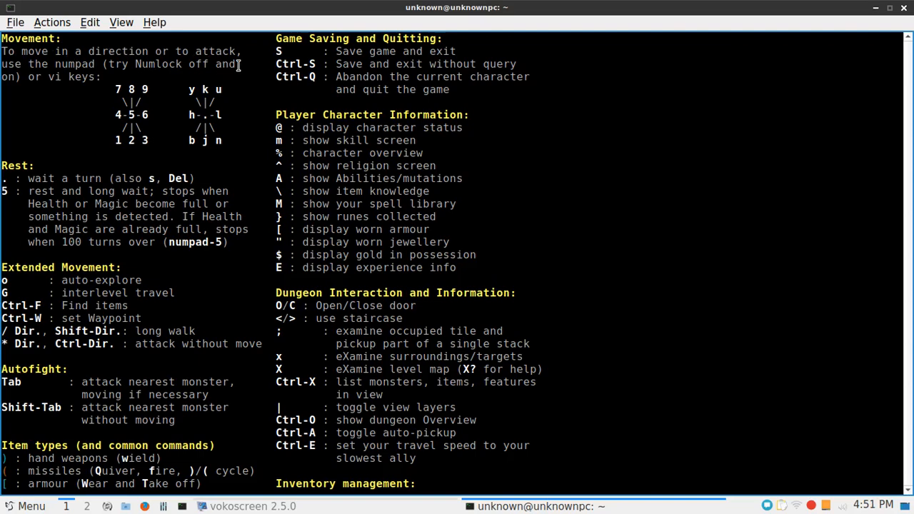
pyautogui.moveTo(60, 77)
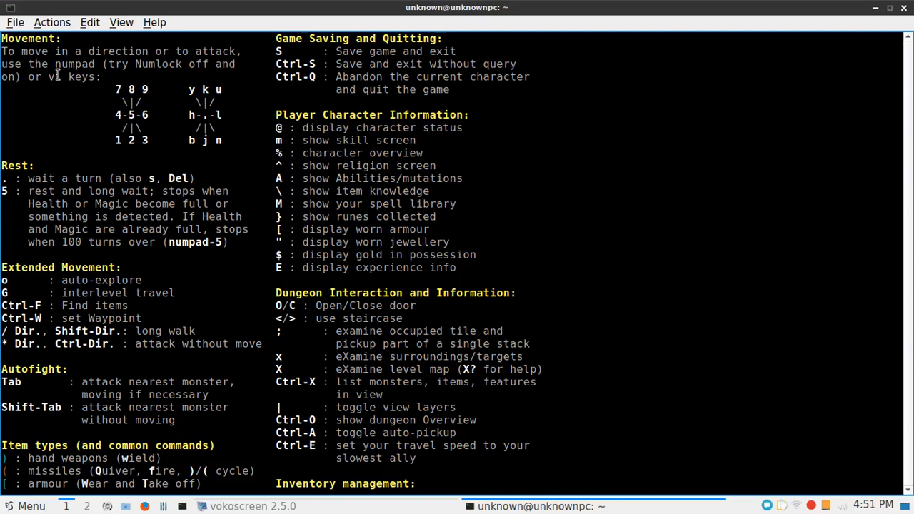
pyautogui.moveTo(179, 132)
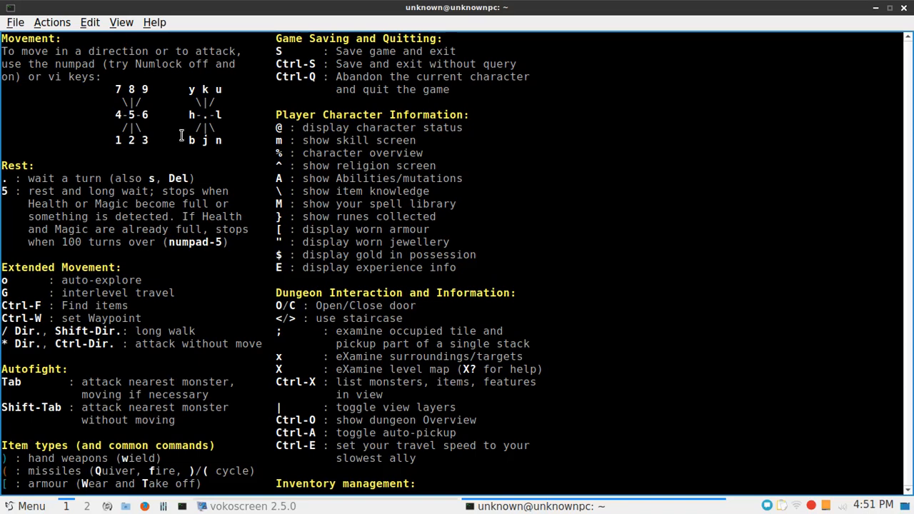
pyautogui.moveTo(180, 128)
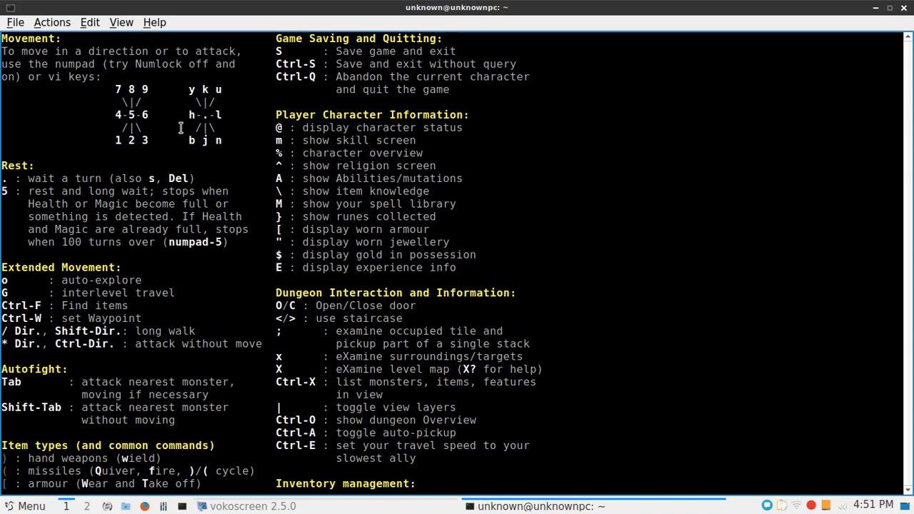
pyautogui.moveTo(214, 99)
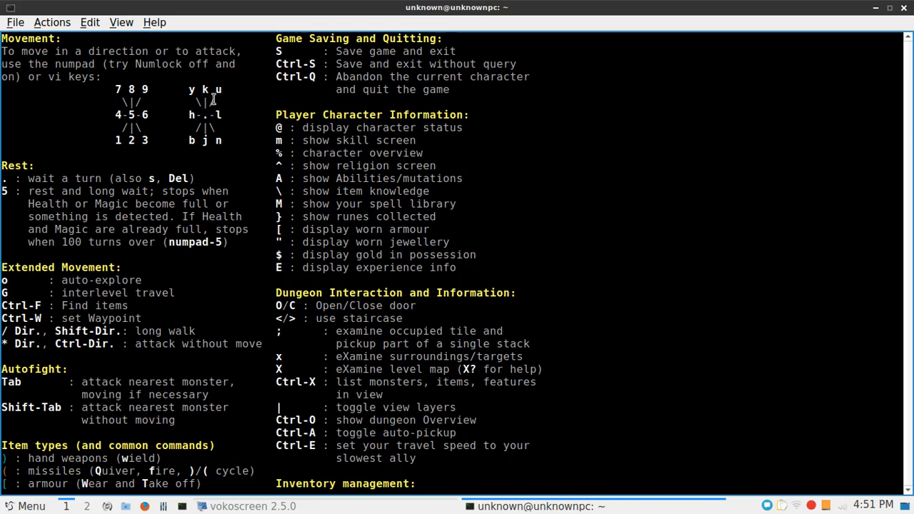
pyautogui.moveTo(182, 105)
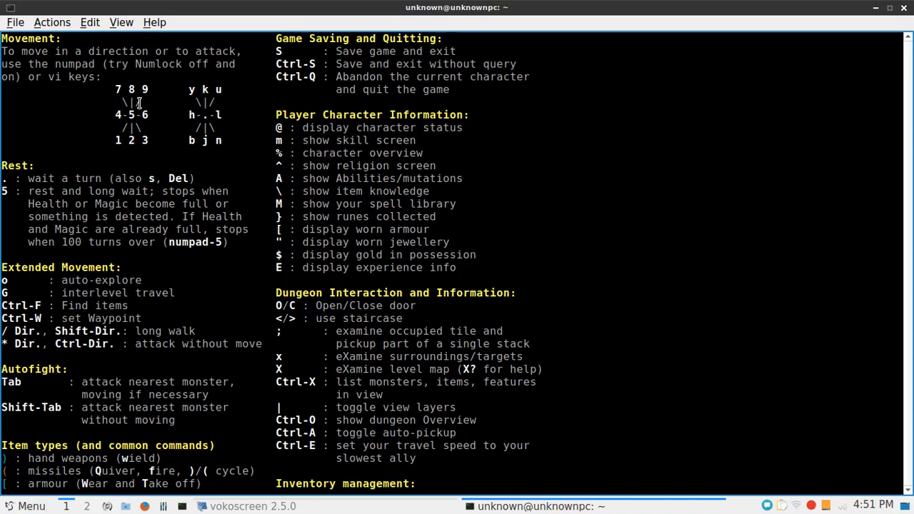
# Scroll down through the help text
pyautogui.scroll(-3)
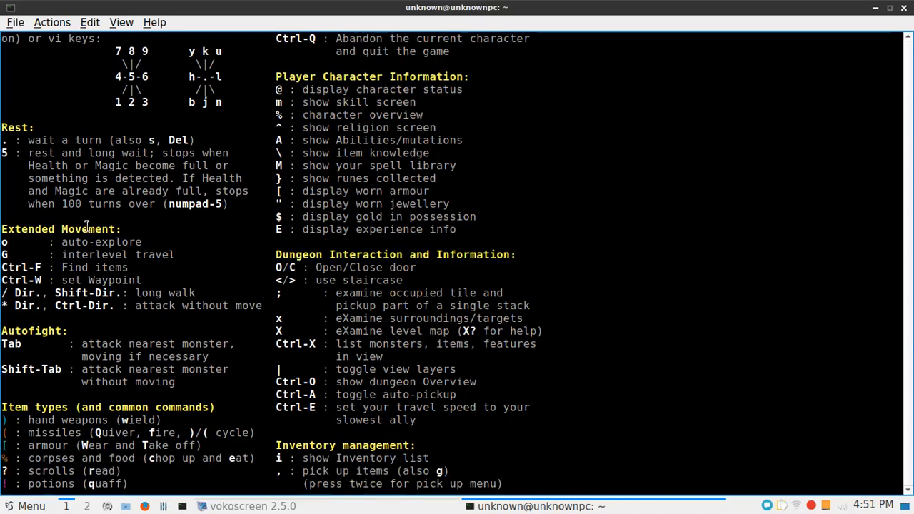
pyautogui.scroll(-3)
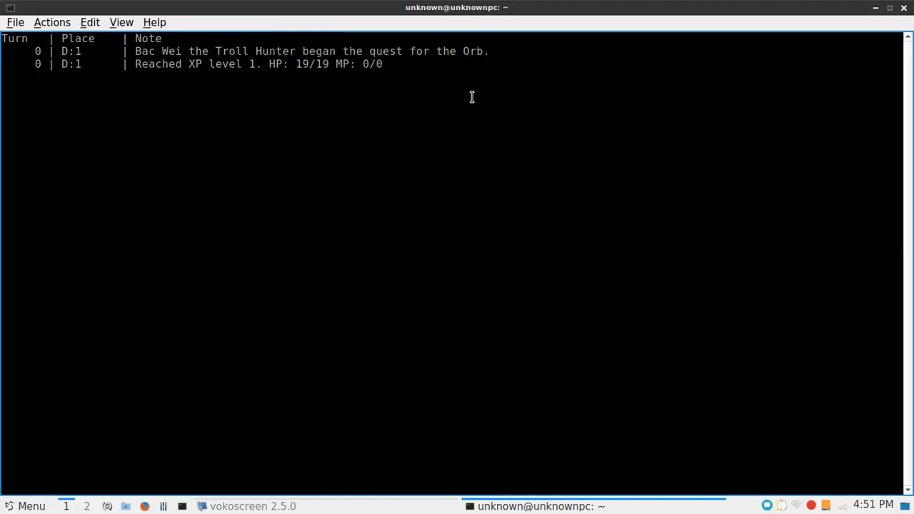
pyautogui.moveTo(177, 94)
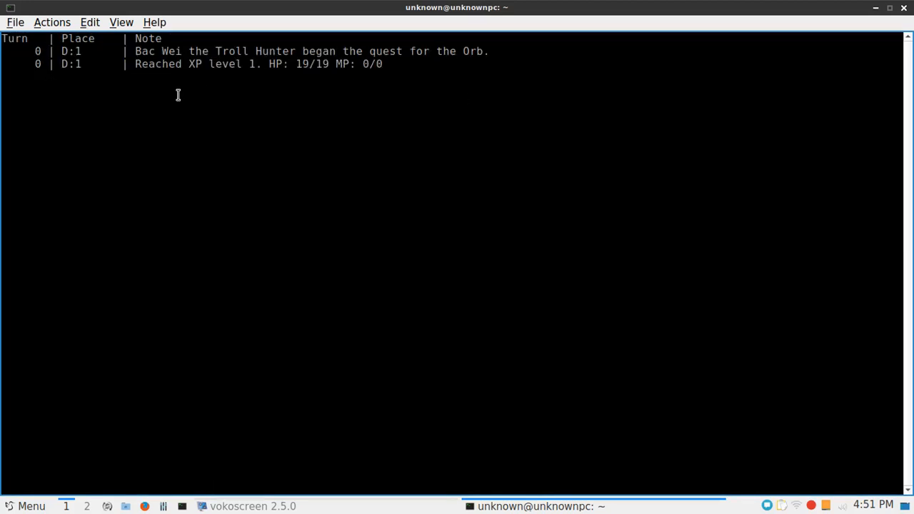
pyautogui.moveTo(168, 100)
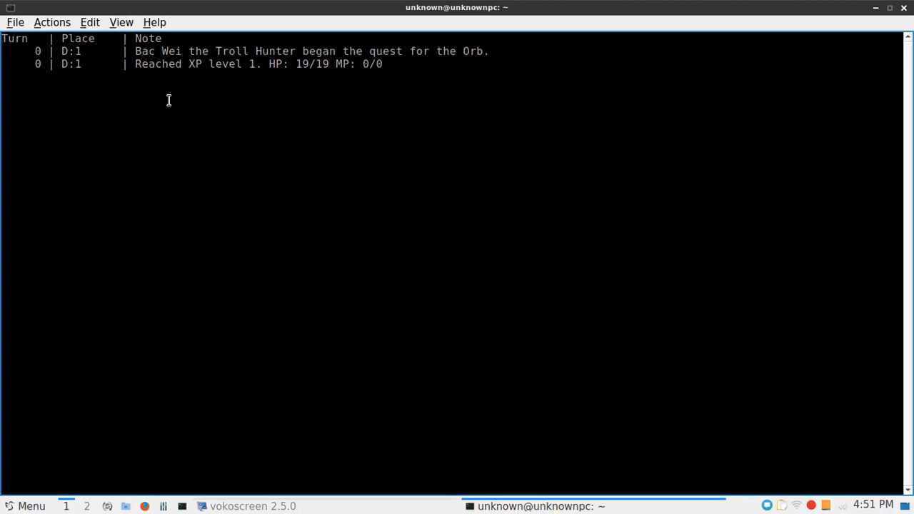
pyautogui.moveTo(152, 110)
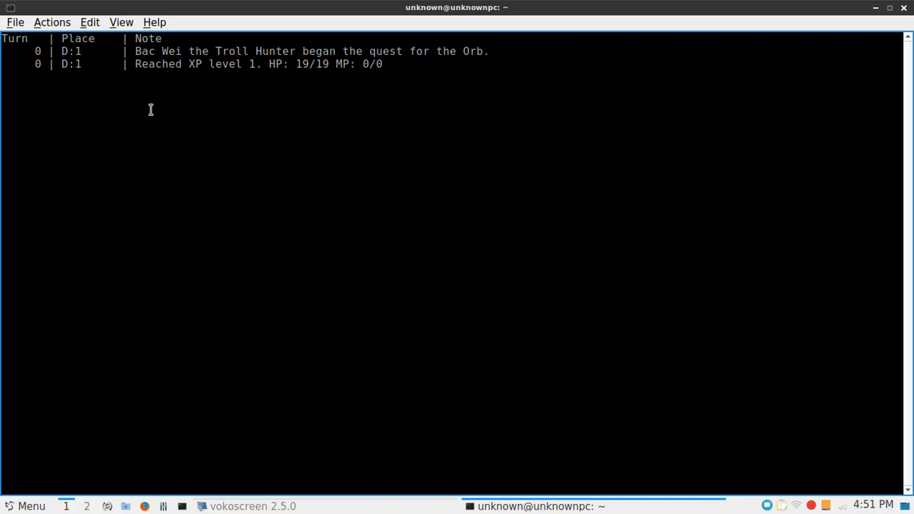
pyautogui.moveTo(119, 136)
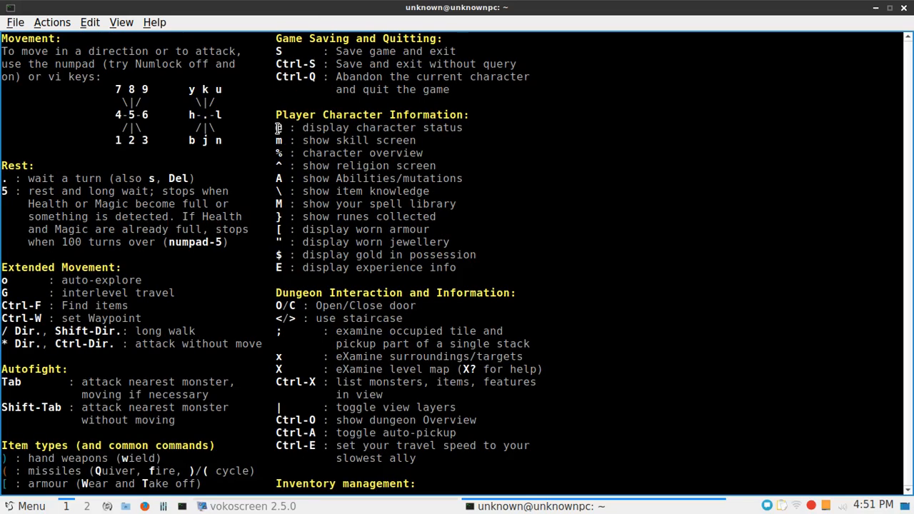
# Scroll the command reference and mark the inventory list and pick-up-items commands
pyautogui.scroll(-3)
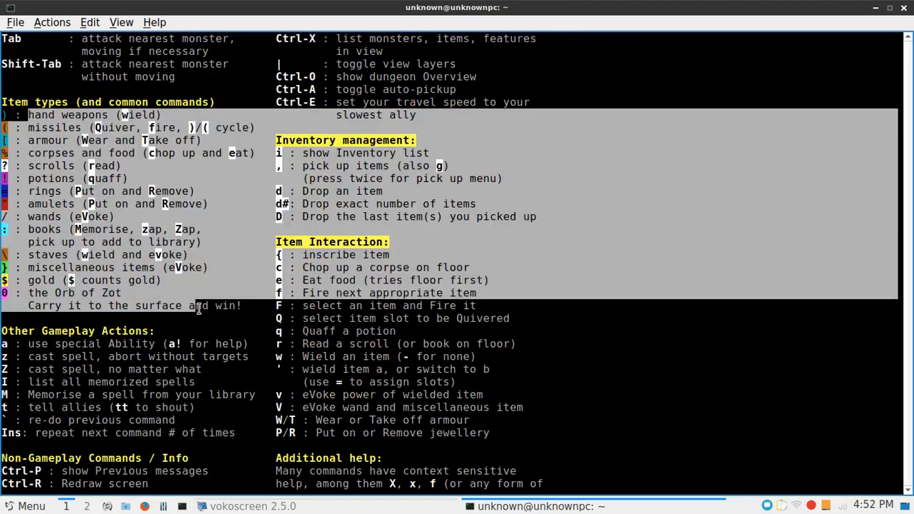
pyautogui.scroll(-3)
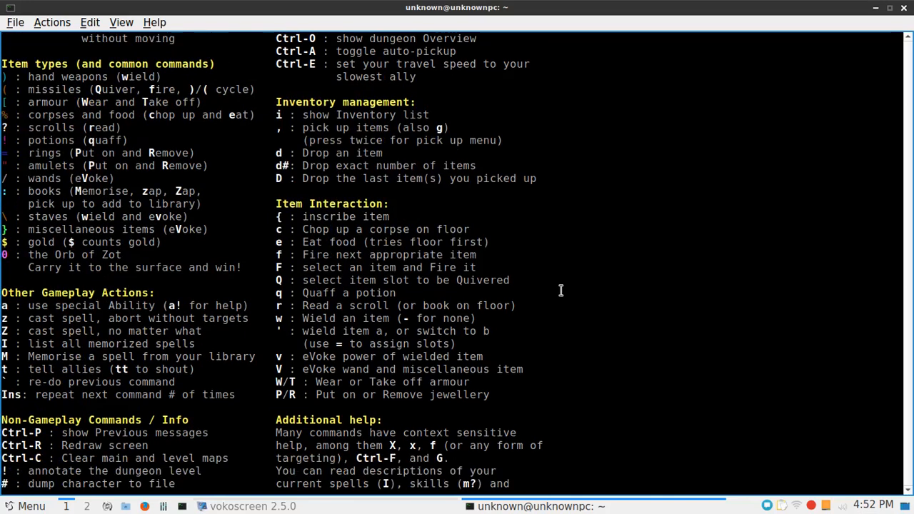
pyautogui.scroll(-3)
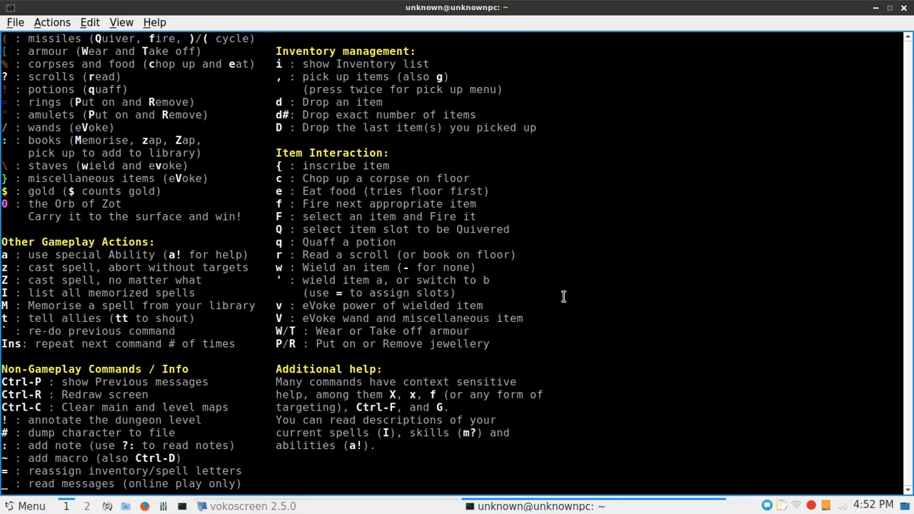
pyautogui.moveTo(463, 270)
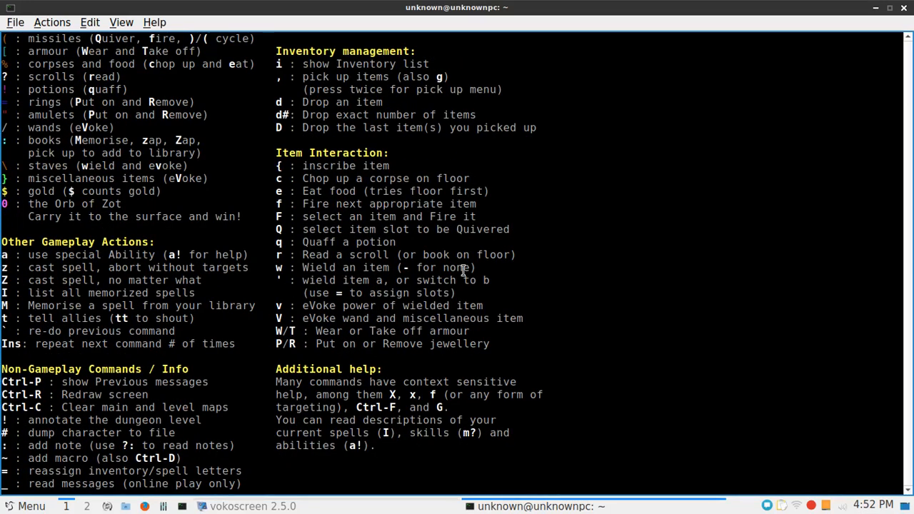
pyautogui.moveTo(112, 365)
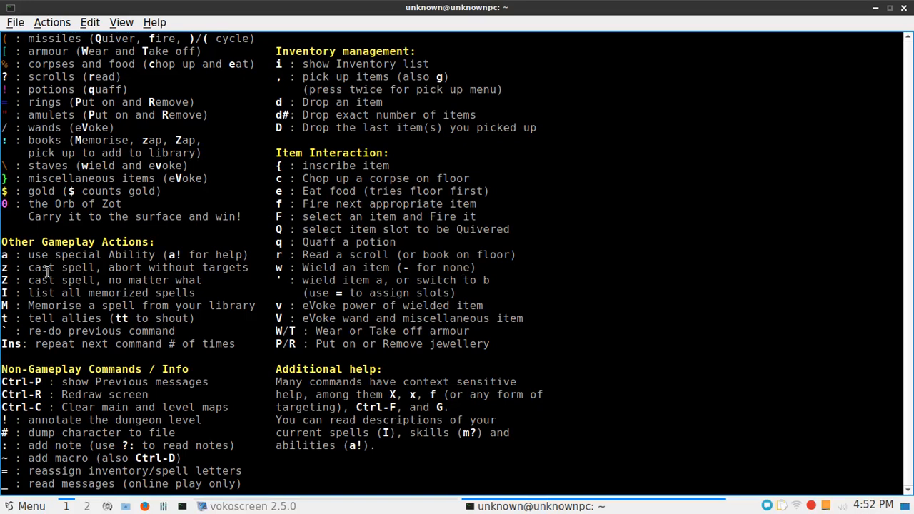
pyautogui.moveTo(64, 257)
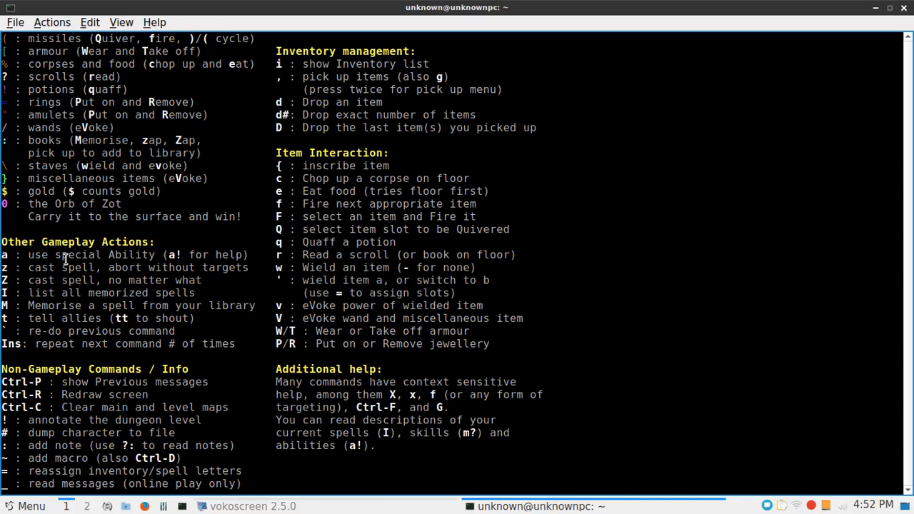
pyautogui.moveTo(98, 285)
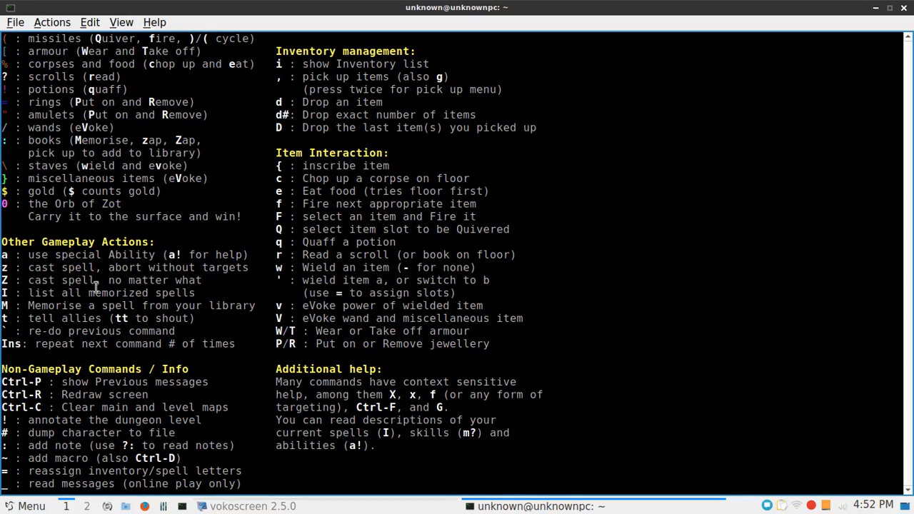
pyautogui.moveTo(77, 294)
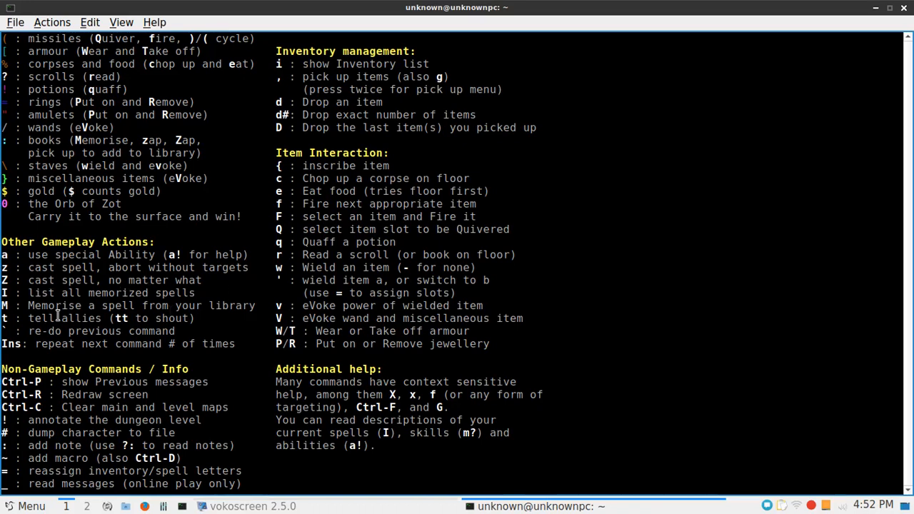
pyautogui.moveTo(340, 88)
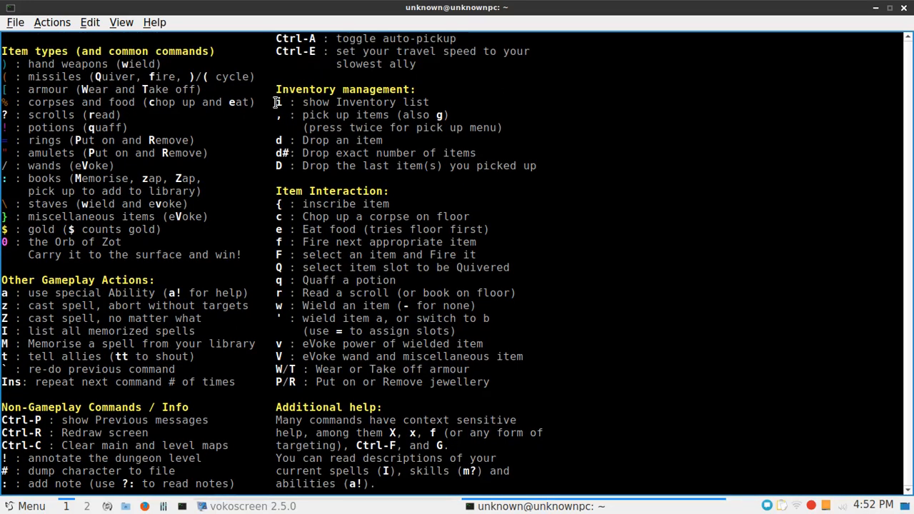
pyautogui.doubleClick(352, 102)
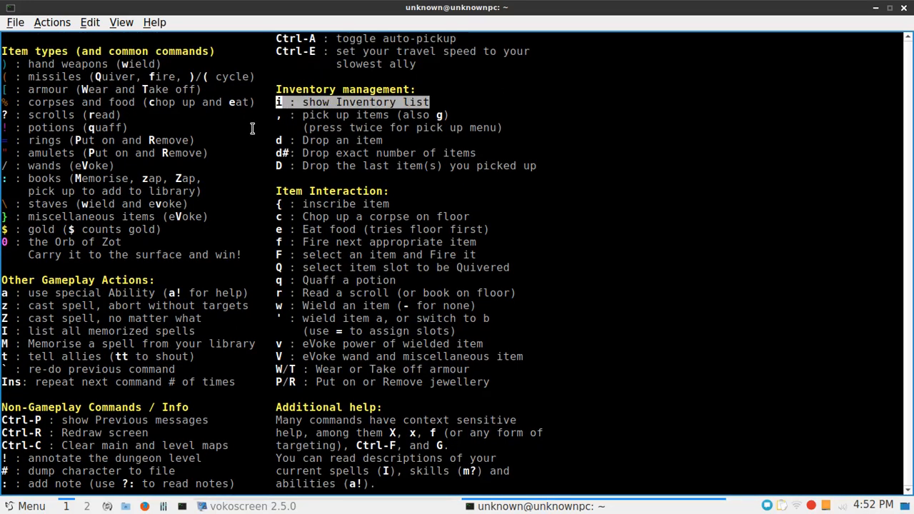
pyautogui.click(356, 114)
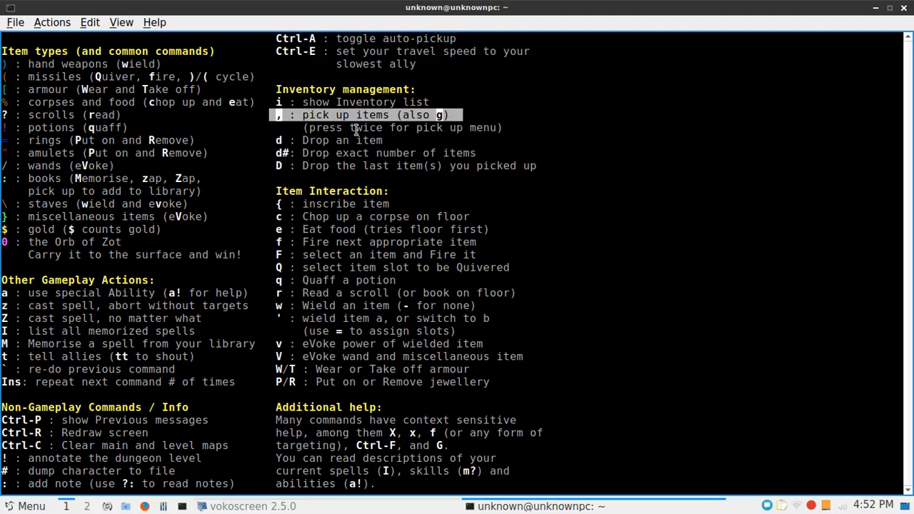
pyautogui.moveTo(337, 131)
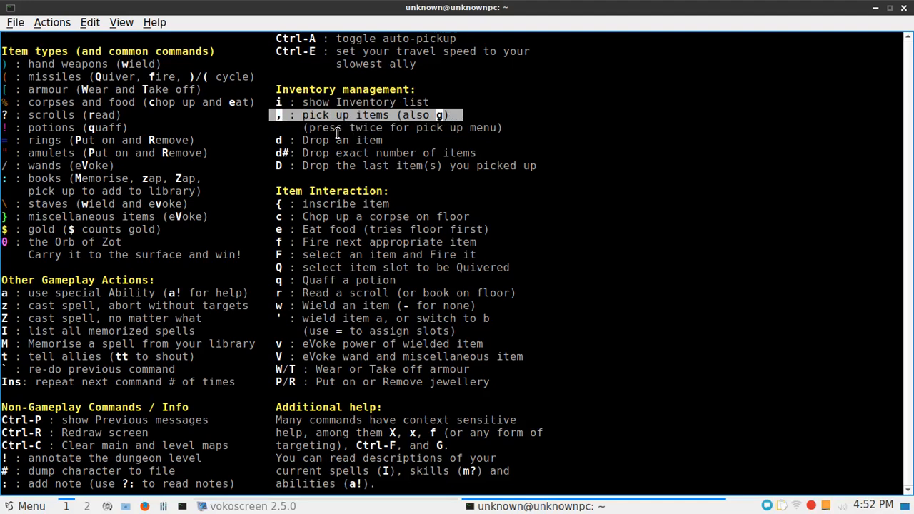
pyautogui.moveTo(325, 180)
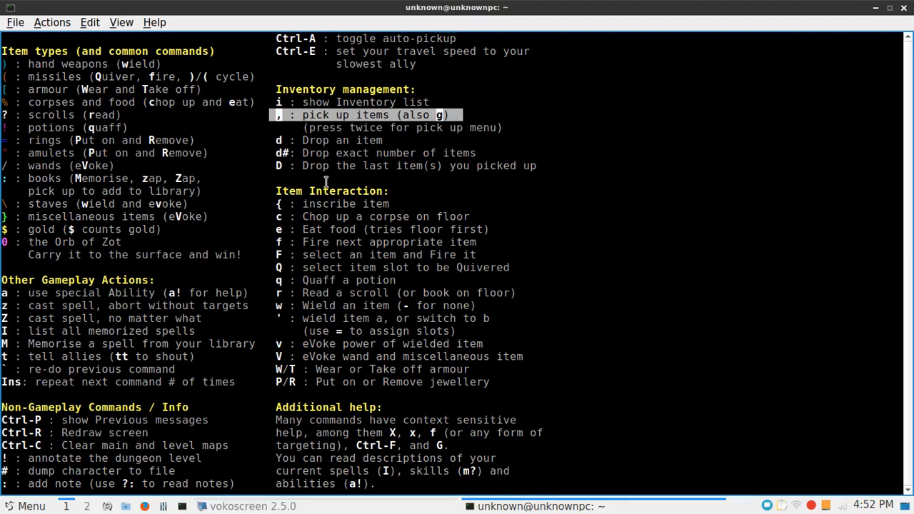
pyautogui.moveTo(334, 203)
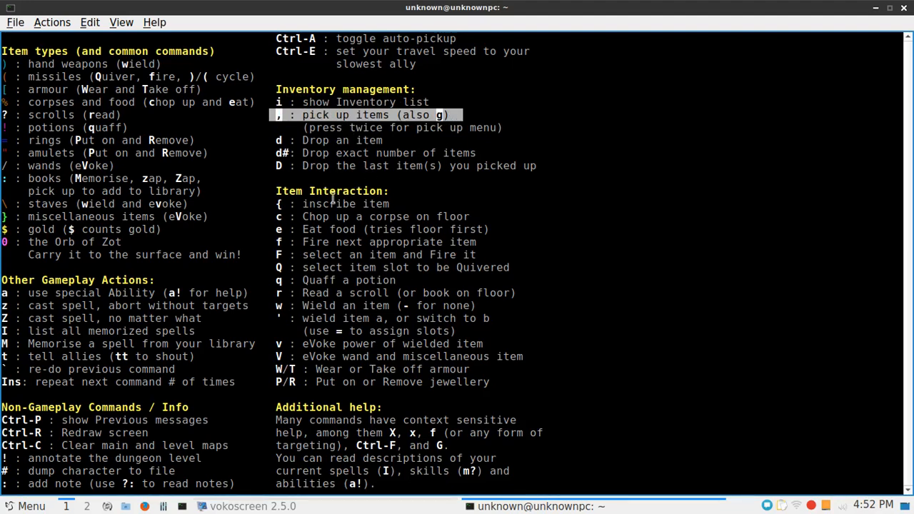
pyautogui.scroll(-3)
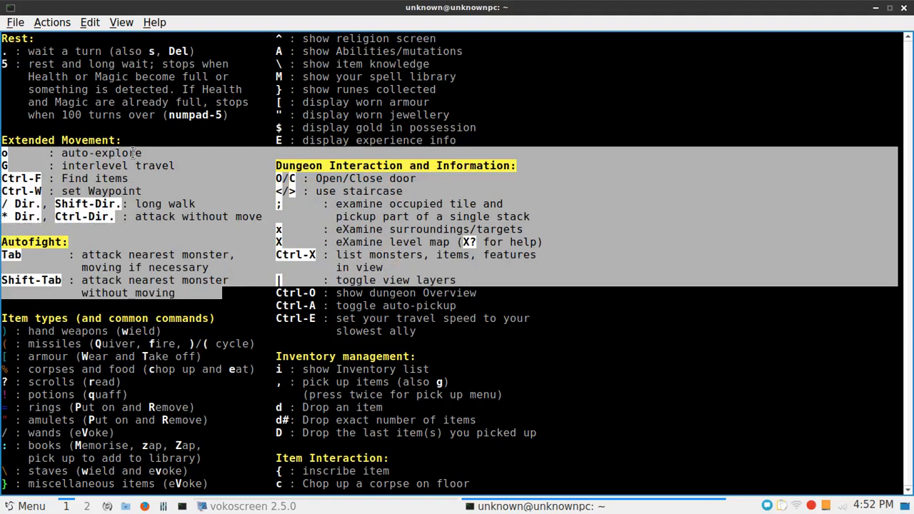
pyautogui.moveTo(114, 177)
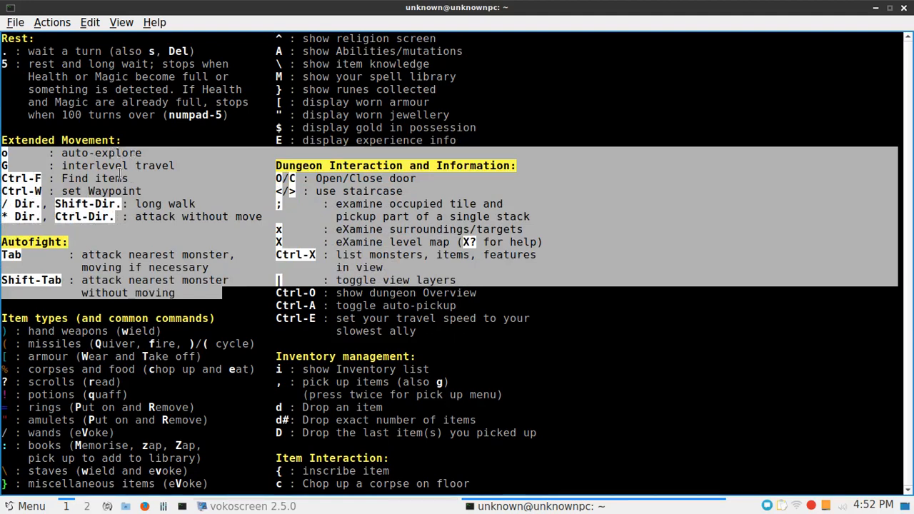
pyautogui.moveTo(35, 203)
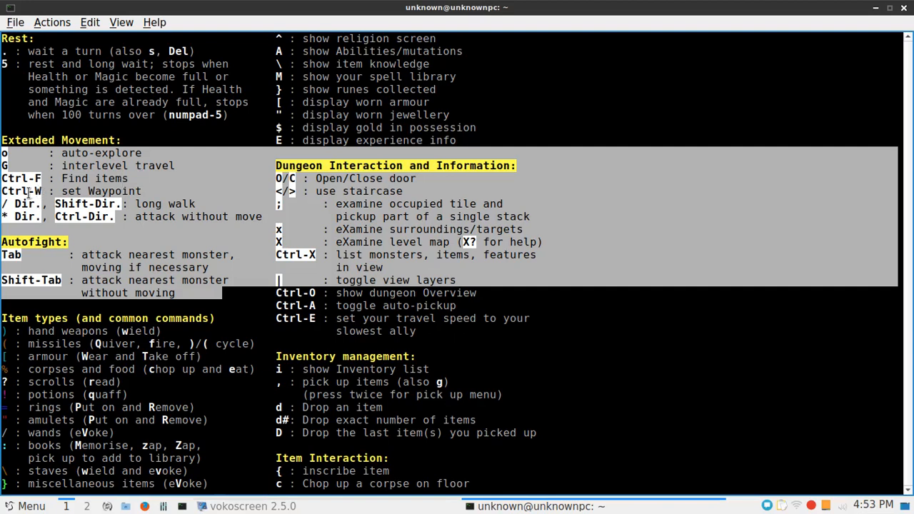
pyautogui.moveTo(4, 224)
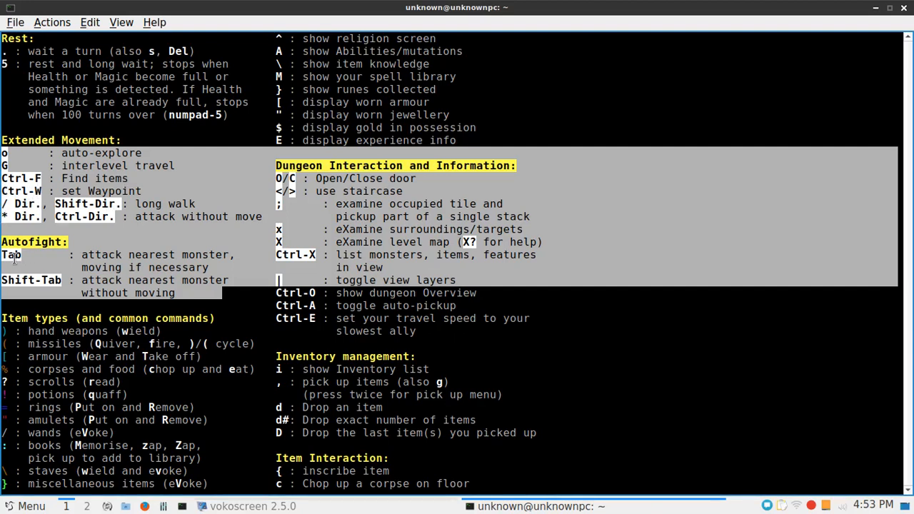
pyautogui.moveTo(168, 254)
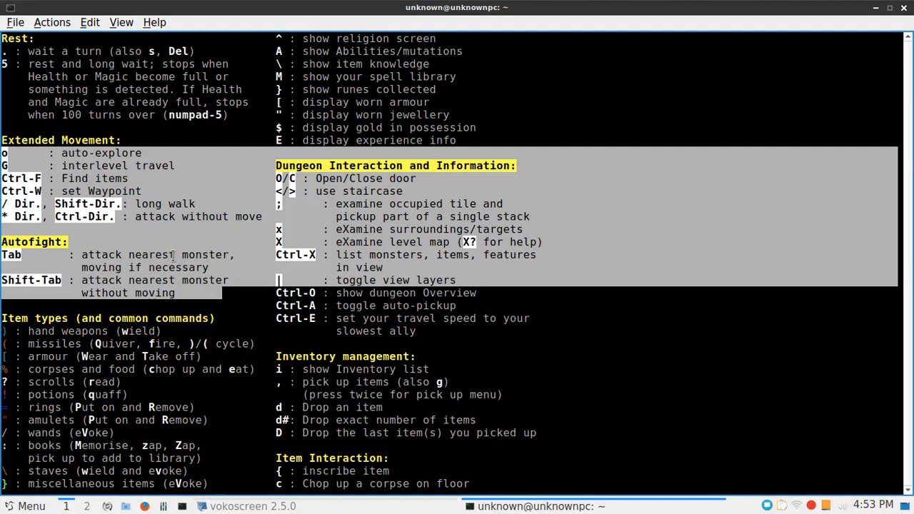
pyautogui.moveTo(146, 114)
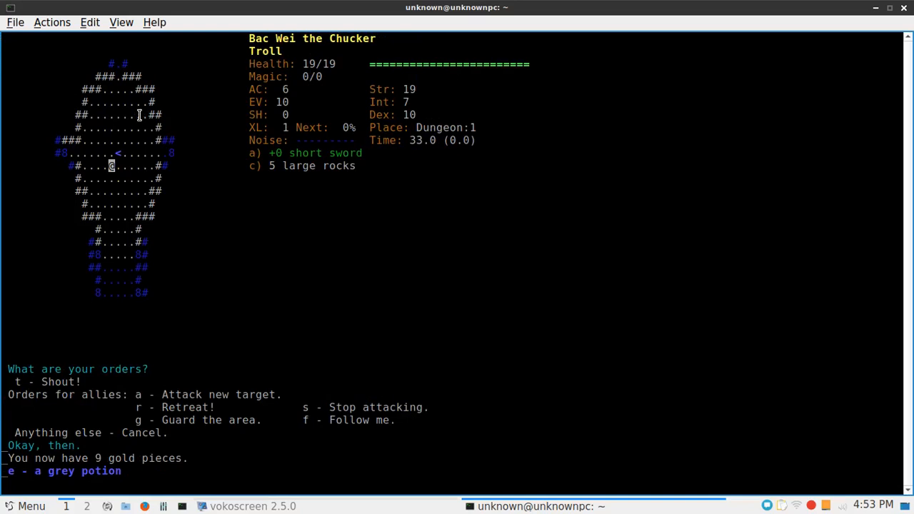
pyautogui.moveTo(468, 160)
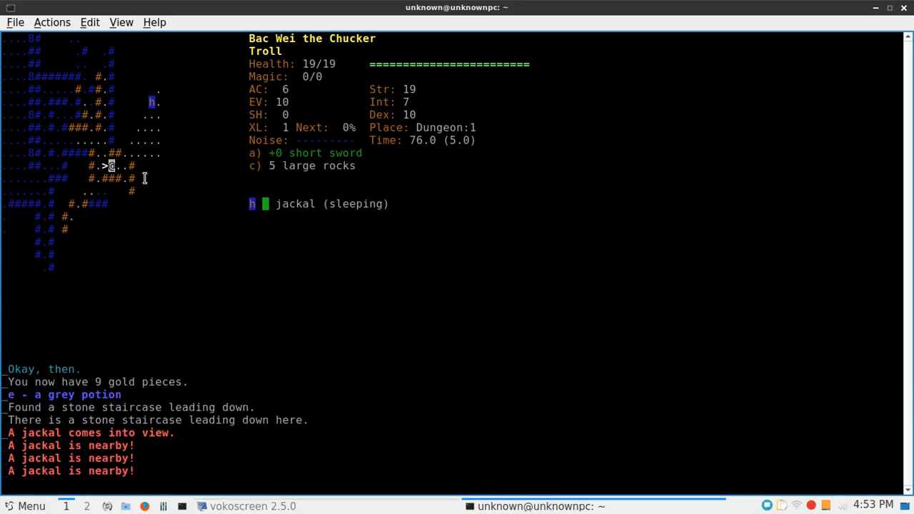
pyautogui.moveTo(200, 191)
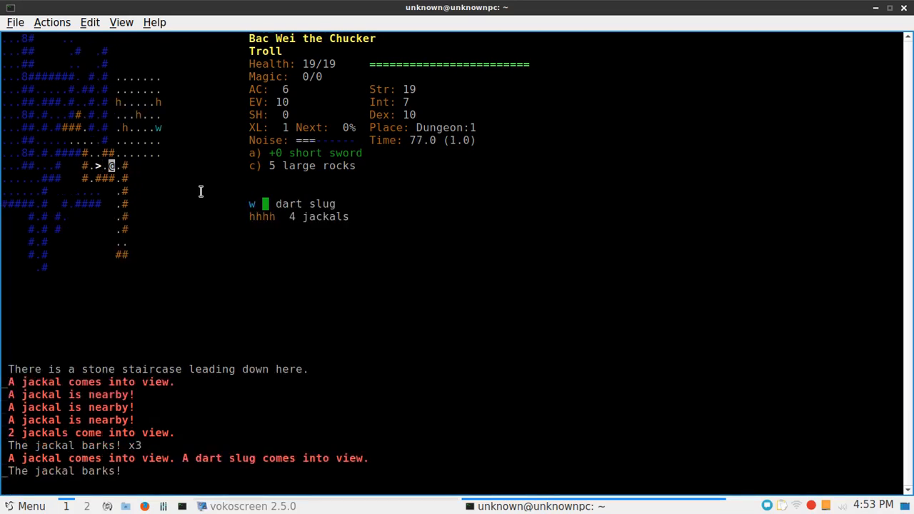
pyautogui.moveTo(284, 217)
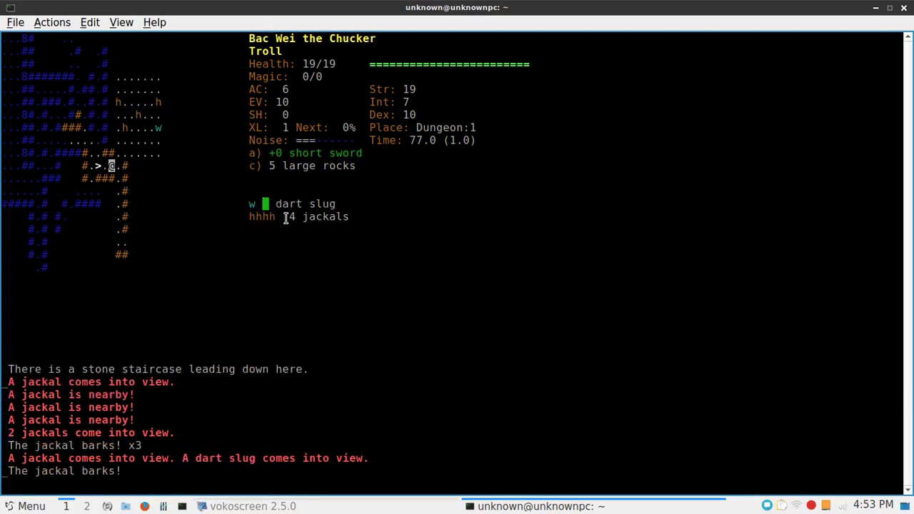
pyautogui.moveTo(354, 212)
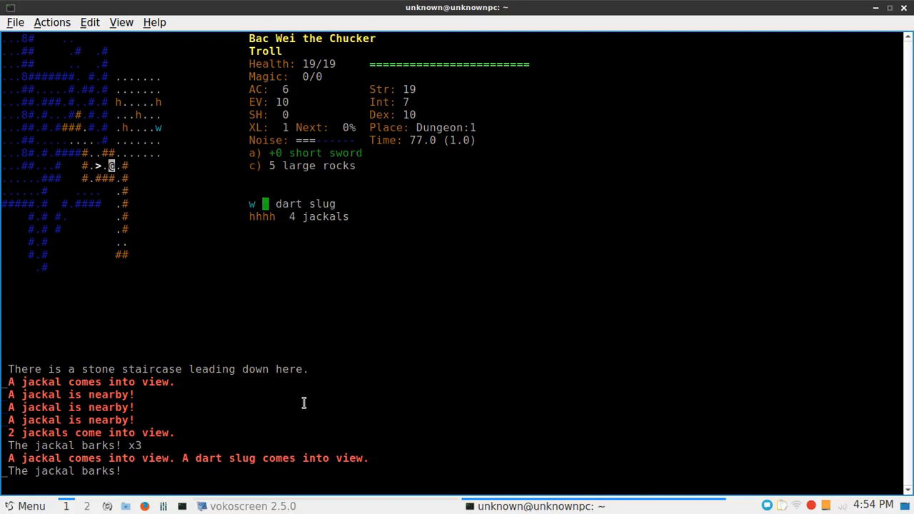
pyautogui.moveTo(308, 383)
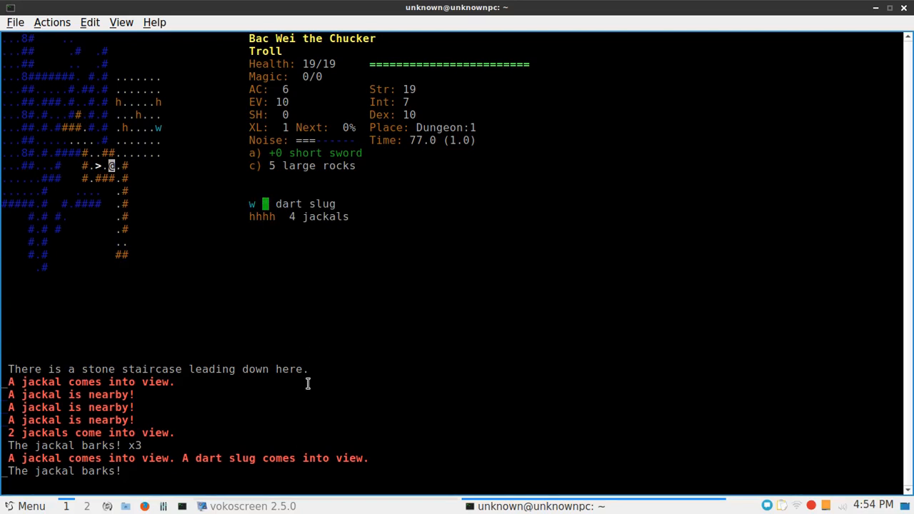
pyautogui.moveTo(320, 354)
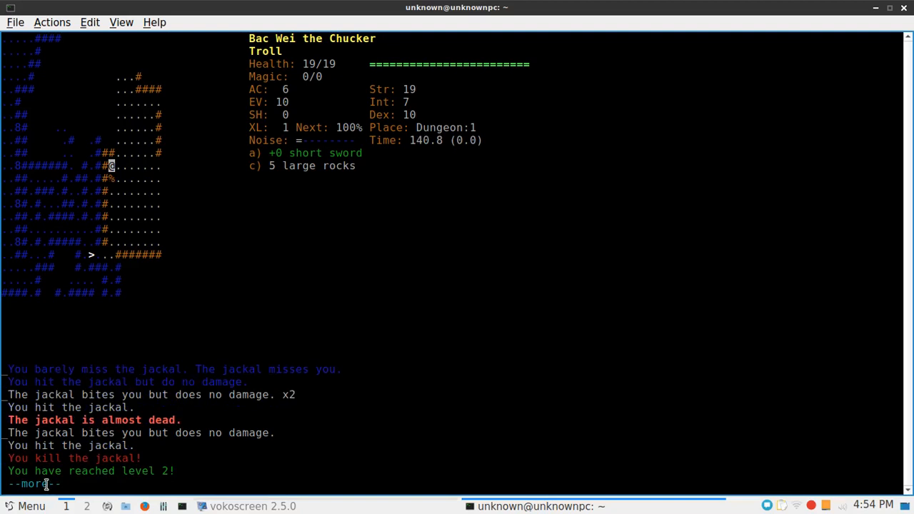
# Dismiss the level-up message to continue exploring
pyautogui.press('space')
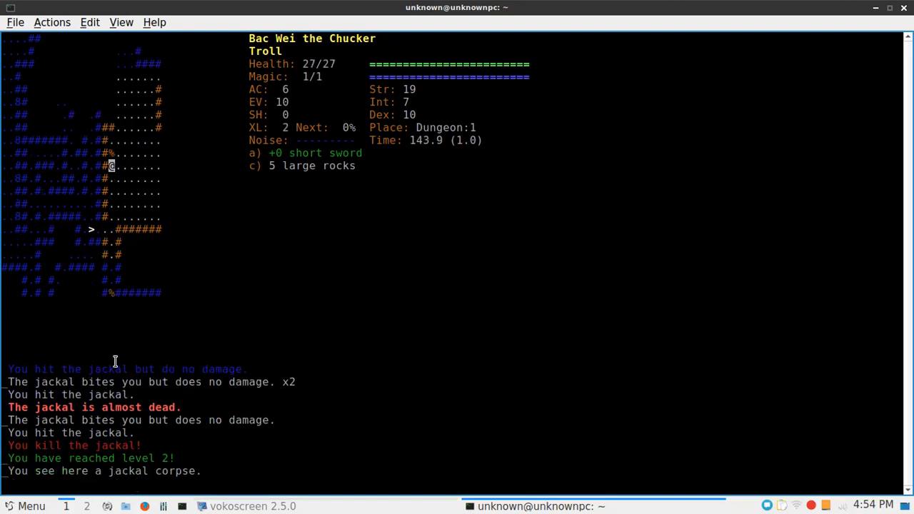
pyautogui.moveTo(207, 209)
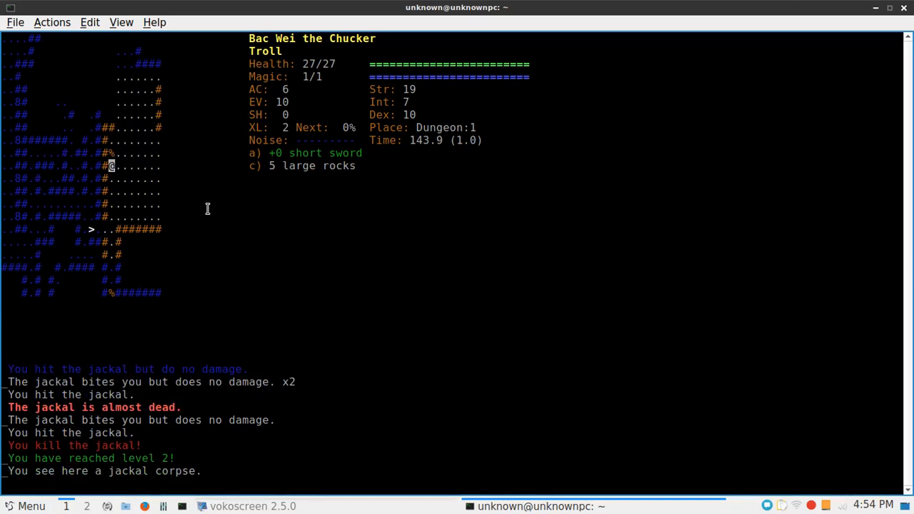
pyautogui.moveTo(161, 267)
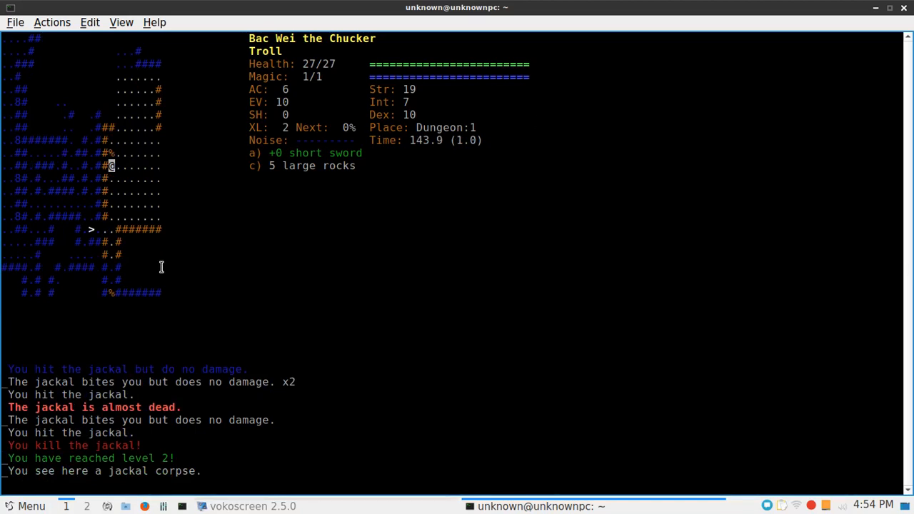
pyautogui.moveTo(181, 159)
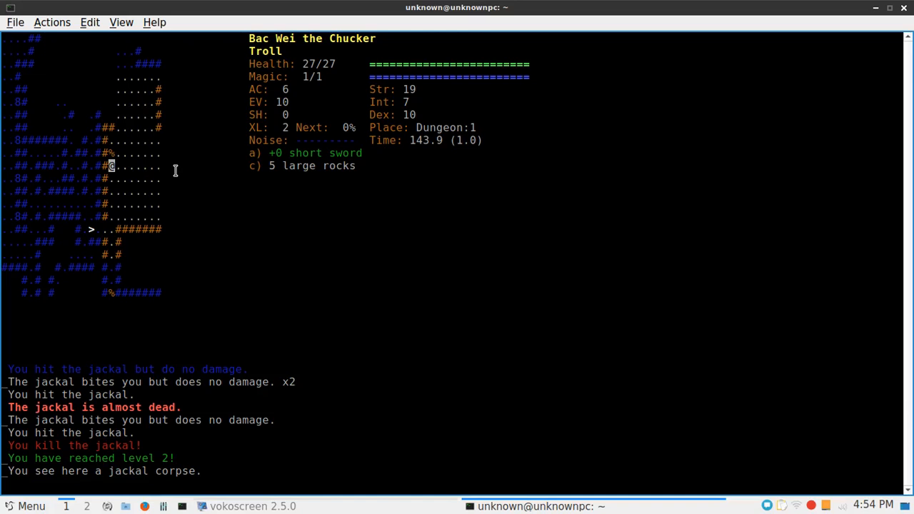
pyautogui.moveTo(200, 184)
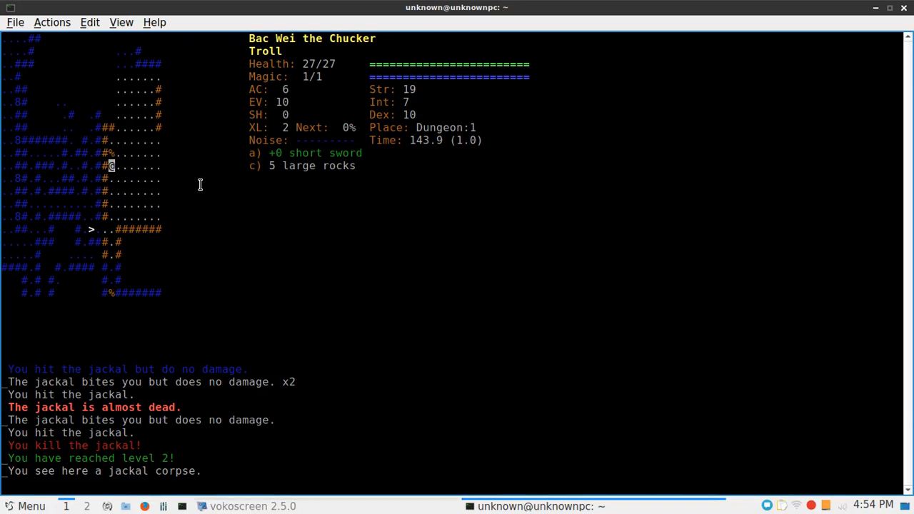
pyautogui.moveTo(169, 257)
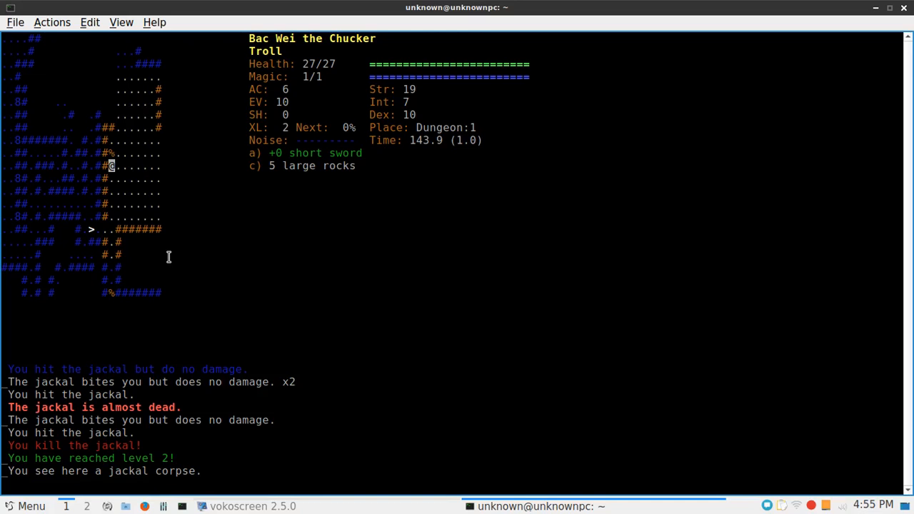
pyautogui.moveTo(69, 334)
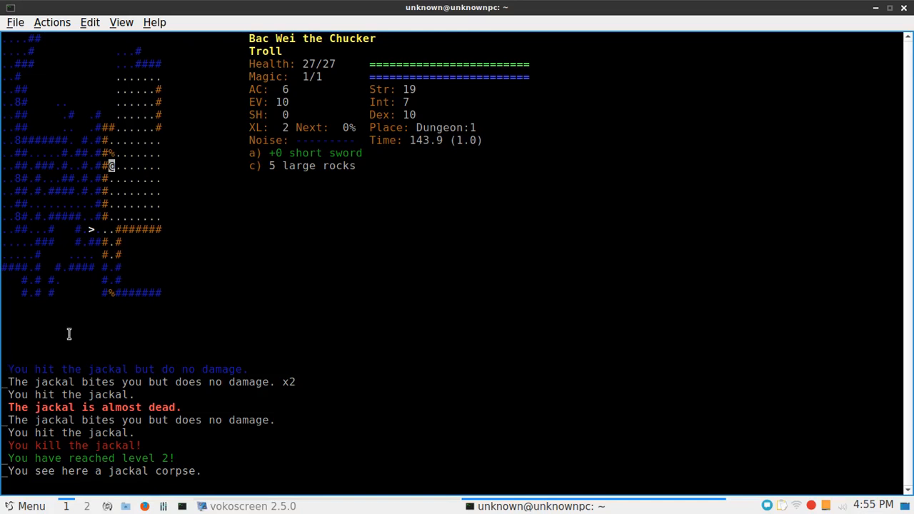
pyautogui.moveTo(140, 299)
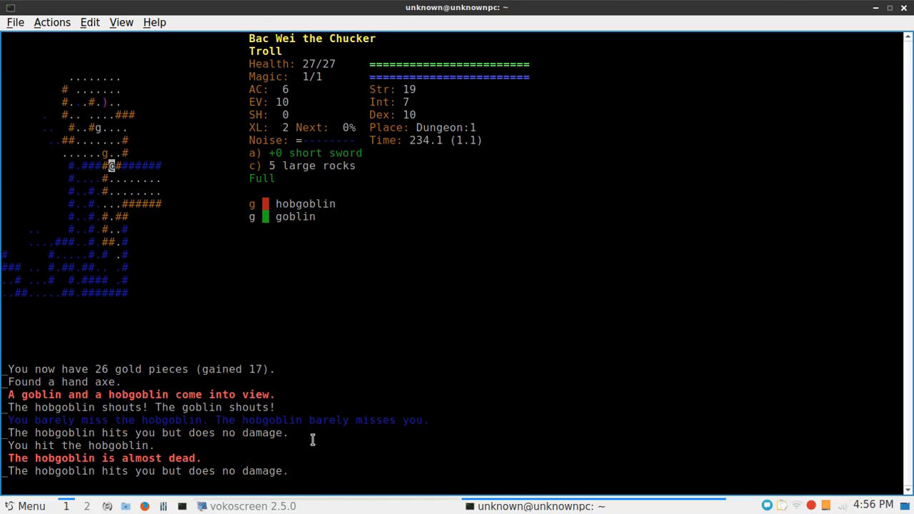
pyautogui.moveTo(283, 376)
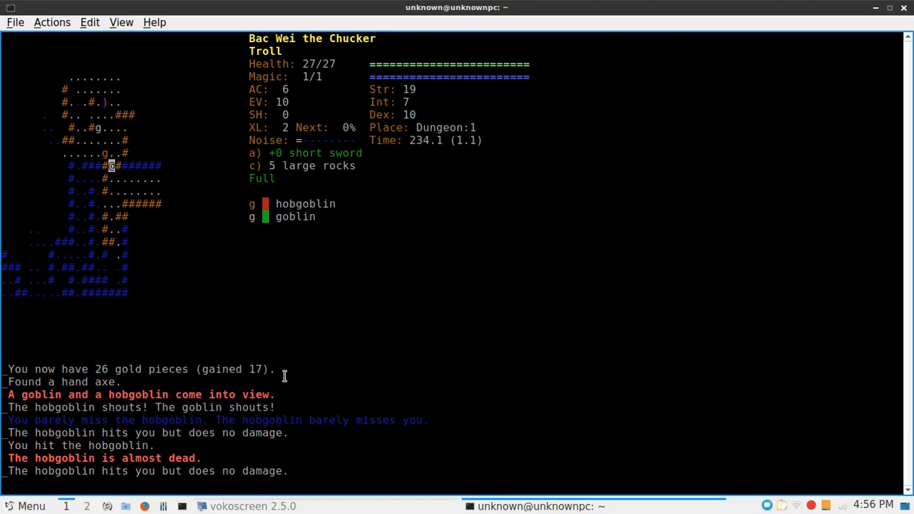
pyautogui.moveTo(342, 360)
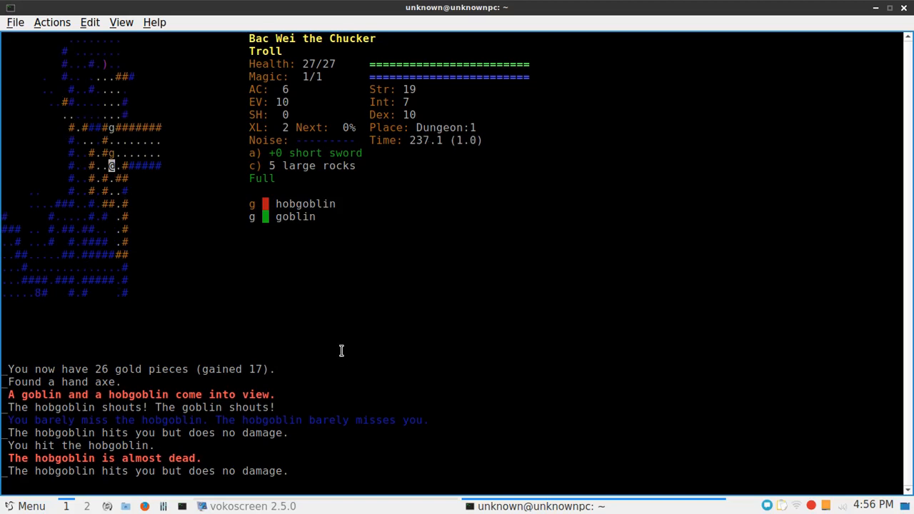
pyautogui.moveTo(317, 334)
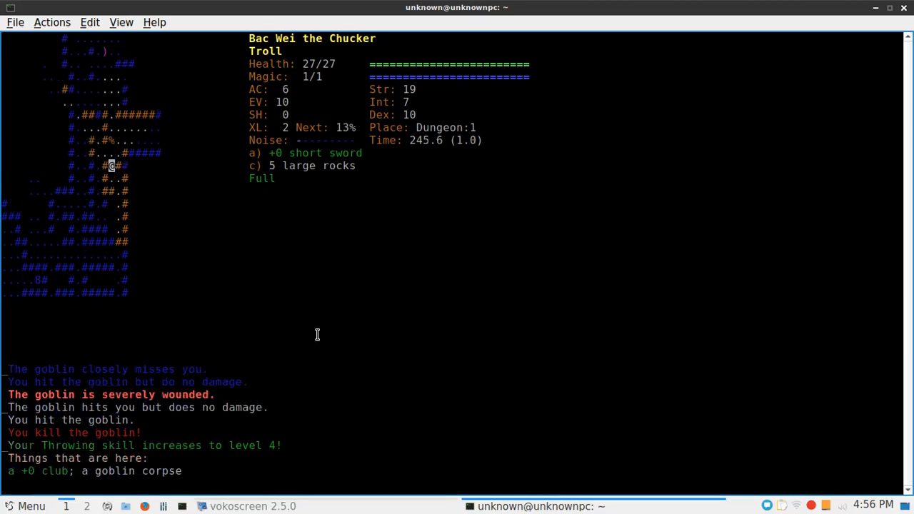
pyautogui.moveTo(314, 333)
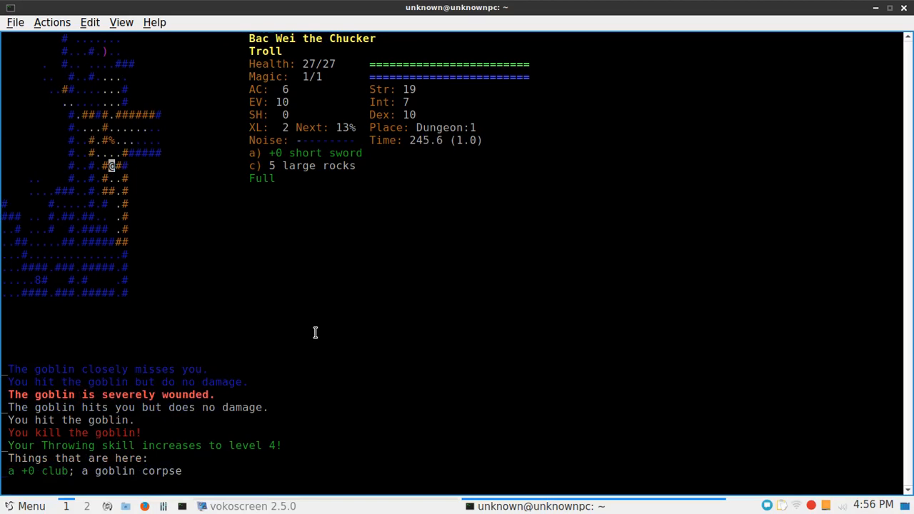
pyautogui.moveTo(311, 331)
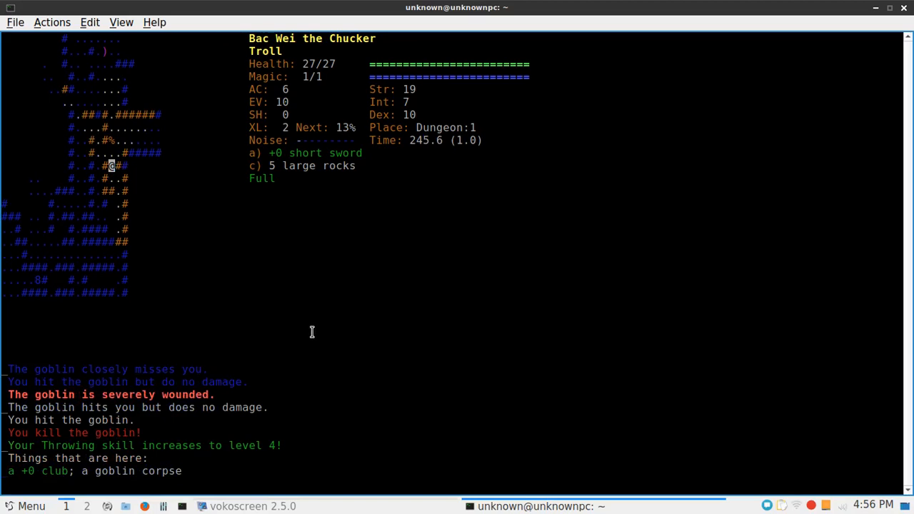
pyautogui.moveTo(303, 306)
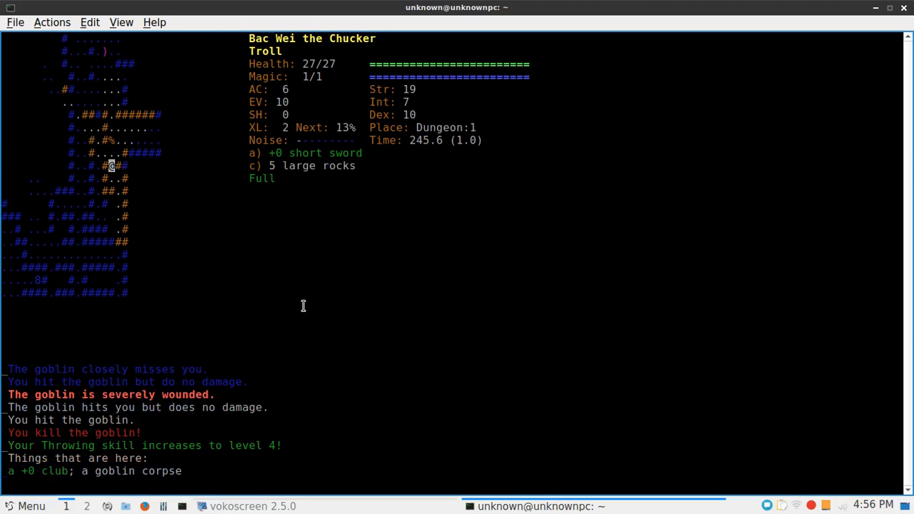
pyautogui.moveTo(166, 217)
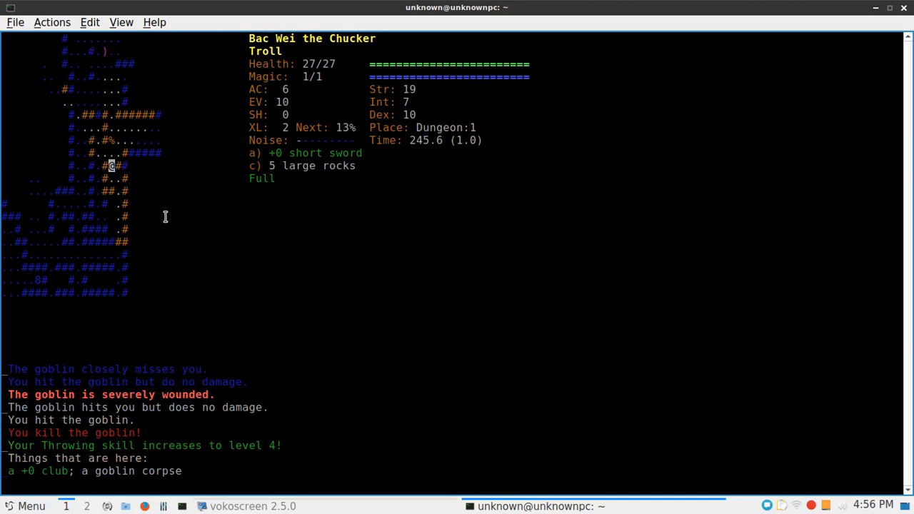
pyautogui.moveTo(378, 68)
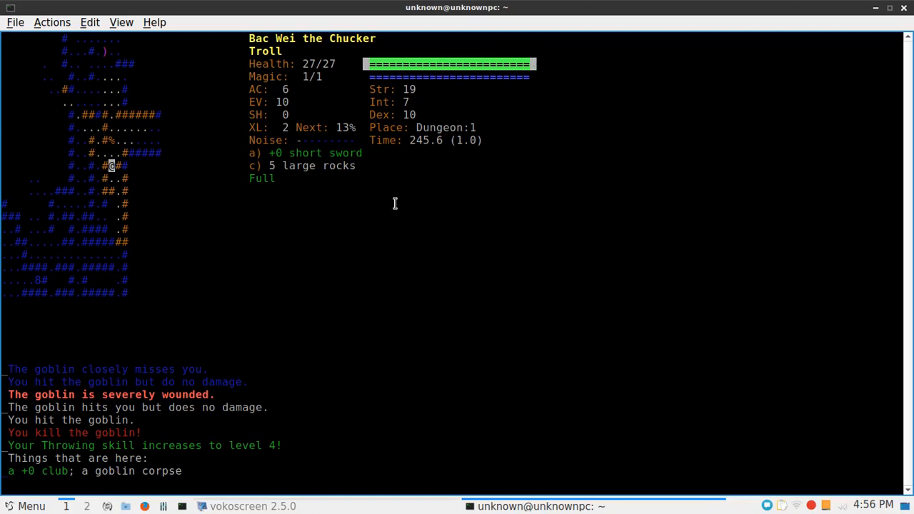
pyautogui.moveTo(485, 271)
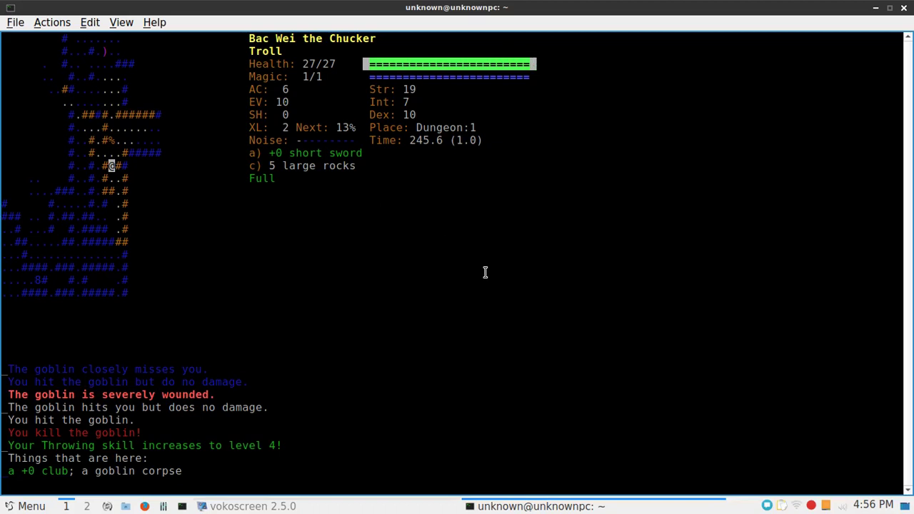
pyautogui.moveTo(488, 257)
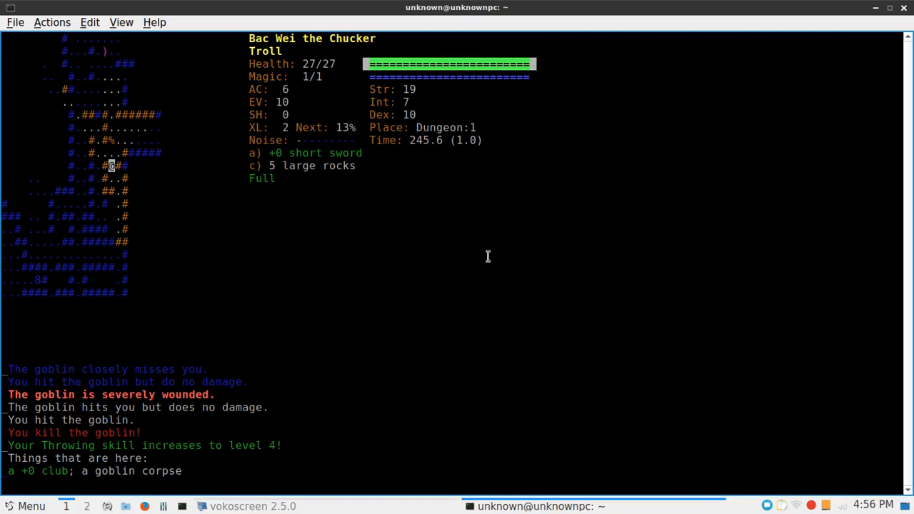
pyautogui.moveTo(528, 247)
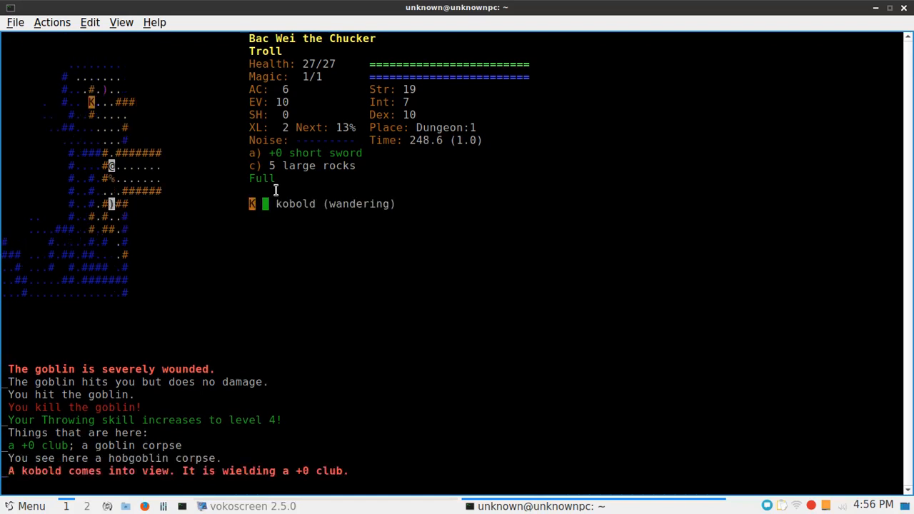
pyautogui.moveTo(285, 217)
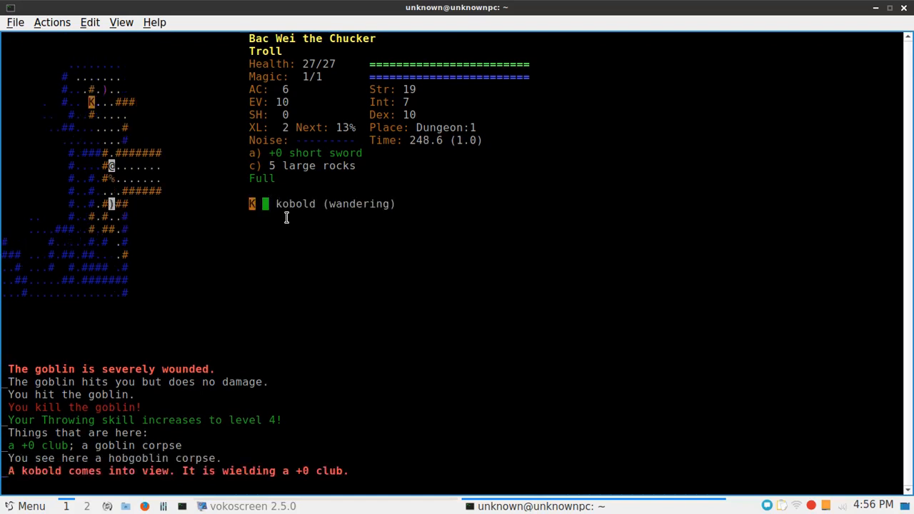
pyautogui.moveTo(285, 222)
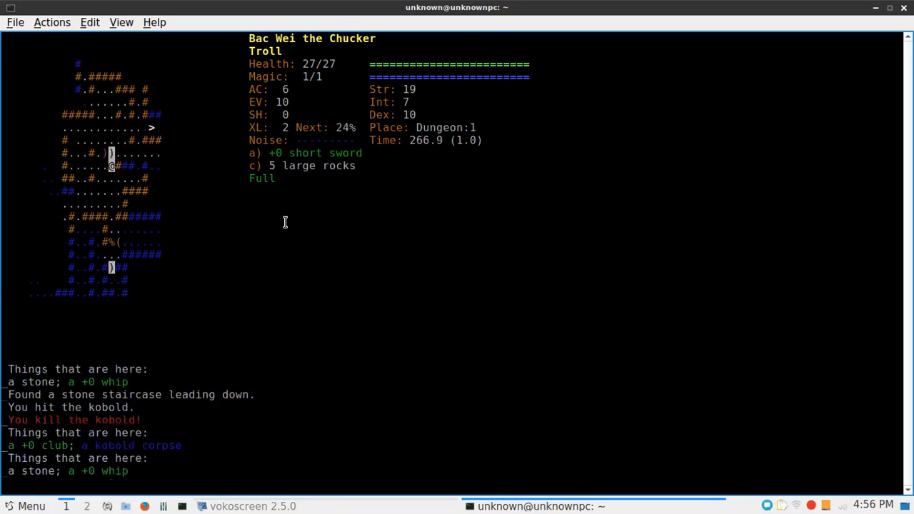
pyautogui.moveTo(307, 177)
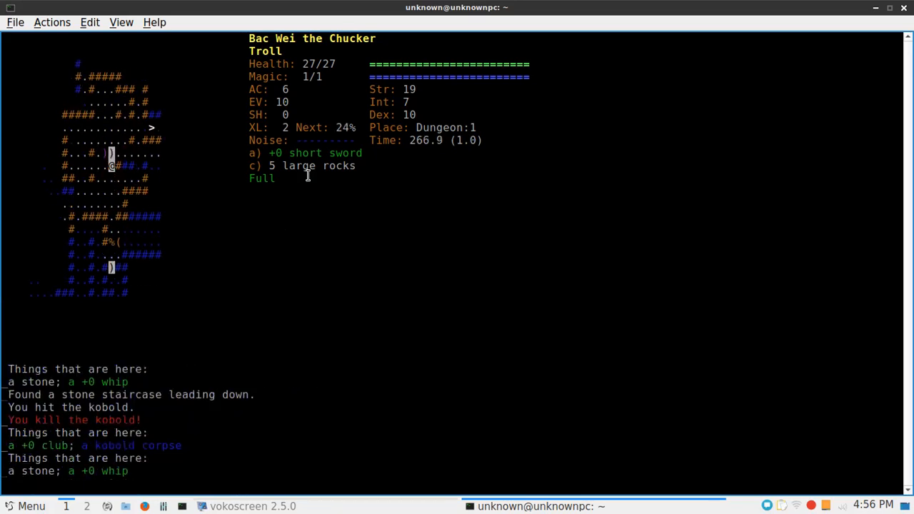
pyautogui.moveTo(189, 313)
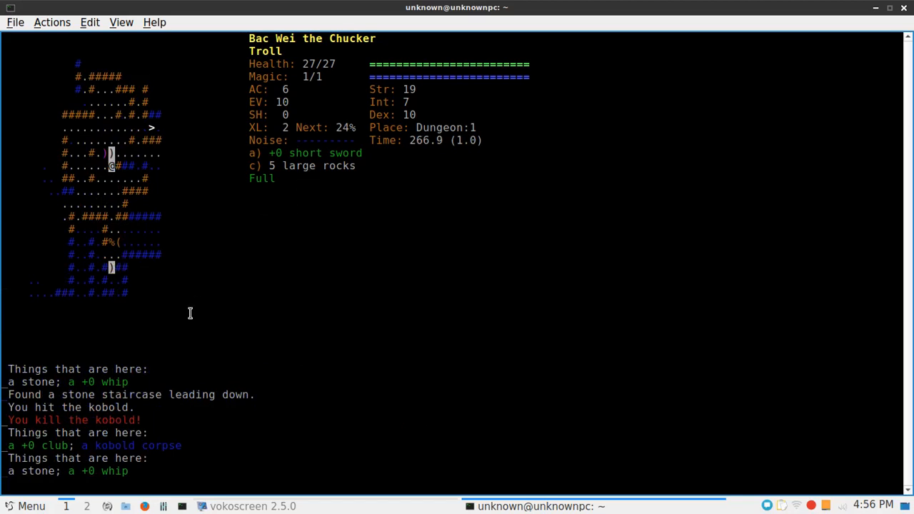
pyautogui.moveTo(194, 298)
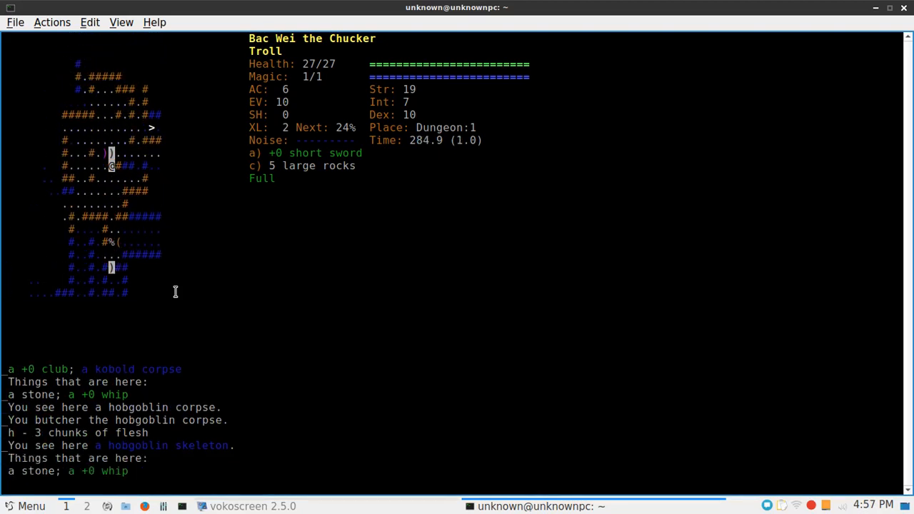
# Bring up the pick-up menu for the floor items with g
pyautogui.press('g')
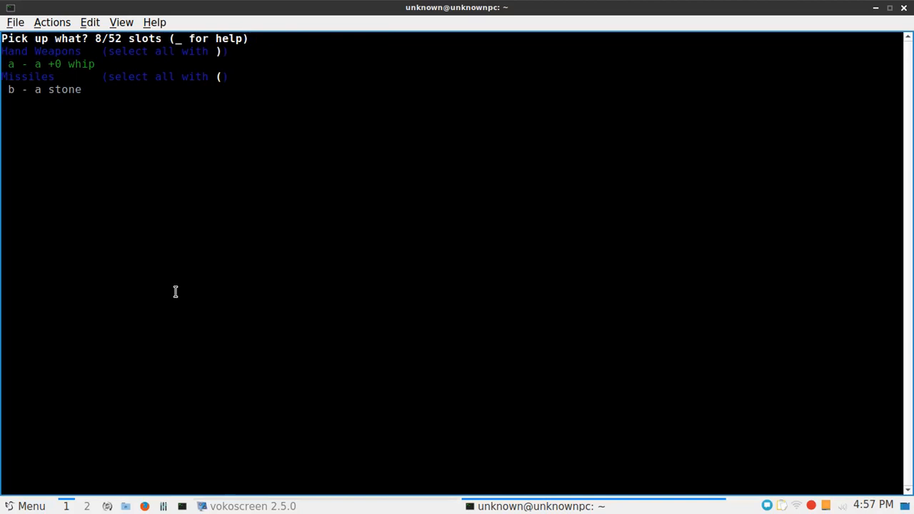
# Pick up the +0 whip from the floor items
pyautogui.press('a')
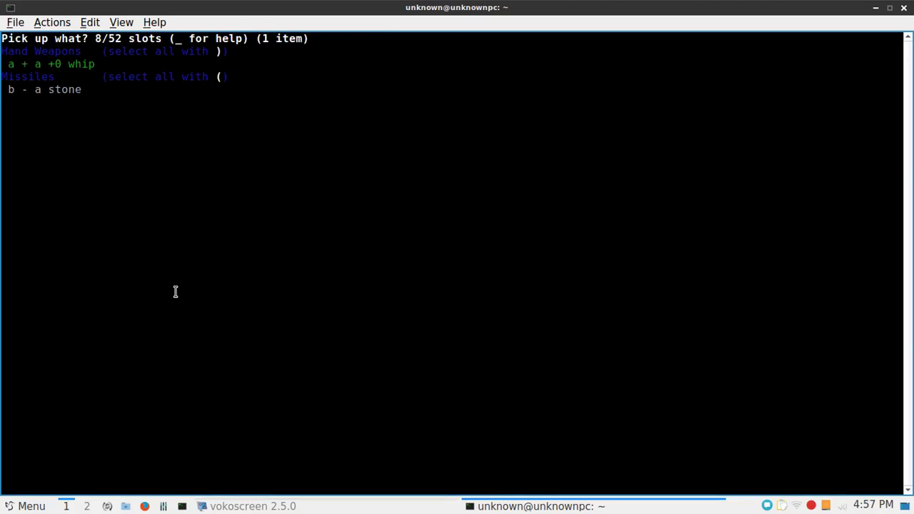
pyautogui.press('b')
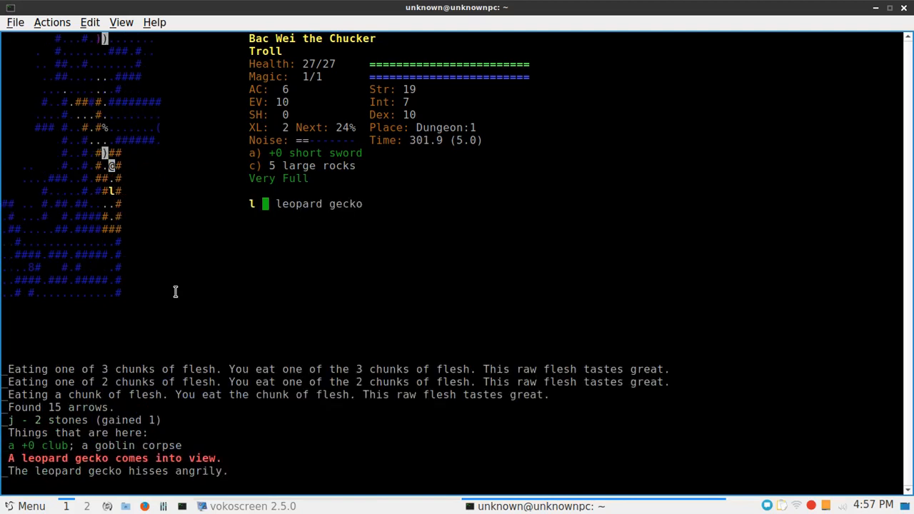
pyautogui.moveTo(182, 250)
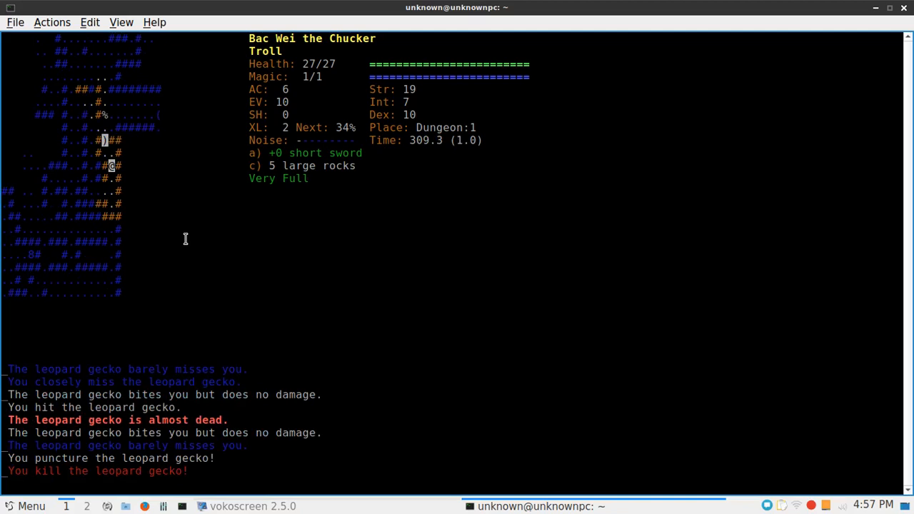
pyautogui.moveTo(173, 226)
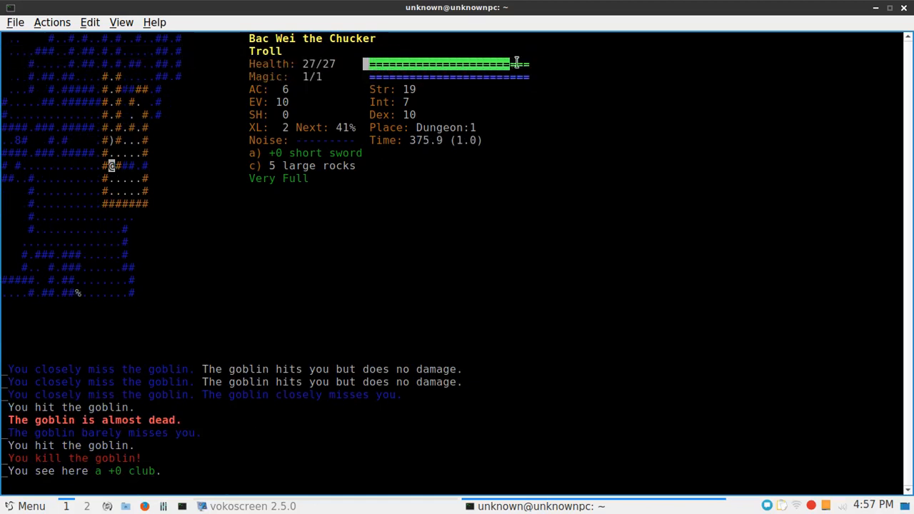
pyautogui.moveTo(557, 93)
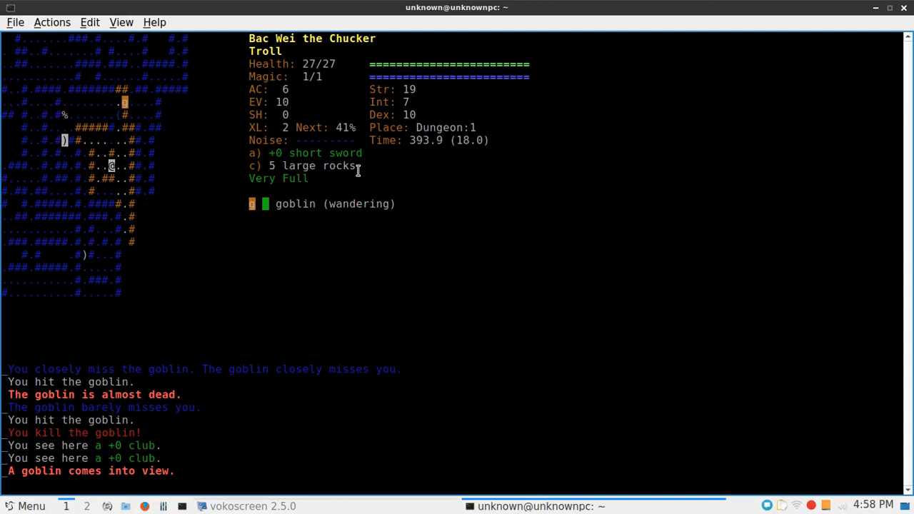
pyautogui.moveTo(174, 260)
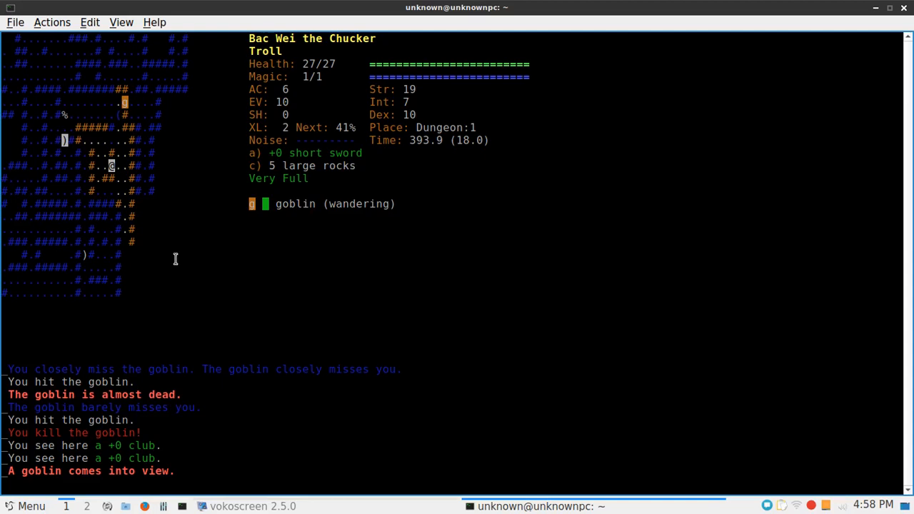